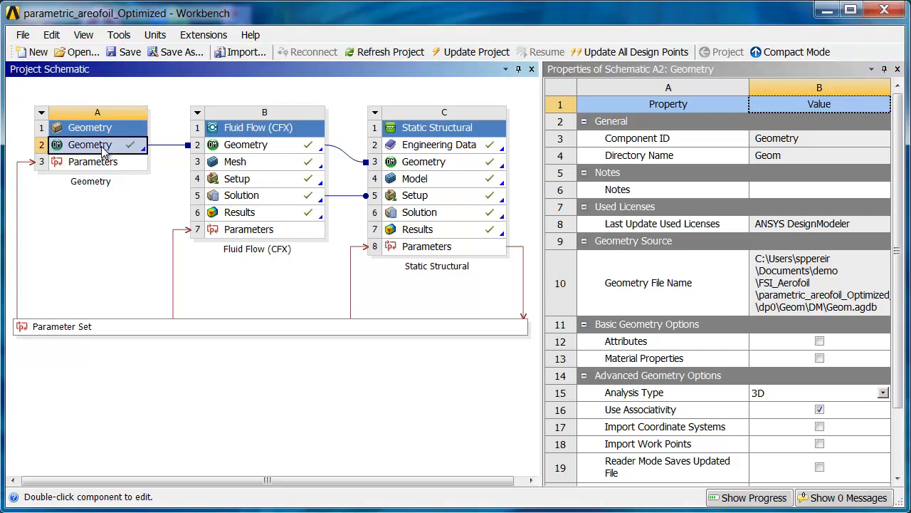
Review the wing geometry, then bring up the fluid mesh with the NS_Inflation1 named selection visible
{"action": "double_click", "coordinate": [88, 145]}
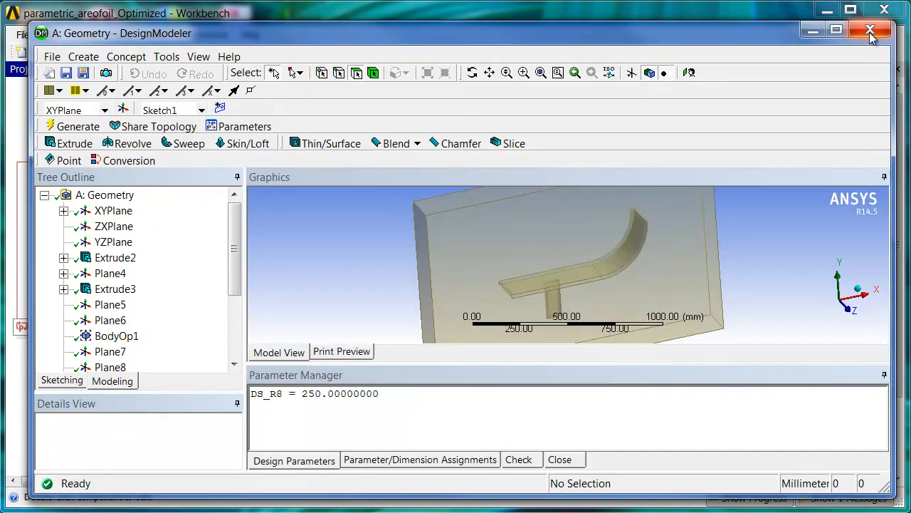
{"action": "left_click", "coordinate": [869, 31]}
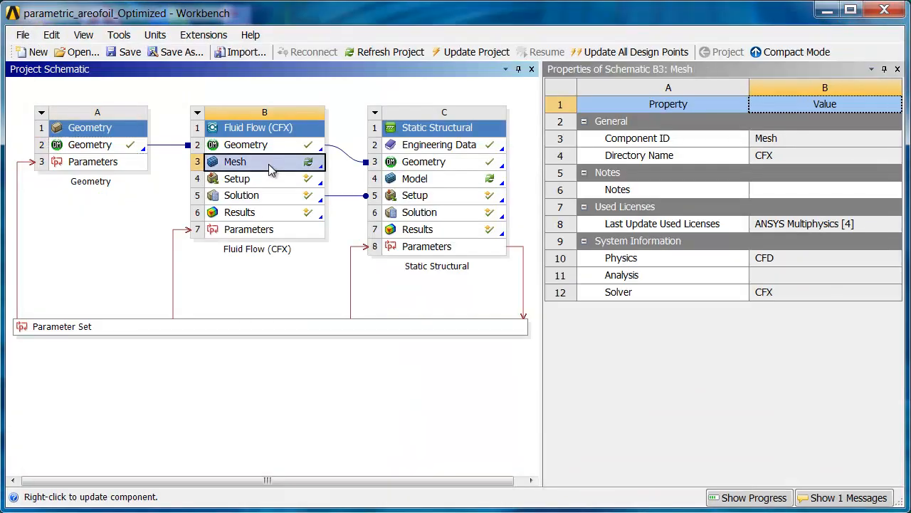
{"action": "double_click", "coordinate": [234, 163]}
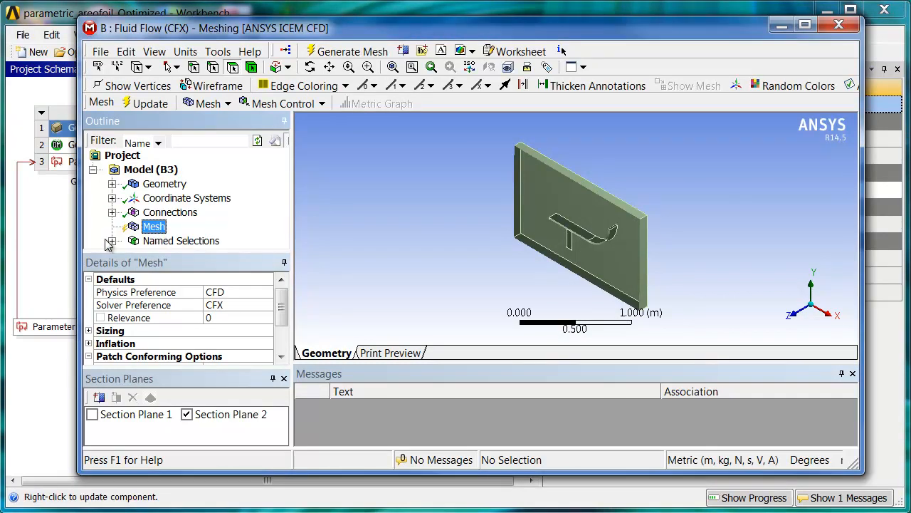
{"action": "left_click", "coordinate": [111, 241]}
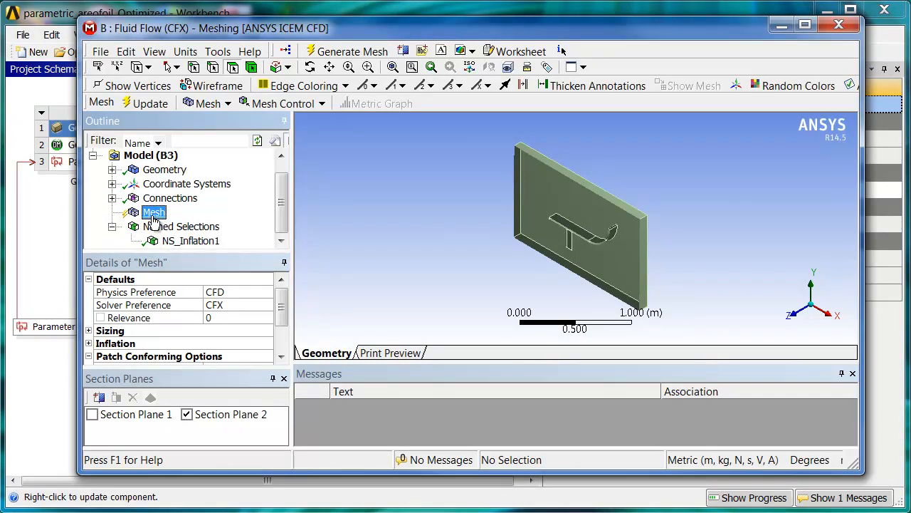
Generate the fluid mesh with inflation around the airfoil, review its sizing, and close Meshing
{"action": "right_click", "coordinate": [154, 210]}
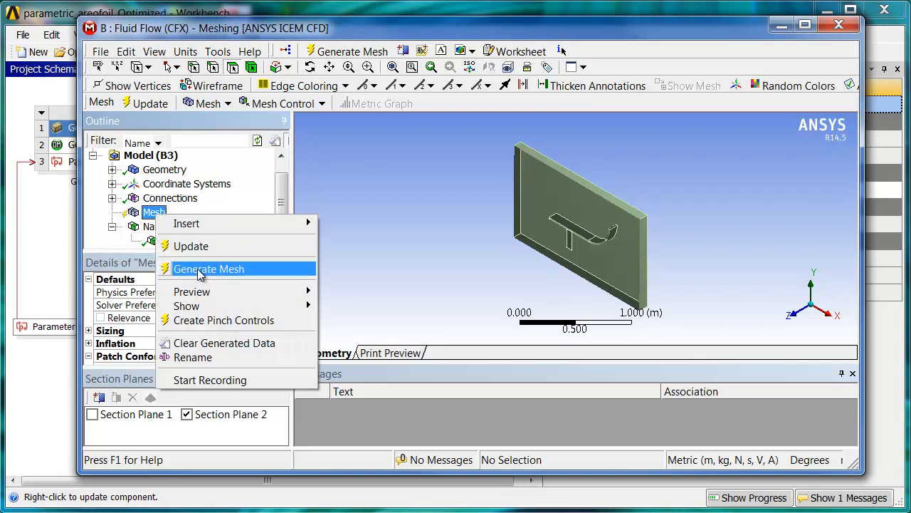
{"action": "left_click", "coordinate": [208, 267]}
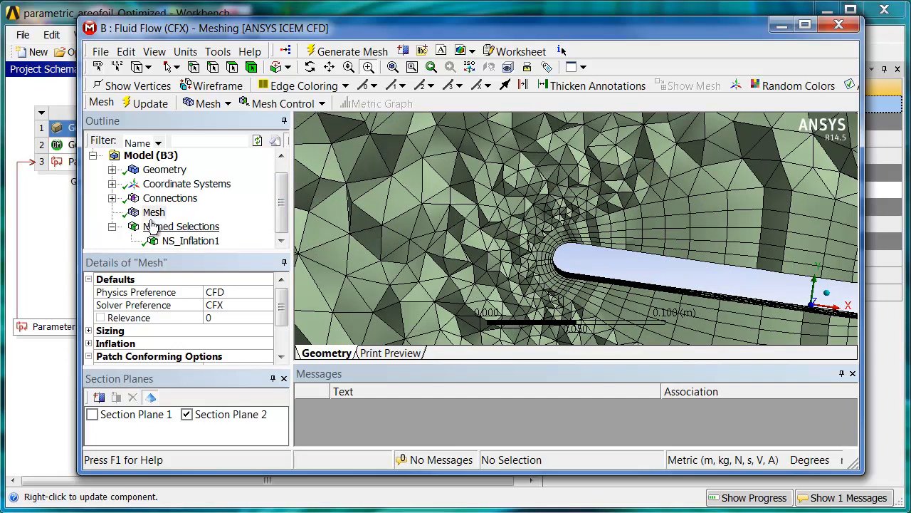
{"action": "left_click", "coordinate": [153, 211]}
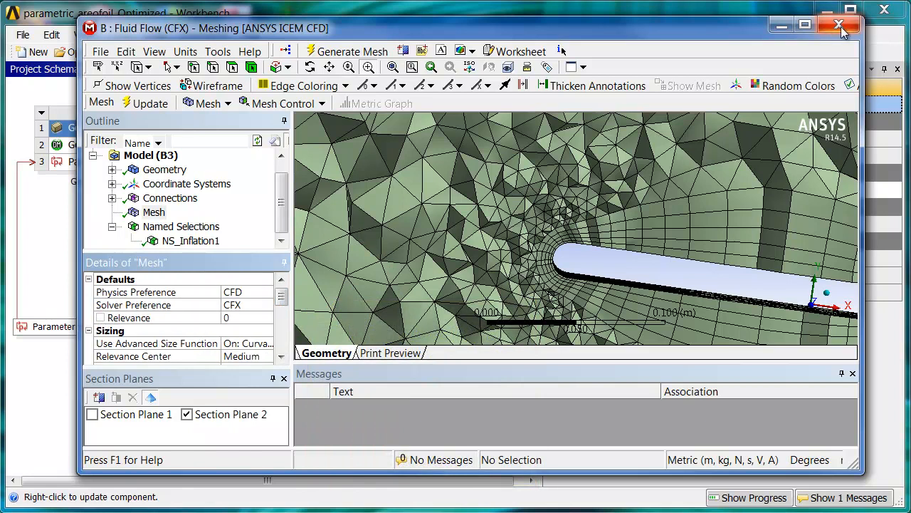
{"action": "left_click", "coordinate": [835, 26]}
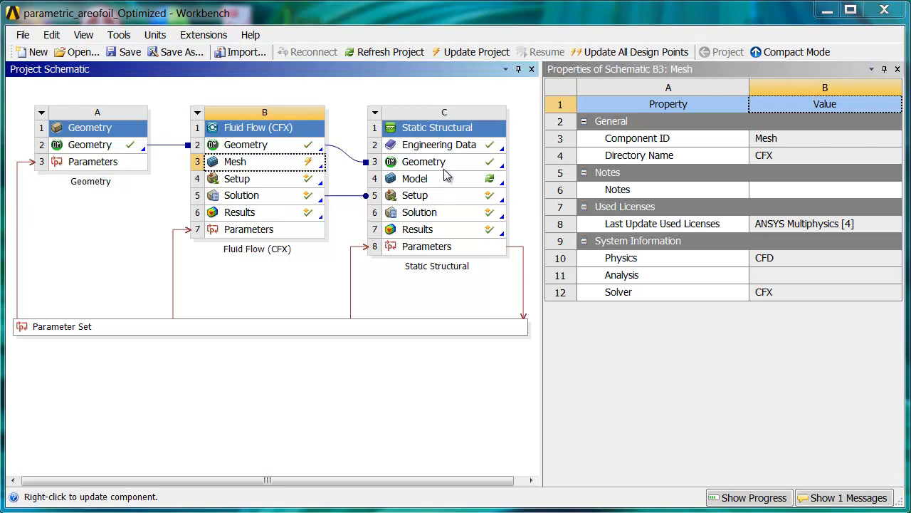
Load the structural wing model in Mechanical and generate its mesh from an angled view
{"action": "left_click", "coordinate": [416, 178]}
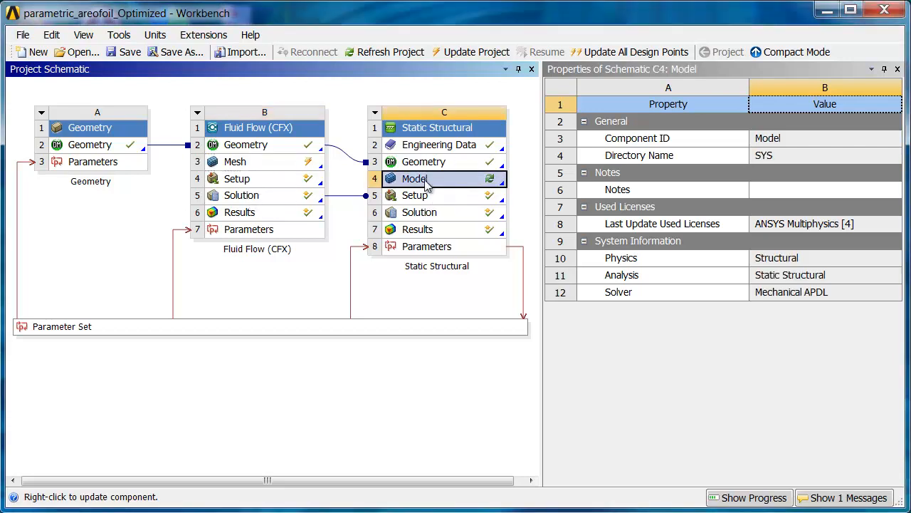
{"action": "double_click", "coordinate": [415, 179]}
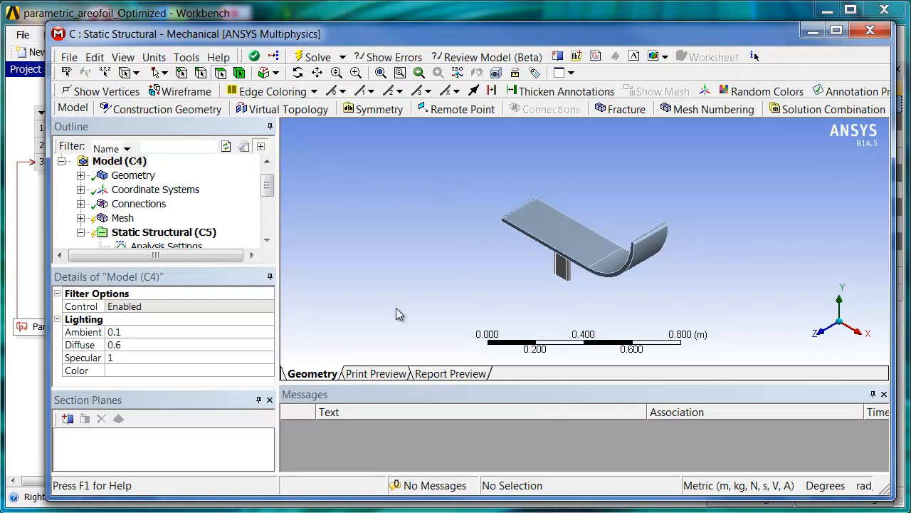
{"action": "left_click_drag", "start_coordinate": [399, 314], "coordinate": [548, 220]}
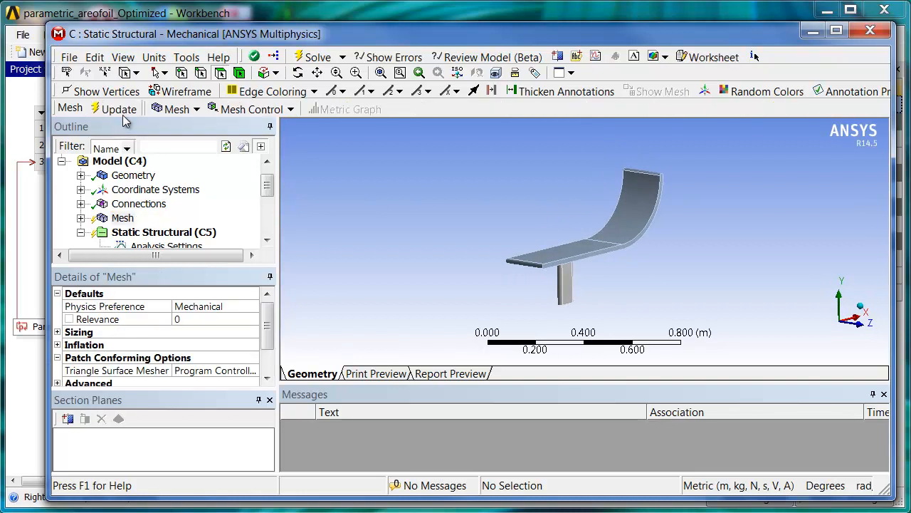
{"action": "left_click", "coordinate": [119, 108]}
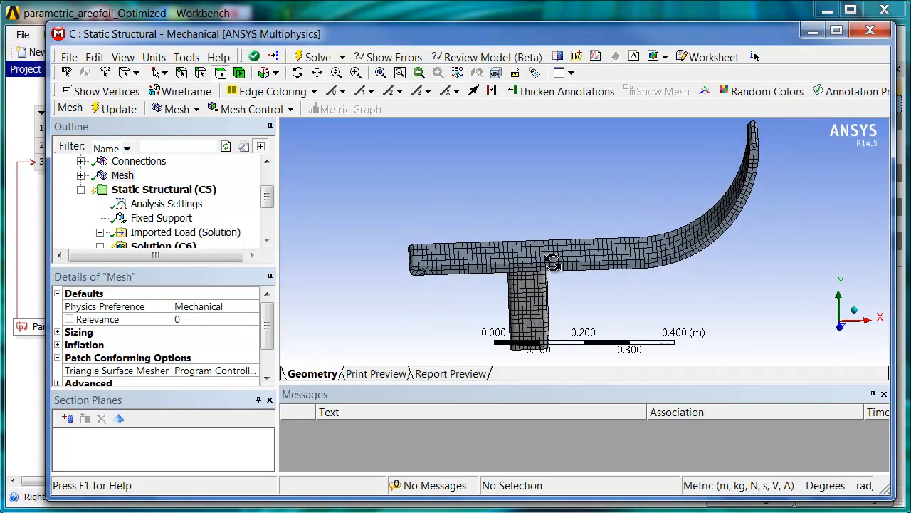
Display the imported pressure load on the wing structure
{"action": "left_click_drag", "start_coordinate": [552, 264], "coordinate": [598, 273]}
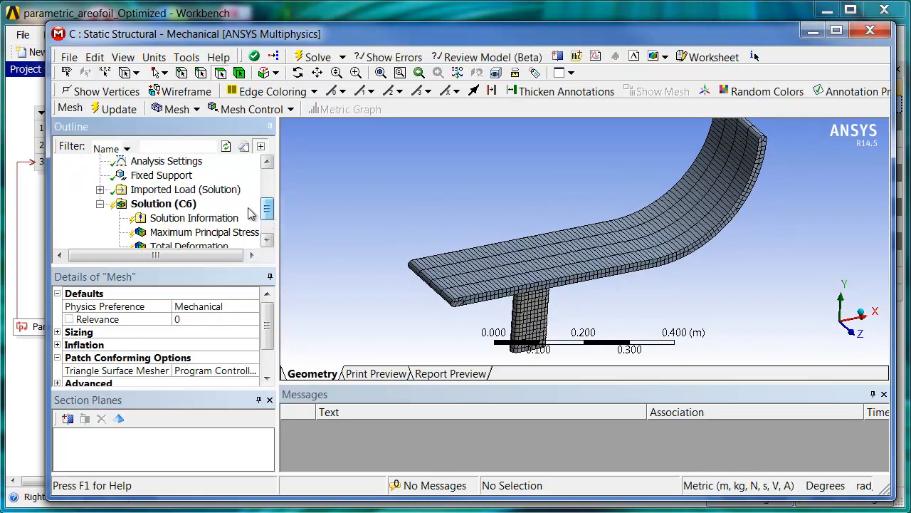
{"action": "left_click", "coordinate": [99, 190]}
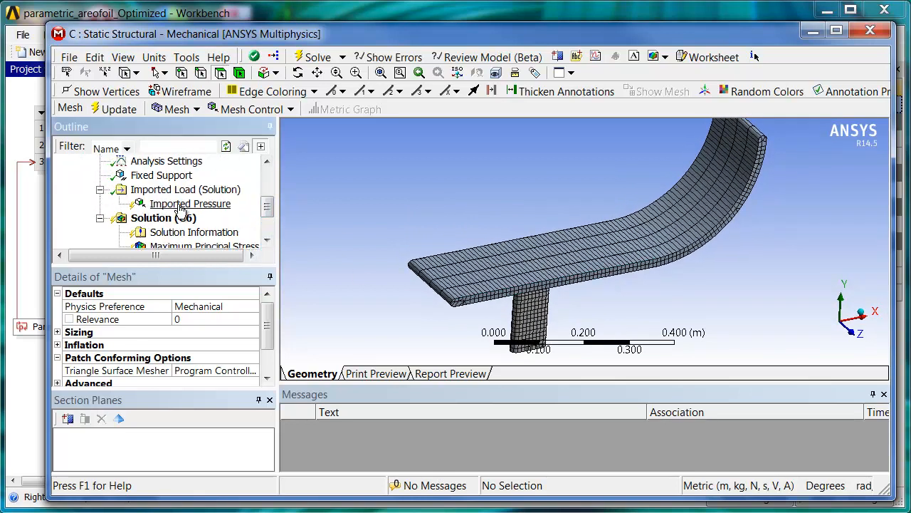
{"action": "left_click", "coordinate": [191, 203]}
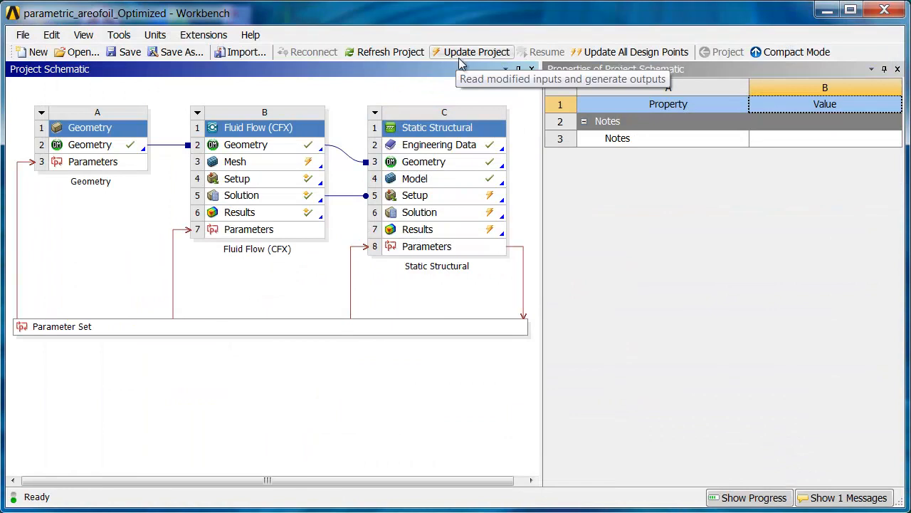
Update the whole project and watch its progress until every component is up to date
{"action": "left_click", "coordinate": [477, 51]}
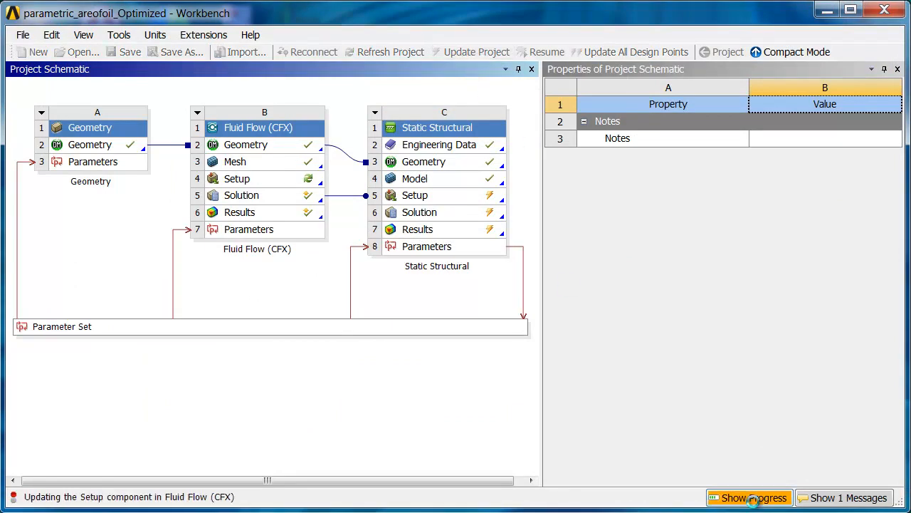
{"action": "left_click", "coordinate": [749, 497]}
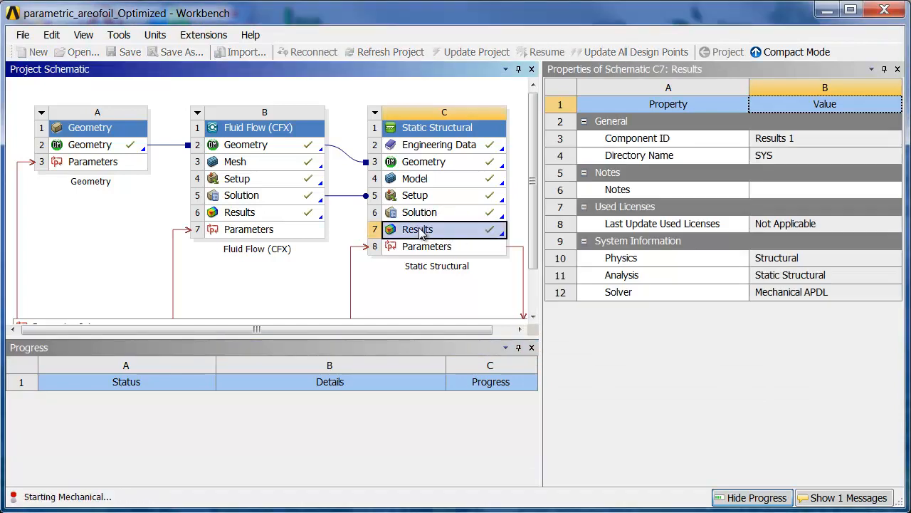
Show and animate the wing's maximum principal stress contour in the structural results
{"action": "double_click", "coordinate": [417, 229]}
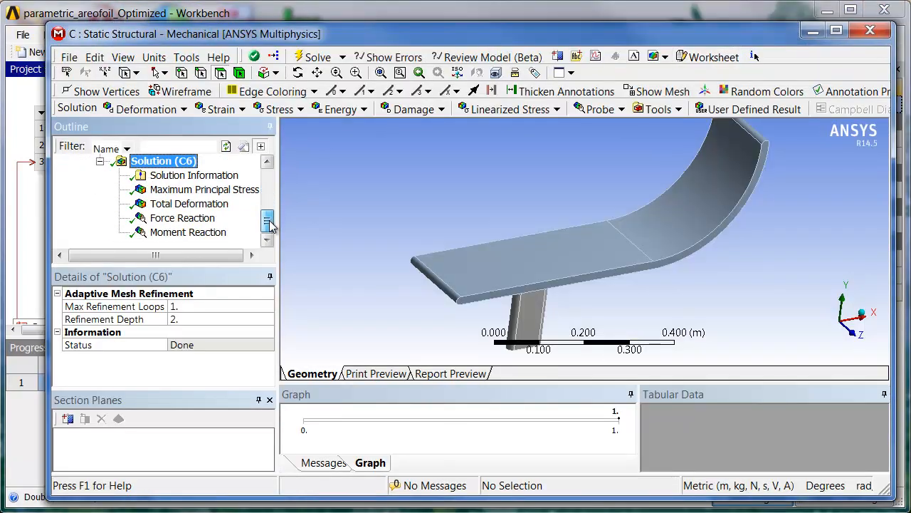
{"action": "left_click", "coordinate": [205, 188]}
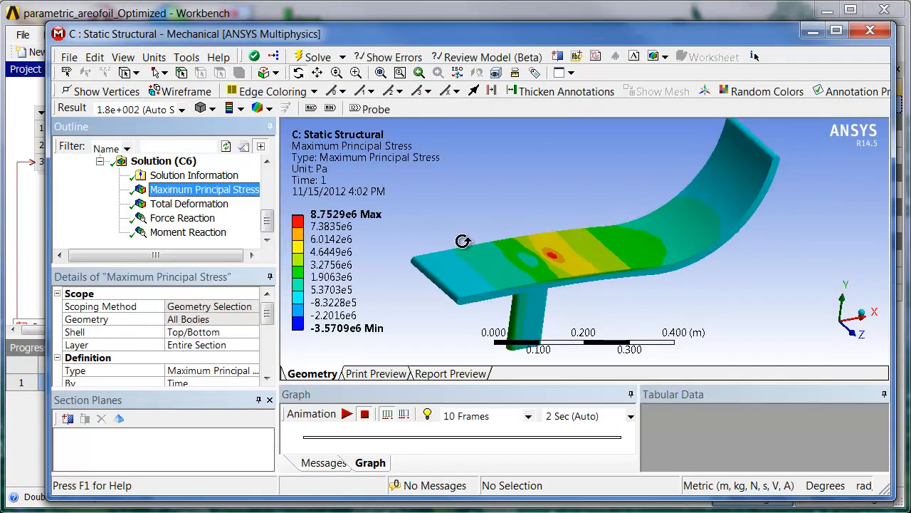
{"action": "left_click", "coordinate": [348, 412]}
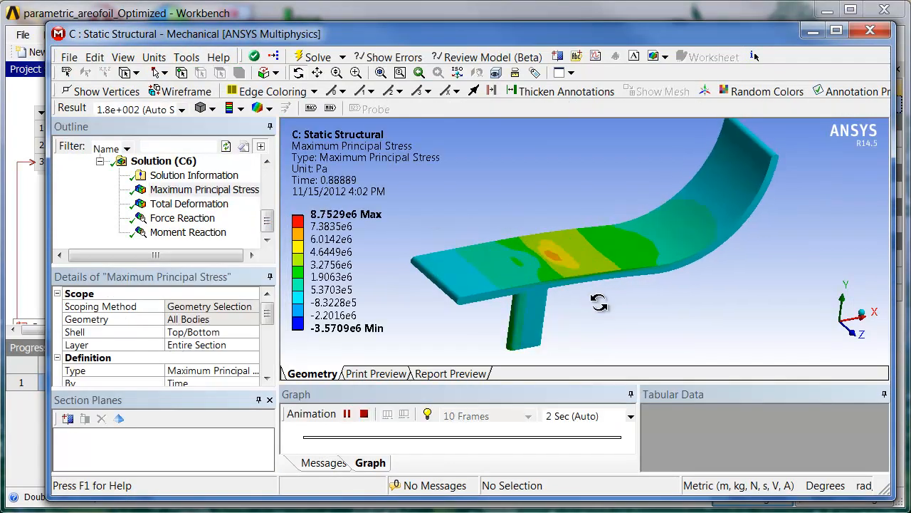
Inspect the support force reaction from an orbited view, then close the results window
{"action": "left_click", "coordinate": [183, 216]}
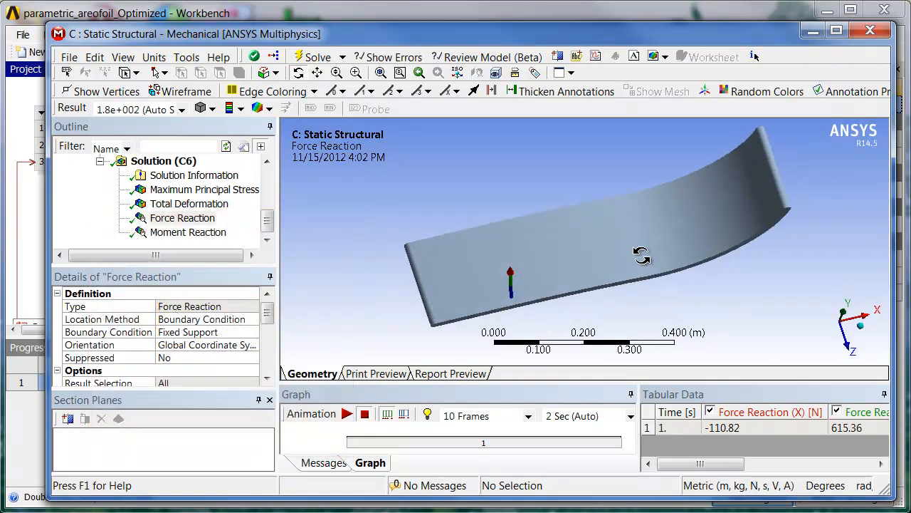
{"action": "left_click_drag", "start_coordinate": [641, 257], "coordinate": [605, 233]}
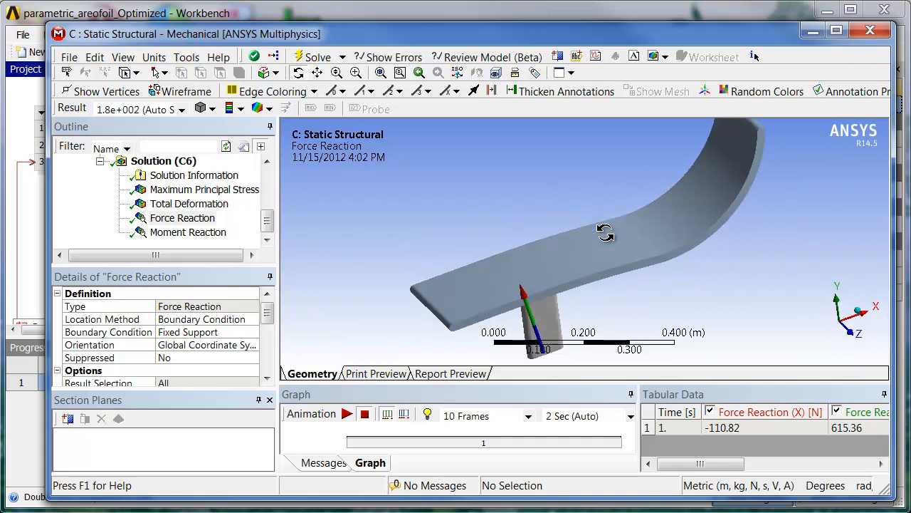
{"action": "left_click", "coordinate": [875, 28]}
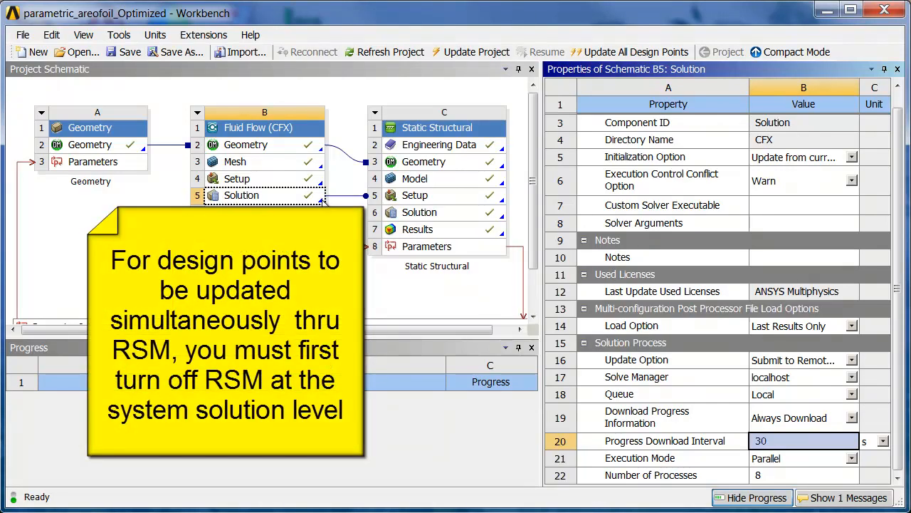
Review the structural setup and solution properties, including the solution's update option choices
{"action": "left_click", "coordinate": [853, 359]}
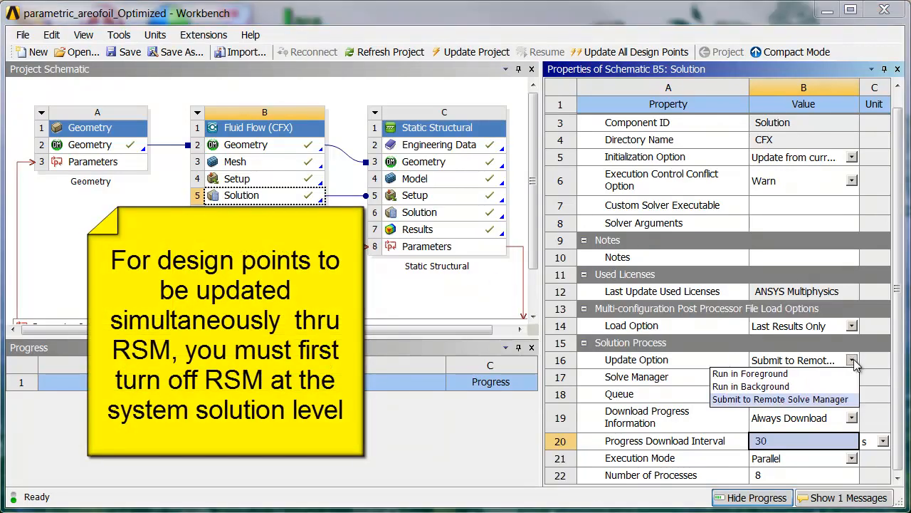
{"action": "mouse_move", "coordinate": [749, 373]}
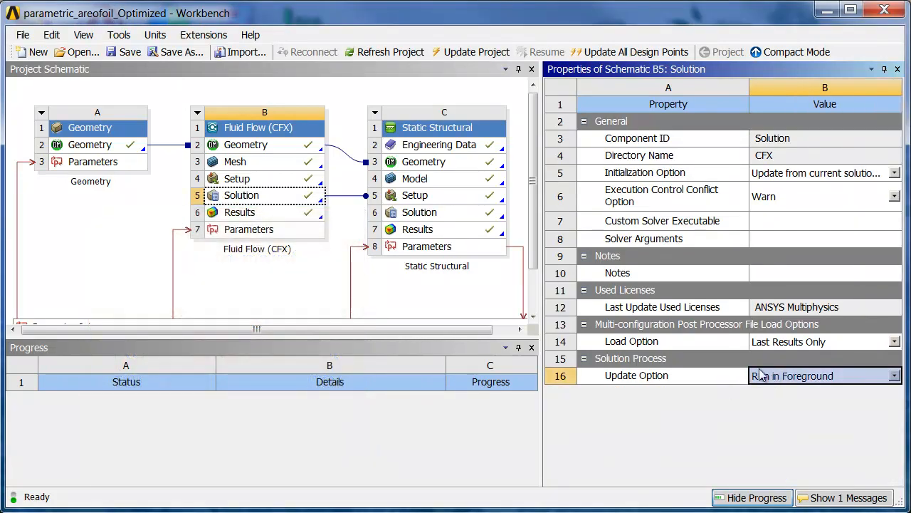
{"action": "mouse_move", "coordinate": [290, 255]}
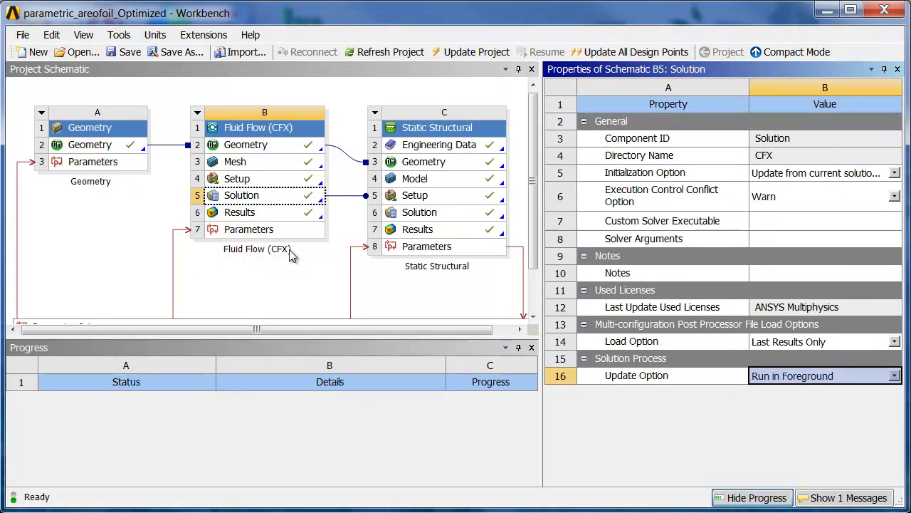
{"action": "mouse_move", "coordinate": [270, 171]}
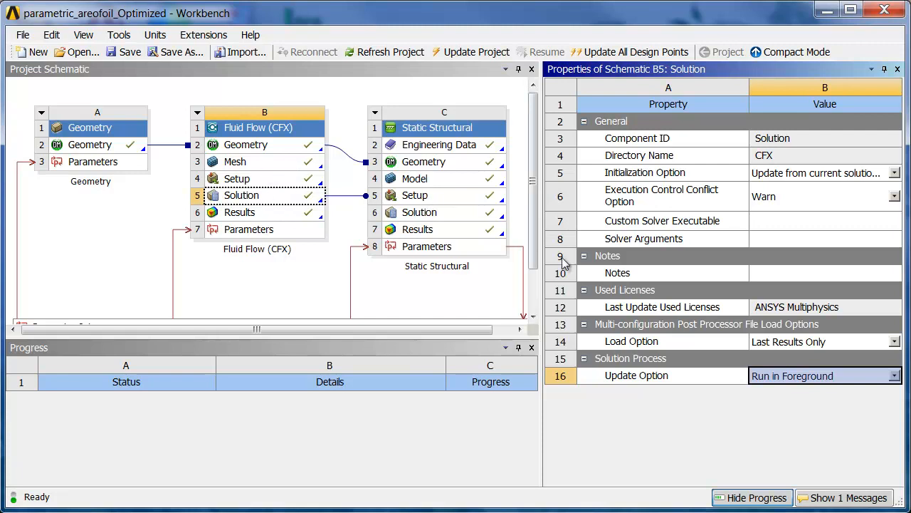
{"action": "mouse_move", "coordinate": [420, 212]}
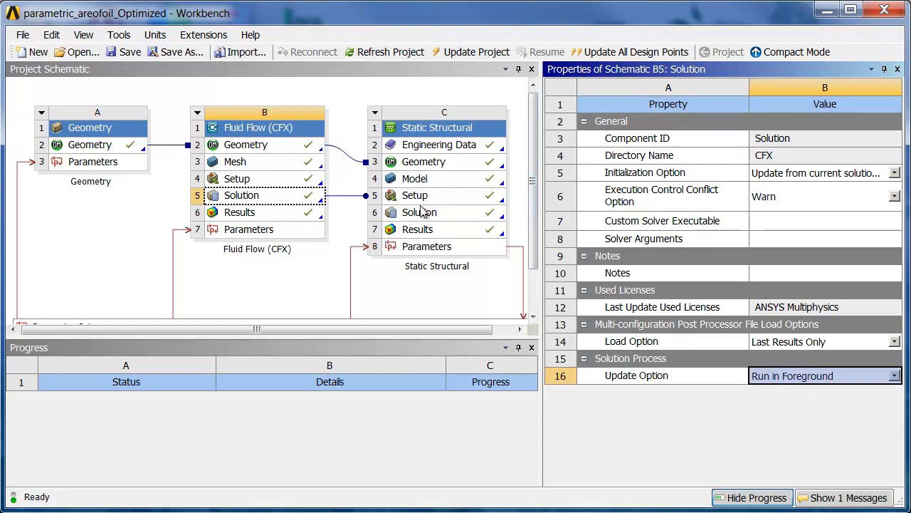
{"action": "left_click", "coordinate": [416, 195]}
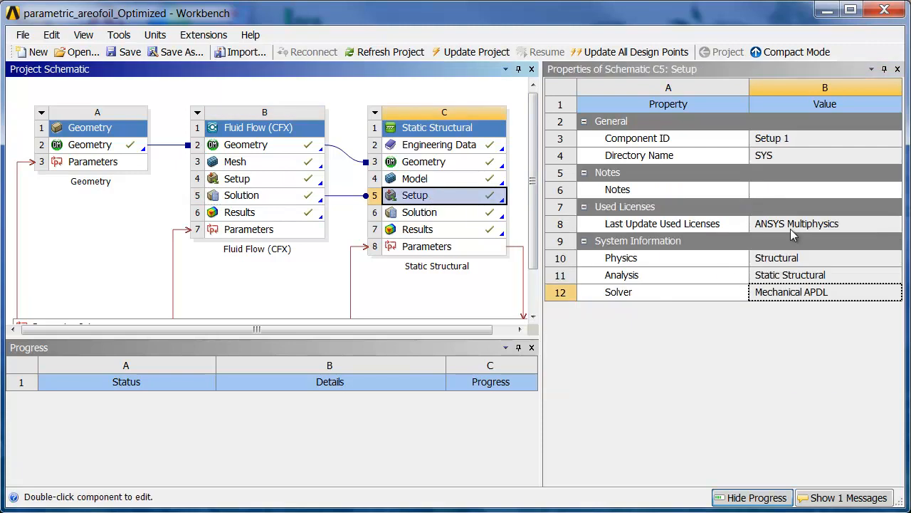
{"action": "mouse_move", "coordinate": [762, 297]}
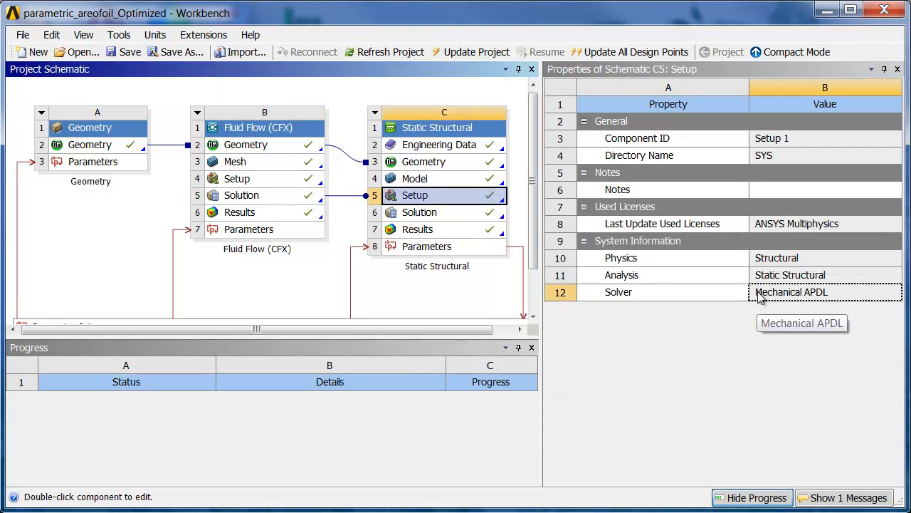
{"action": "left_click", "coordinate": [419, 212]}
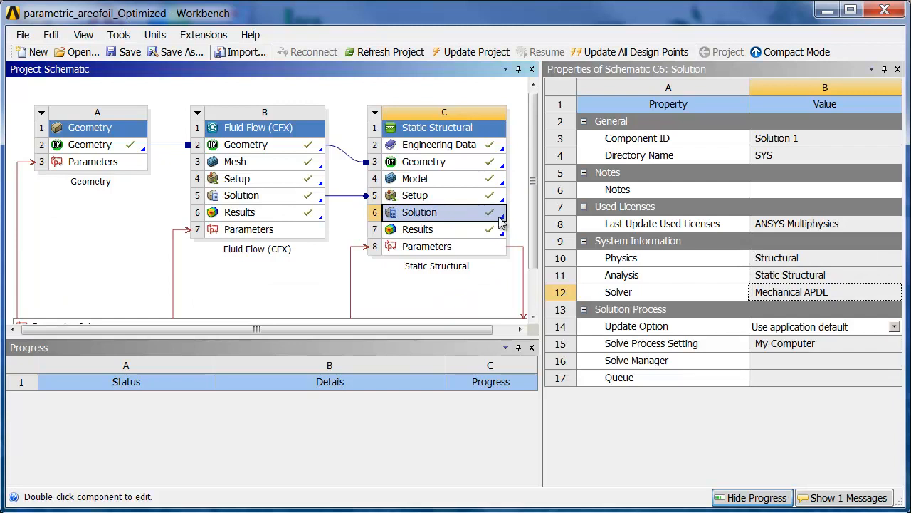
{"action": "left_click", "coordinate": [894, 326]}
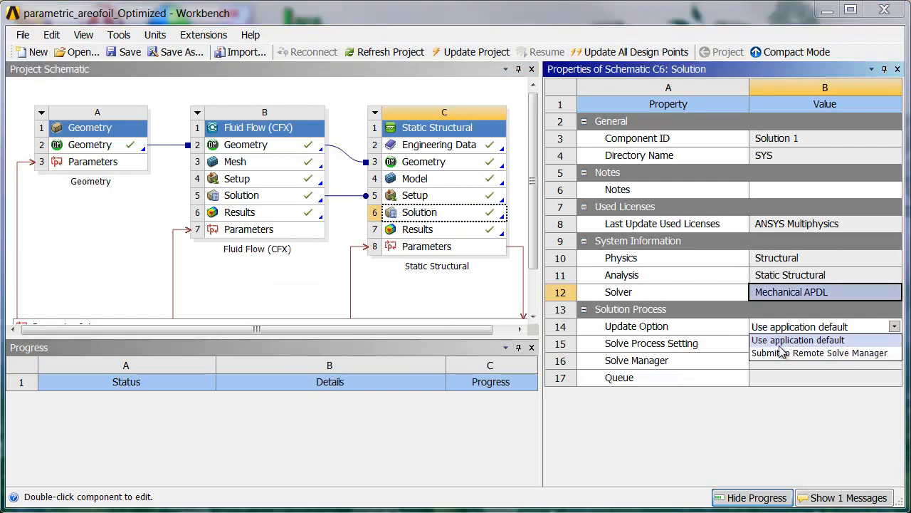
{"action": "mouse_move", "coordinate": [792, 353]}
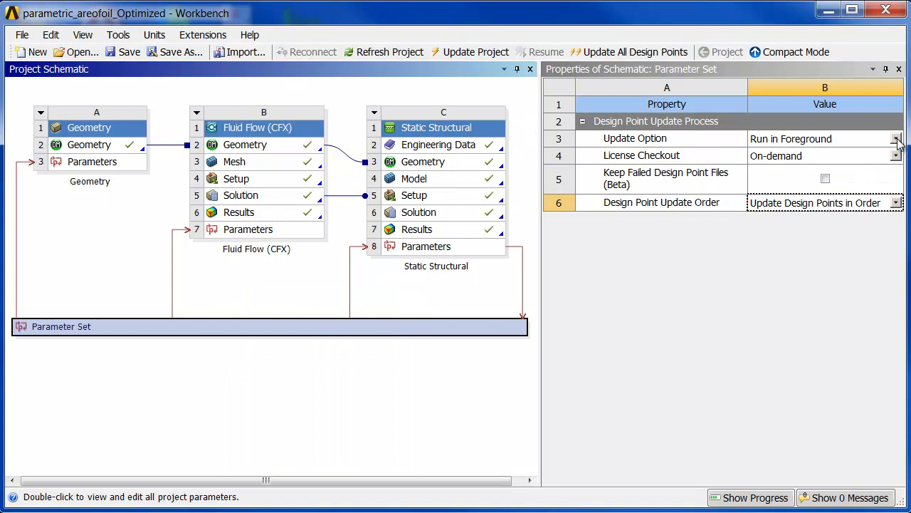
Set design point updates to submit to Remote Solve Manager with the reserved license set
{"action": "left_click", "coordinate": [895, 139]}
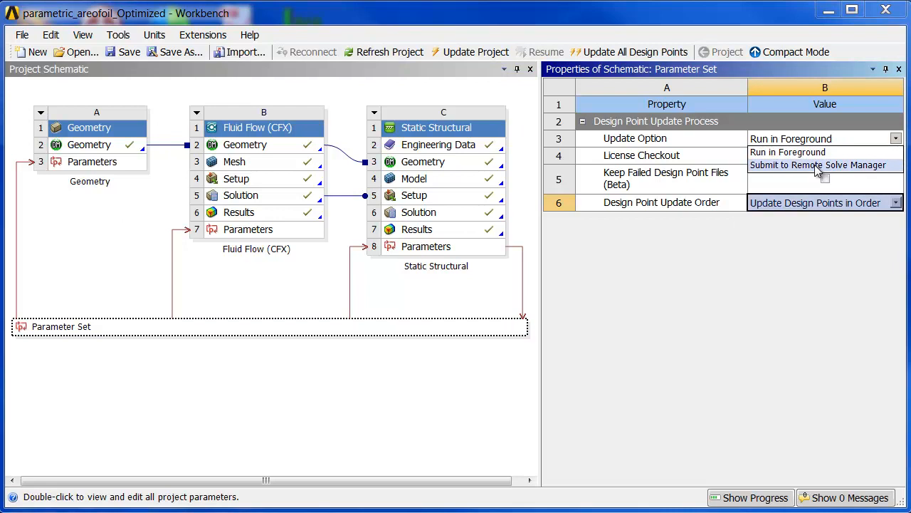
{"action": "left_click", "coordinate": [817, 165]}
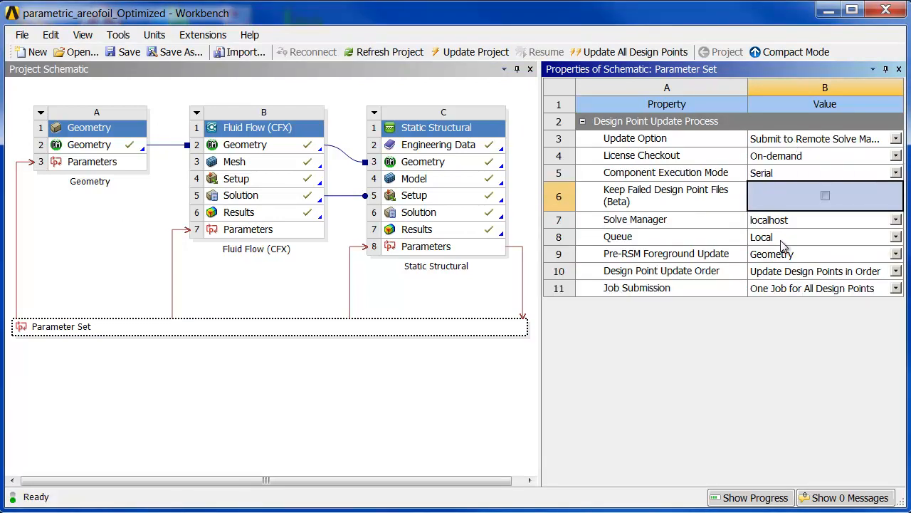
{"action": "mouse_move", "coordinate": [790, 165]}
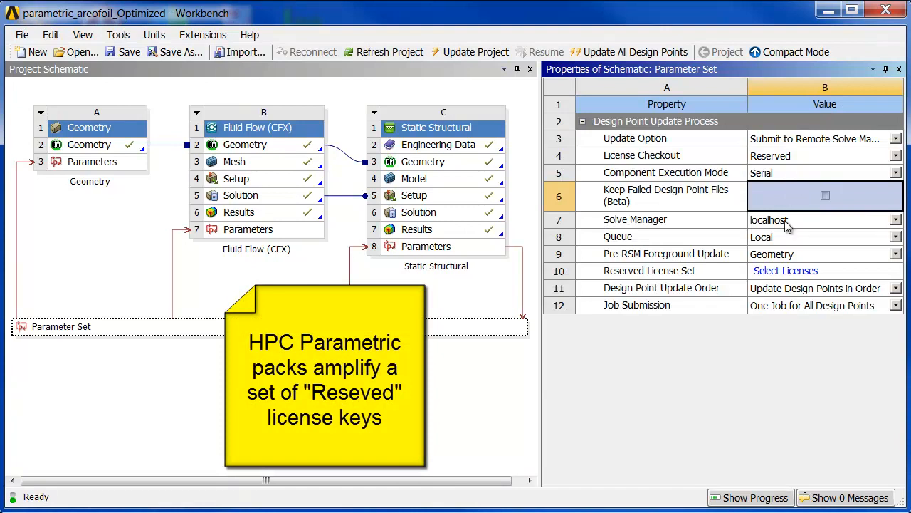
{"action": "left_click", "coordinate": [786, 271]}
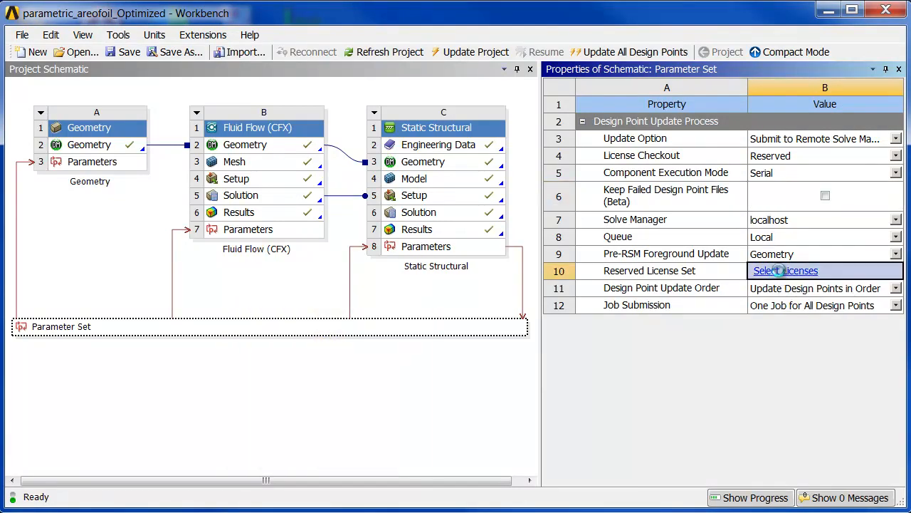
Start selecting reserved licenses and list the licenses the project already uses
{"action": "left_click", "coordinate": [784, 271]}
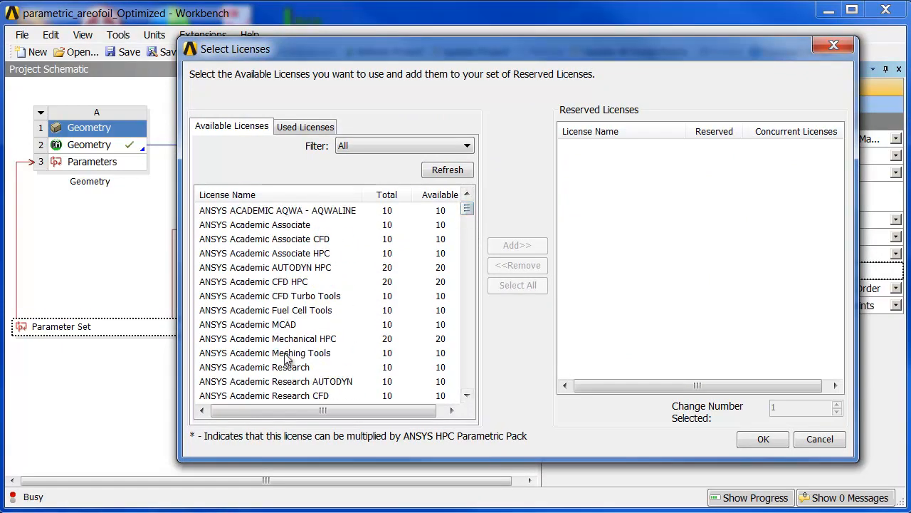
{"action": "mouse_move", "coordinate": [312, 342]}
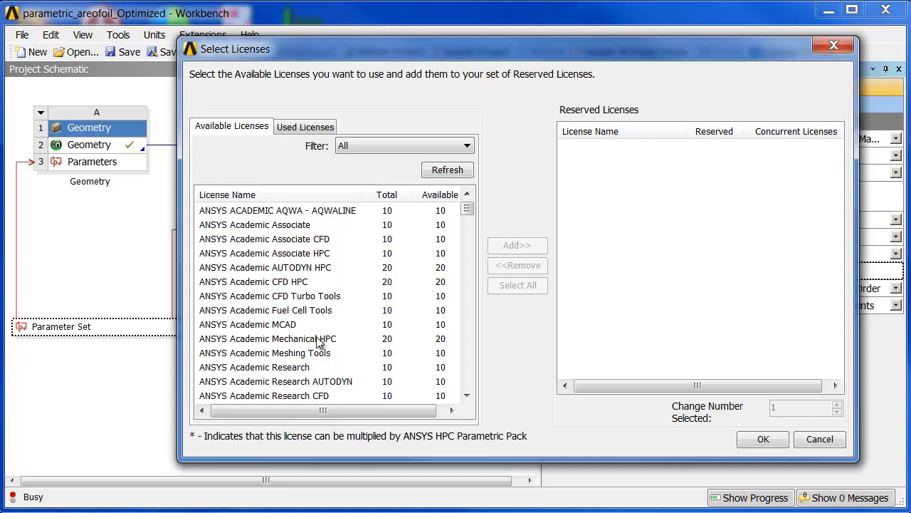
{"action": "mouse_move", "coordinate": [368, 270]}
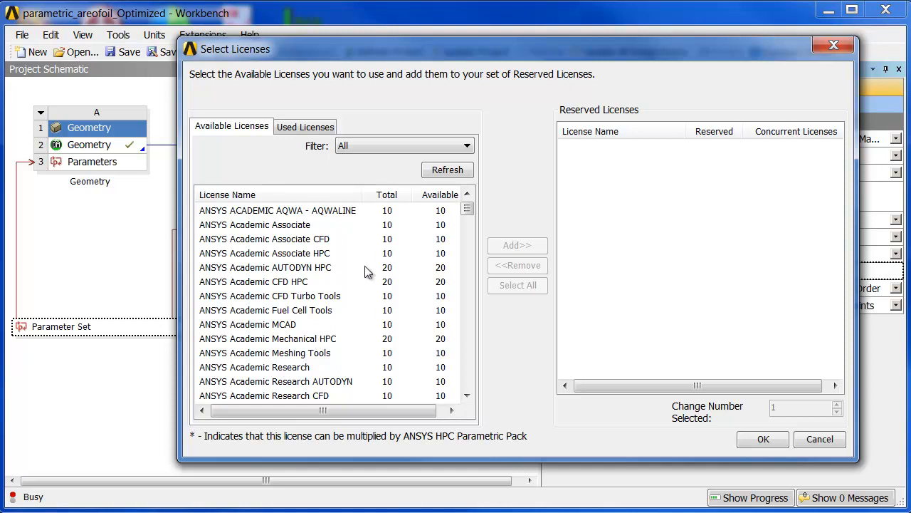
{"action": "left_click", "coordinate": [305, 126]}
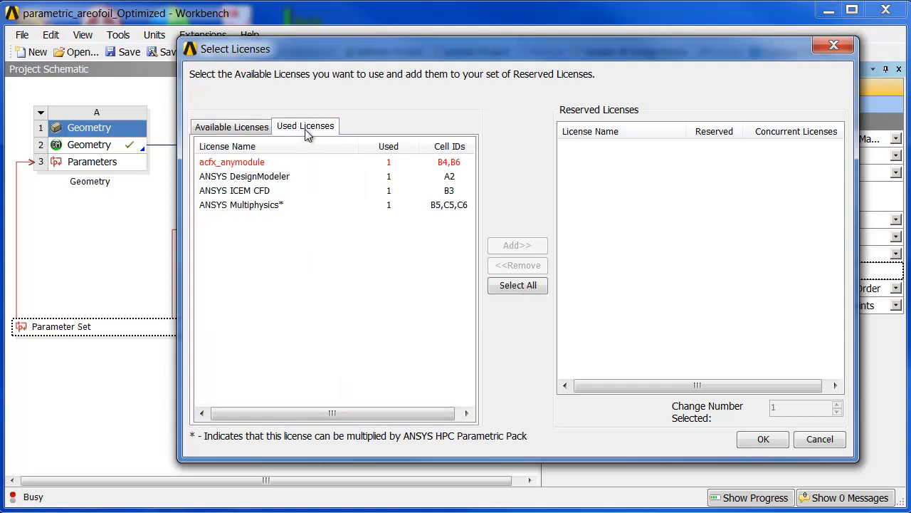
{"action": "mouse_move", "coordinate": [271, 188]}
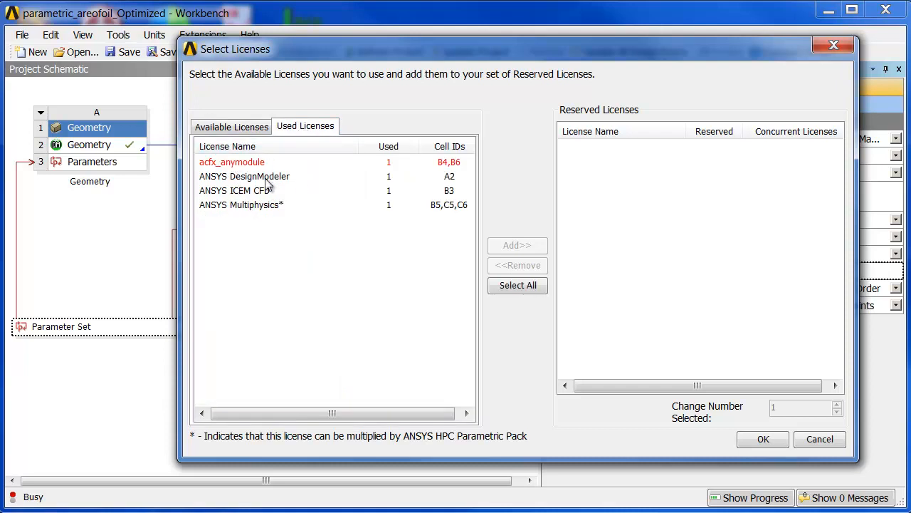
{"action": "mouse_move", "coordinate": [245, 209]}
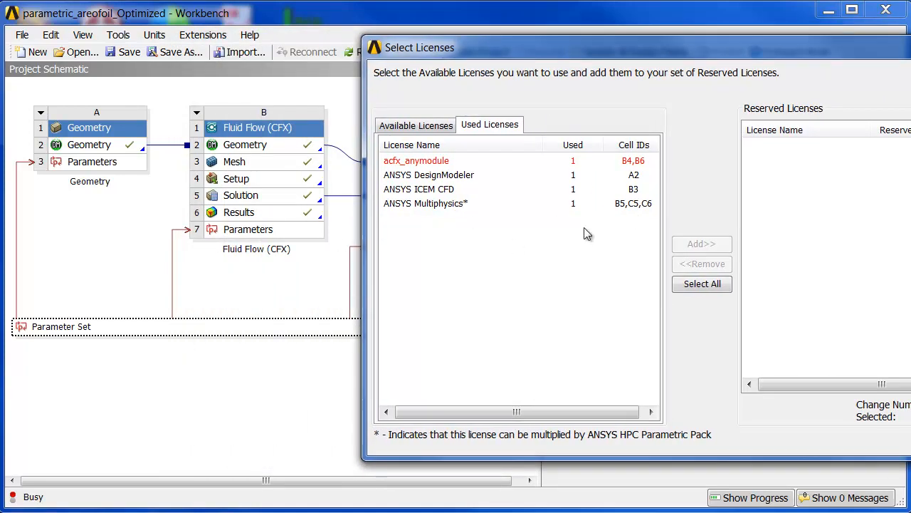
{"action": "mouse_move", "coordinate": [610, 218]}
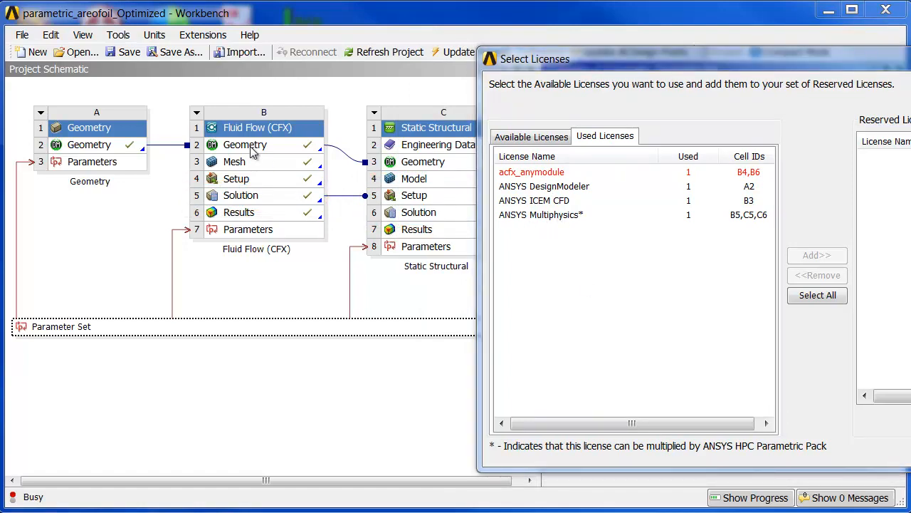
{"action": "mouse_move", "coordinate": [571, 216]}
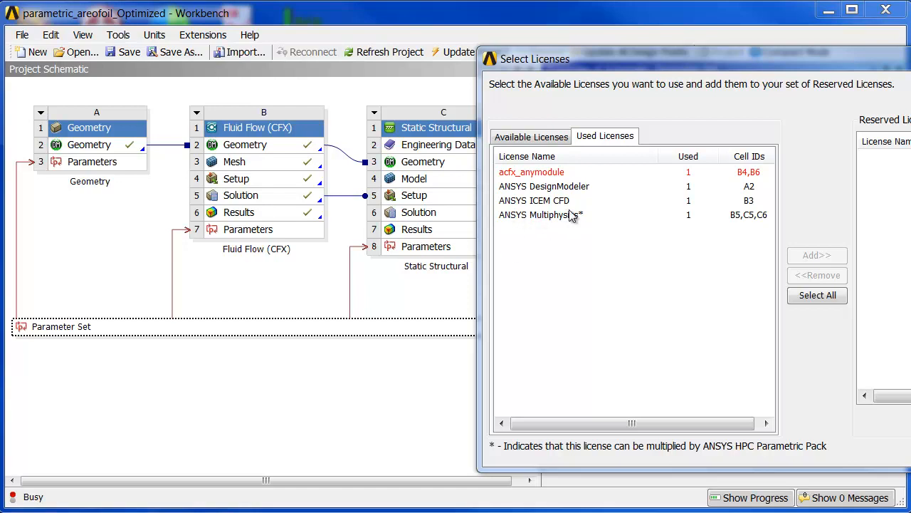
{"action": "mouse_move", "coordinate": [562, 219]}
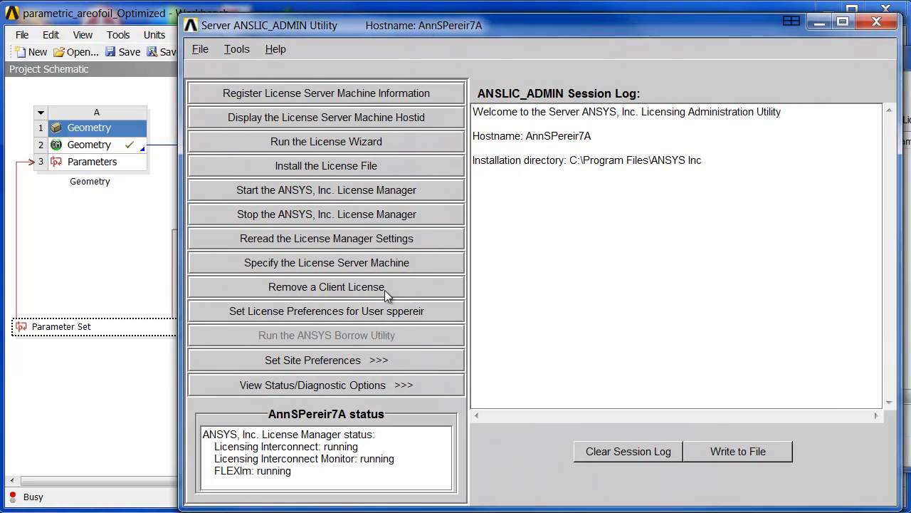
Move ANSYS CFD to the top of the solver license preference order and save it
{"action": "left_click", "coordinate": [326, 311]}
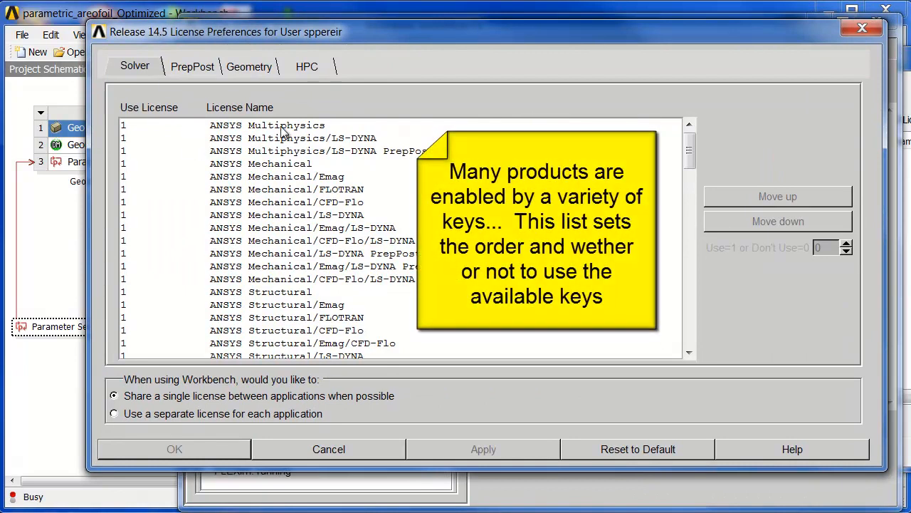
{"action": "left_click", "coordinate": [286, 125]}
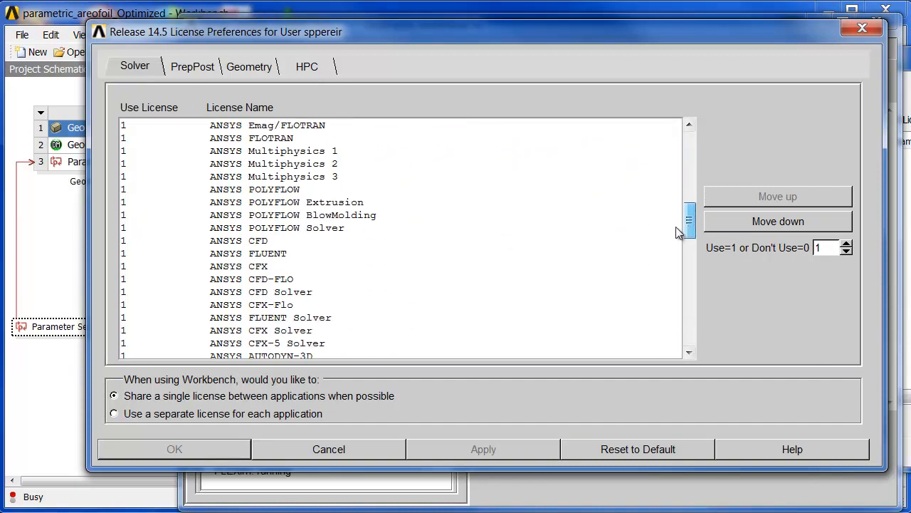
{"action": "left_click", "coordinate": [242, 240]}
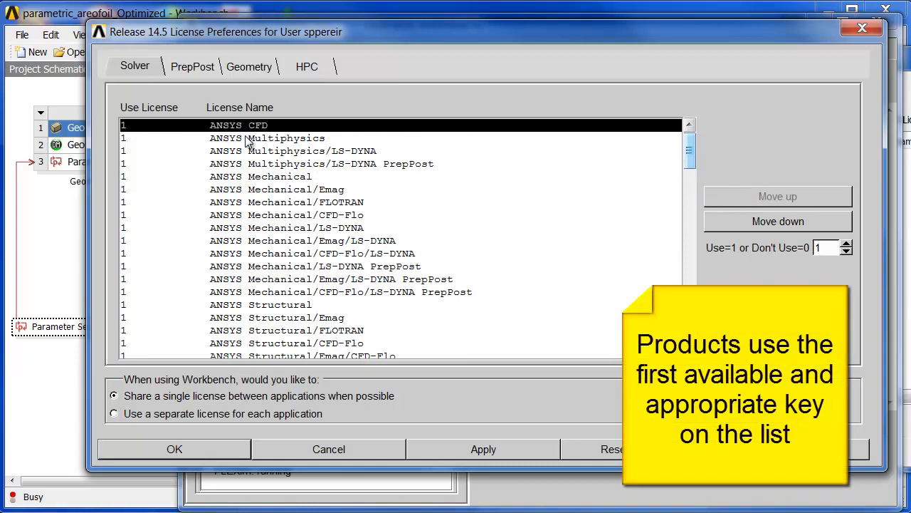
{"action": "mouse_move", "coordinate": [242, 145]}
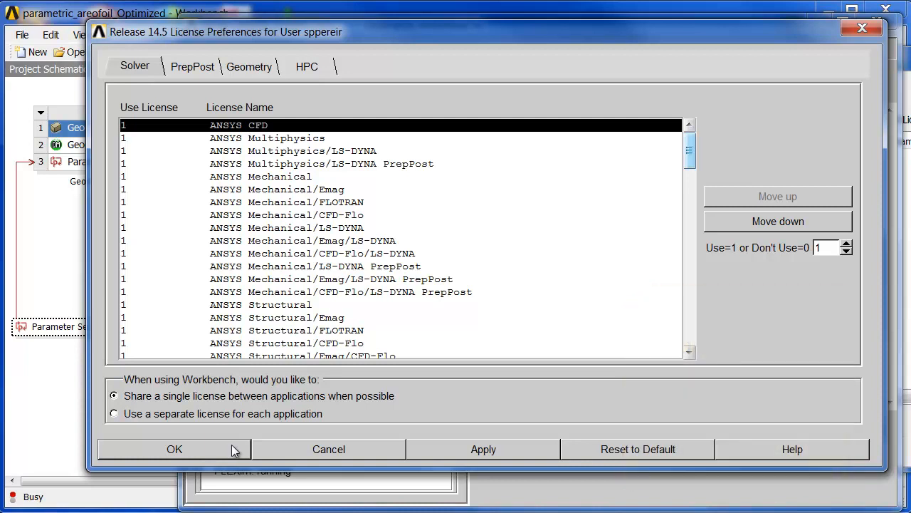
{"action": "left_click", "coordinate": [174, 450]}
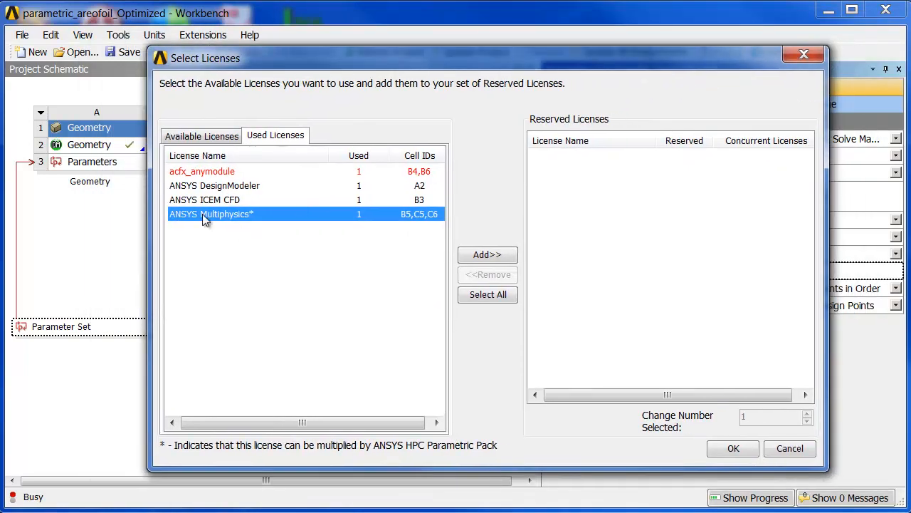
Reserve ANSYS Multiphysics and ANSYS DesignModeler with one license each, then return to the full list
{"action": "left_click", "coordinate": [487, 255]}
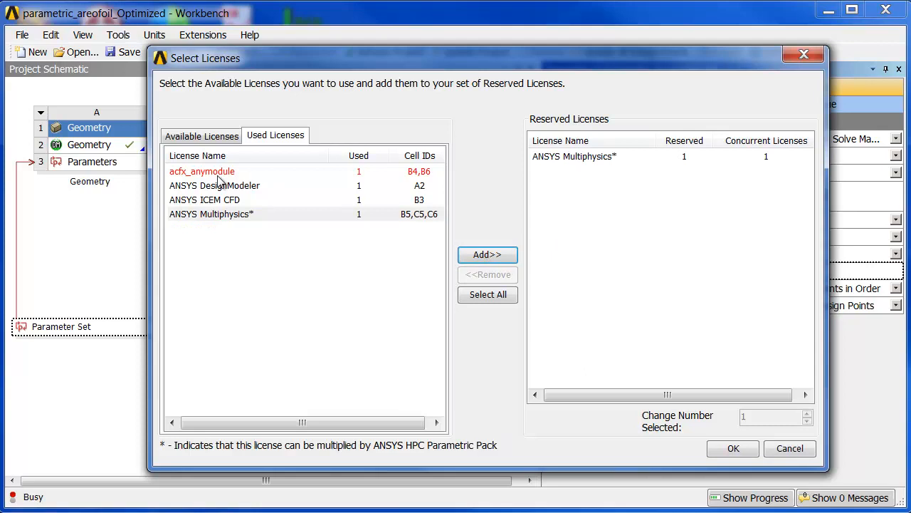
{"action": "left_click", "coordinate": [213, 185]}
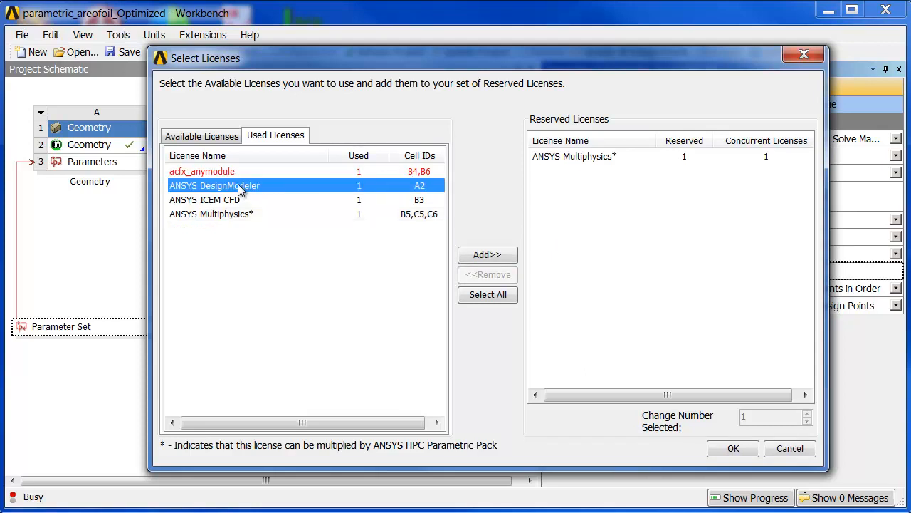
{"action": "left_click", "coordinate": [487, 253]}
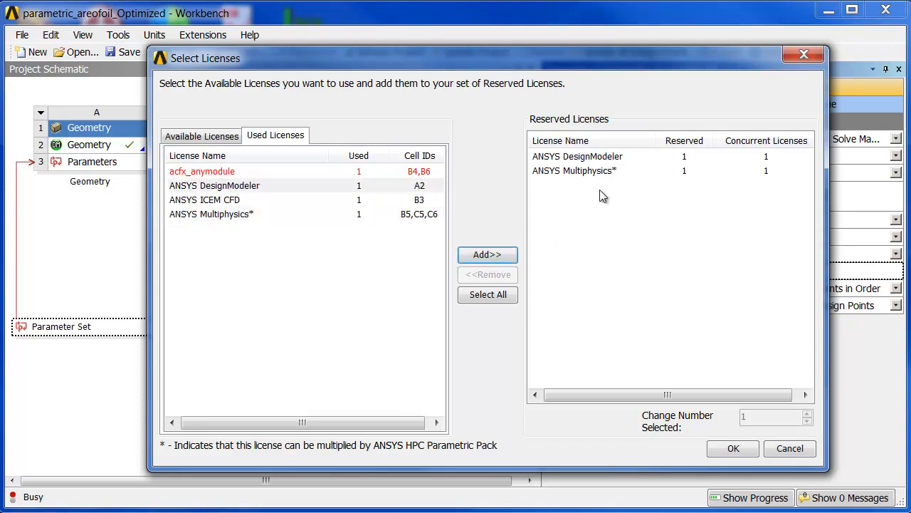
{"action": "left_click", "coordinate": [205, 199]}
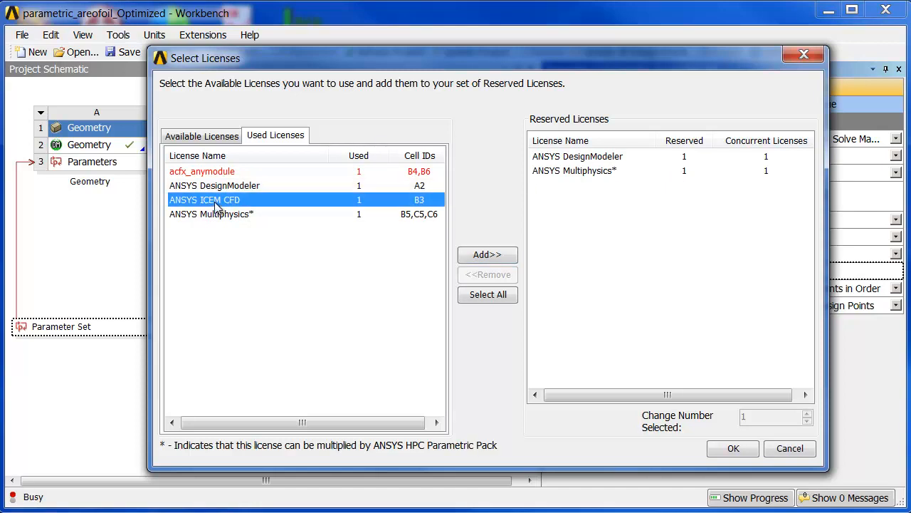
{"action": "mouse_move", "coordinate": [342, 84]}
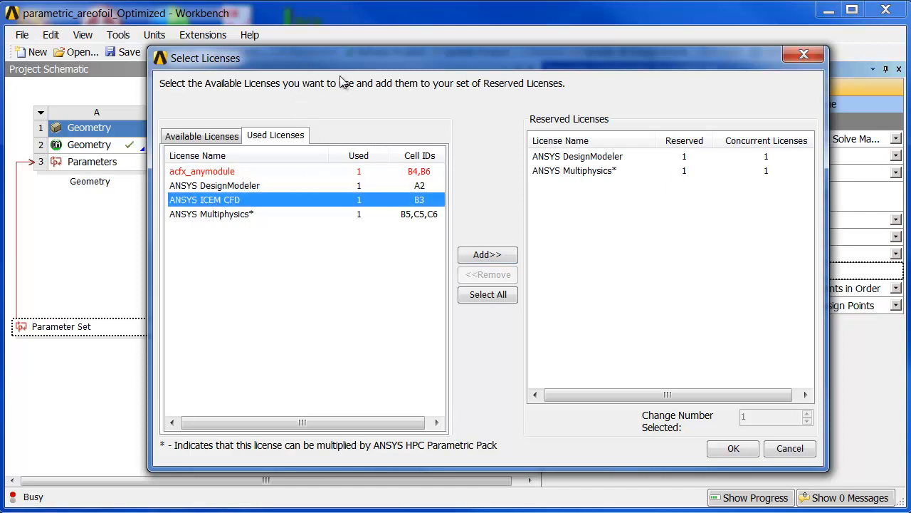
{"action": "mouse_move", "coordinate": [236, 206]}
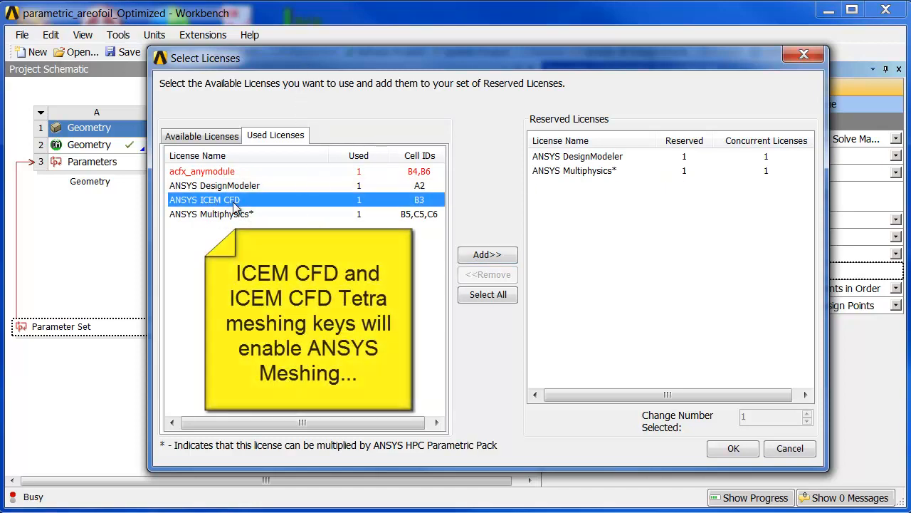
{"action": "mouse_move", "coordinate": [228, 207]}
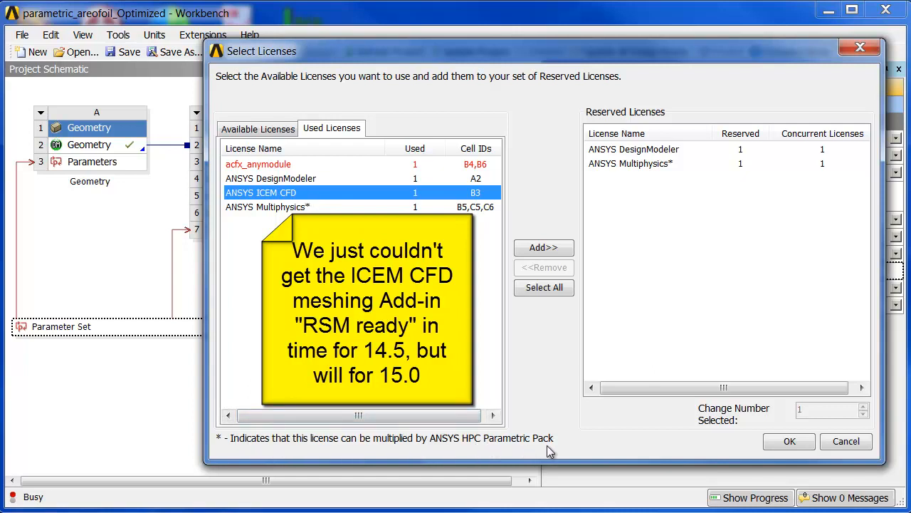
{"action": "left_click", "coordinate": [256, 128]}
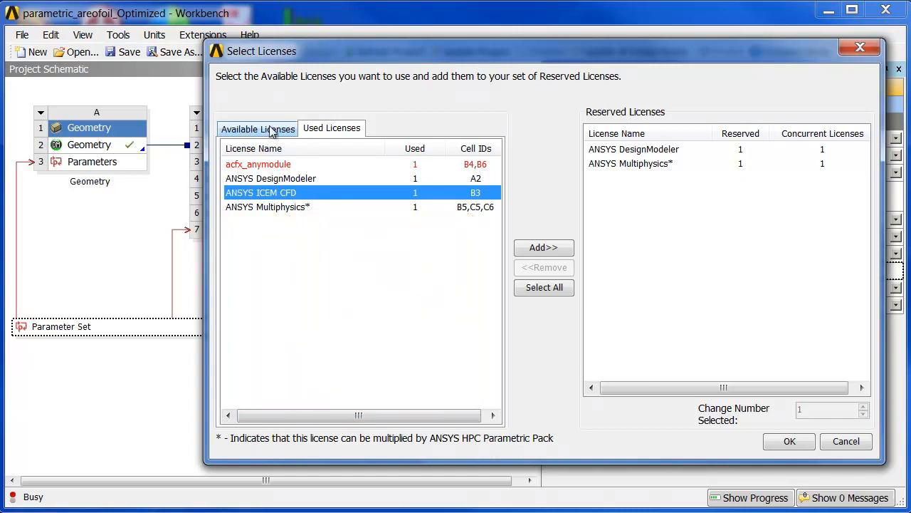
Filter to PrepPost and reserve ANSYS Meshing, then pick the ANSYS HPC Pack license
{"action": "left_click", "coordinate": [257, 128]}
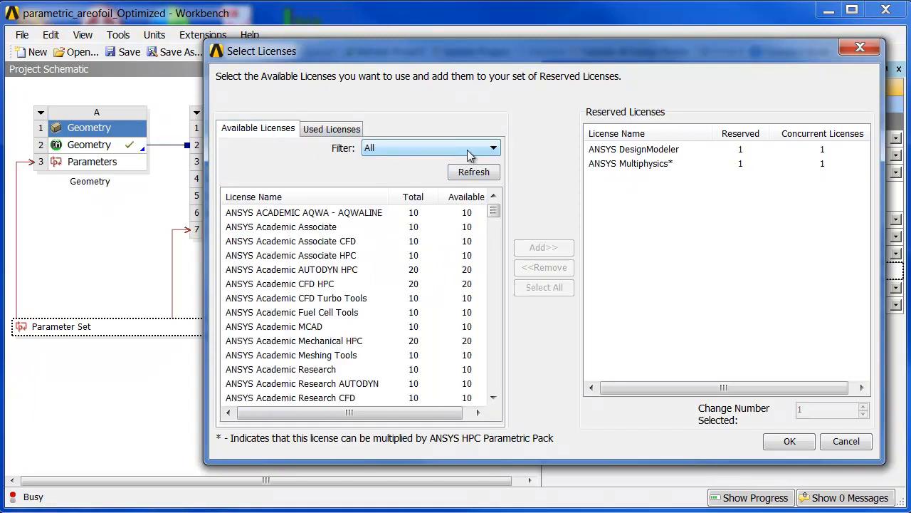
{"action": "left_click", "coordinate": [493, 146]}
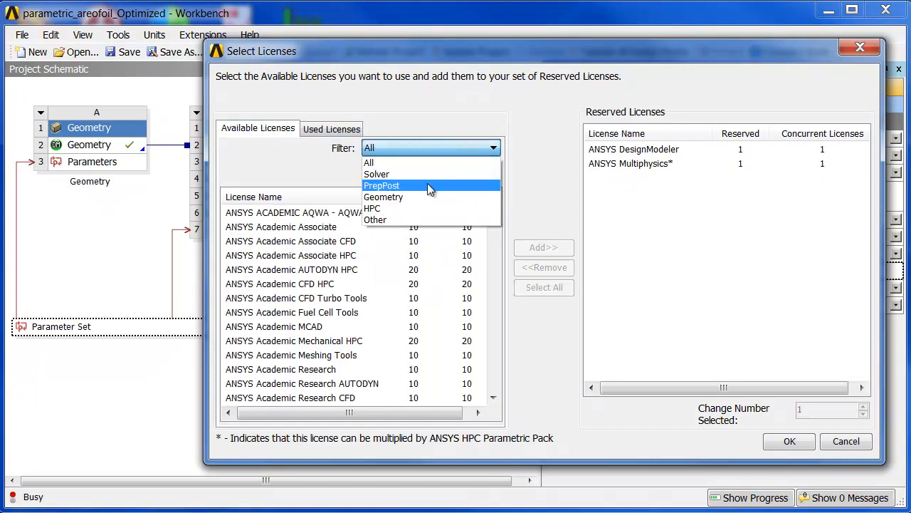
{"action": "left_click", "coordinate": [381, 185]}
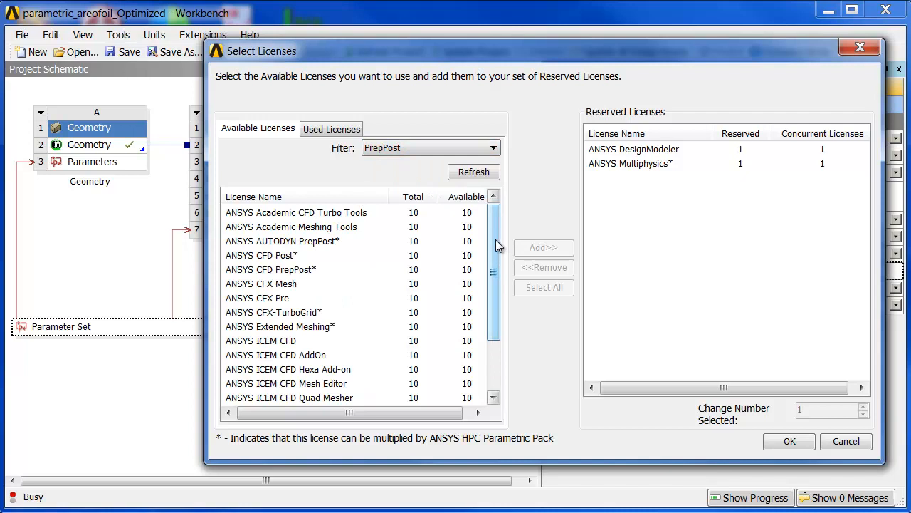
{"action": "scroll", "scroll_direction": "down", "scroll_amount": 3}
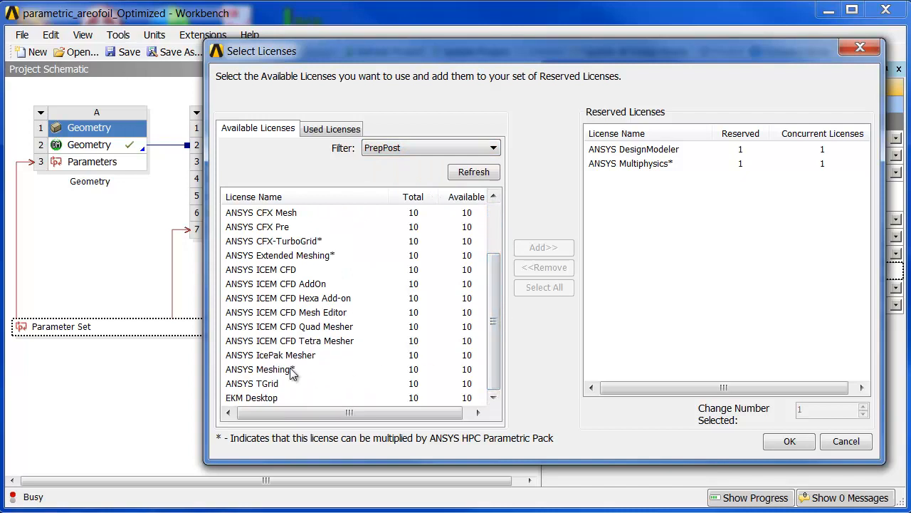
{"action": "left_click", "coordinate": [544, 248]}
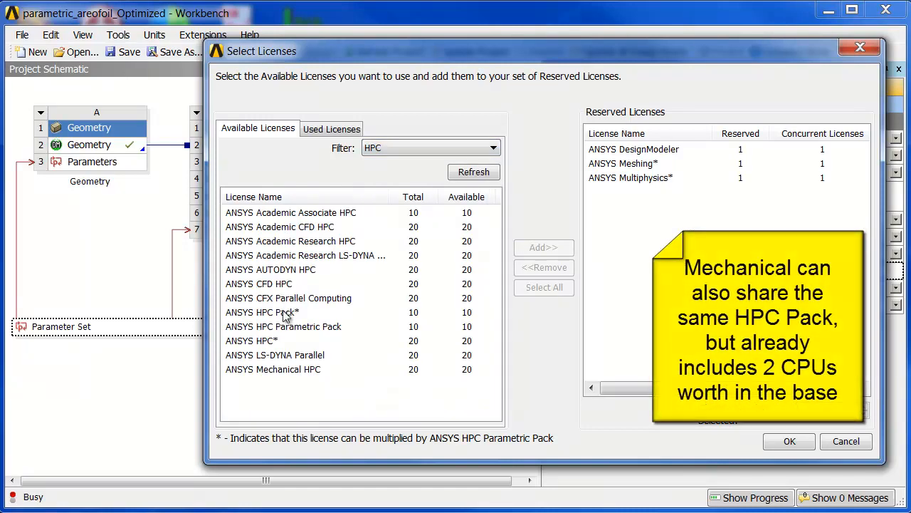
{"action": "left_click", "coordinate": [285, 312]}
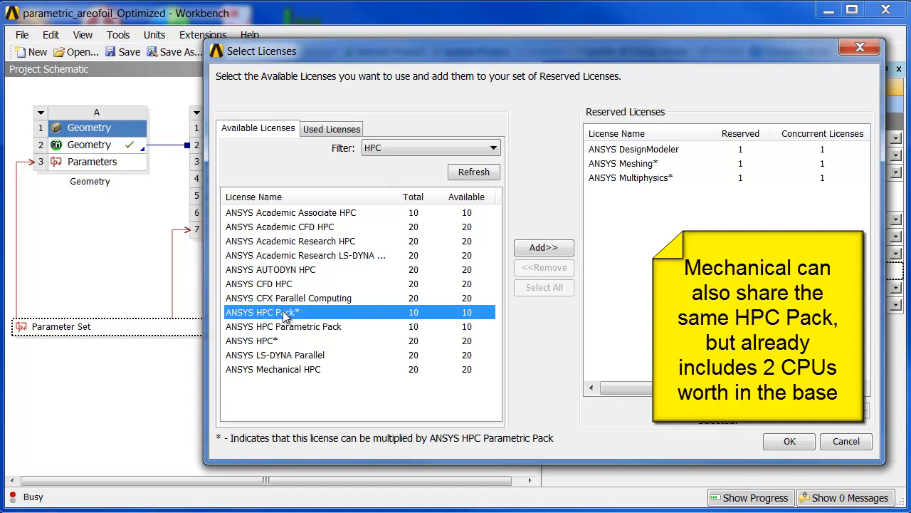
Reserve one ANSYS HPC Pack and one HPC Parametric Pack, then select the DesignModeler reservation
{"action": "left_click", "coordinate": [544, 248]}
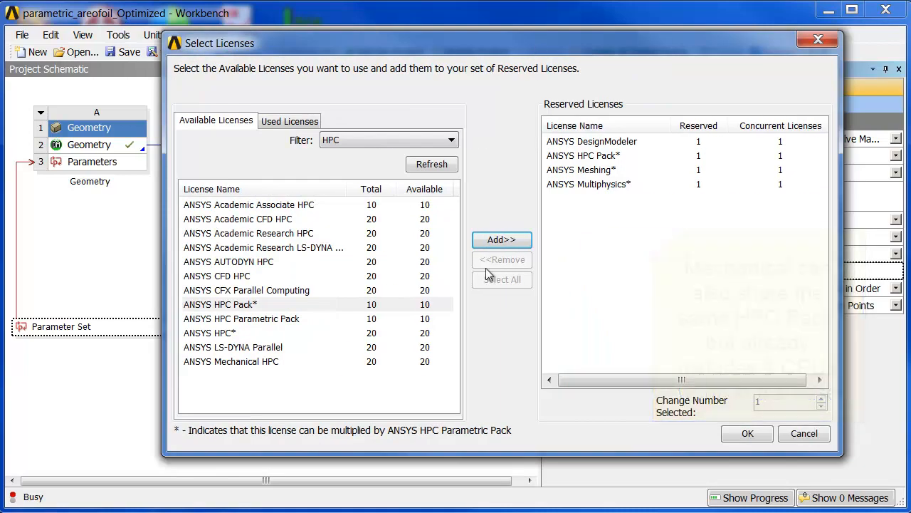
{"action": "left_click", "coordinate": [242, 319]}
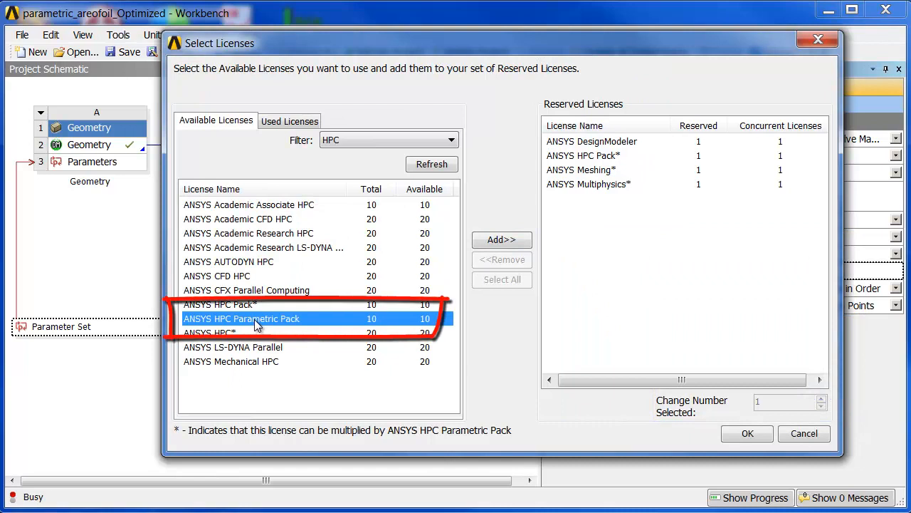
{"action": "mouse_move", "coordinate": [691, 155]}
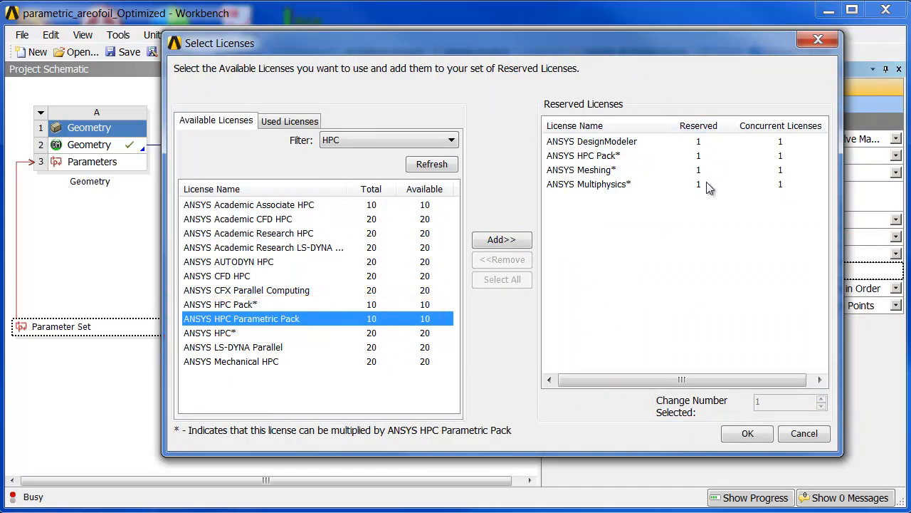
{"action": "mouse_move", "coordinate": [257, 324]}
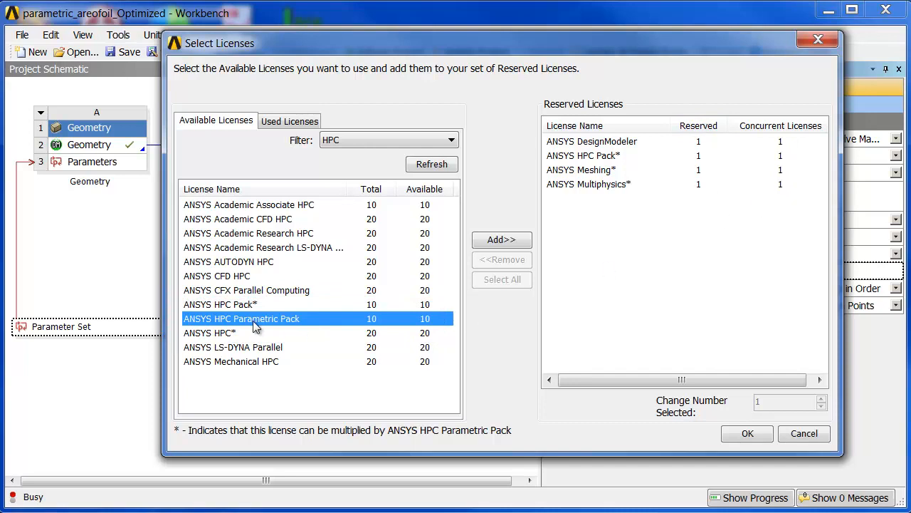
{"action": "left_click", "coordinate": [501, 239]}
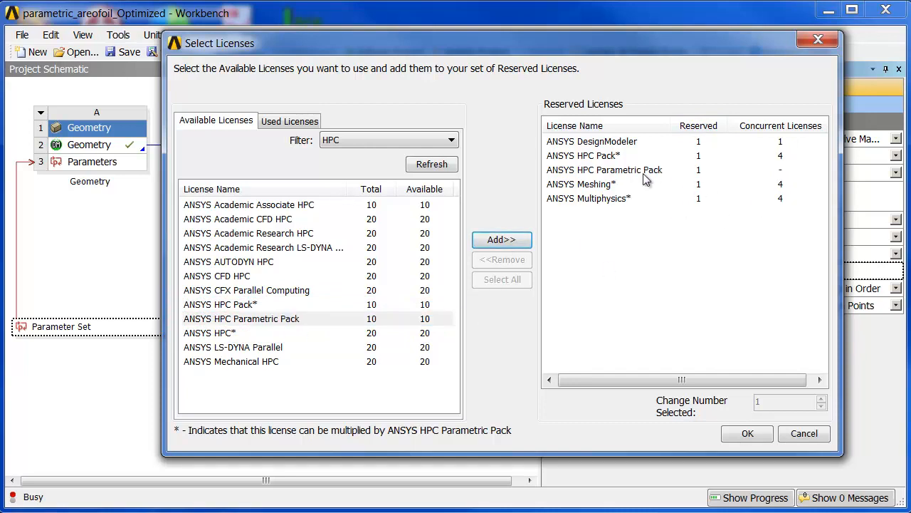
{"action": "left_click", "coordinate": [604, 170]}
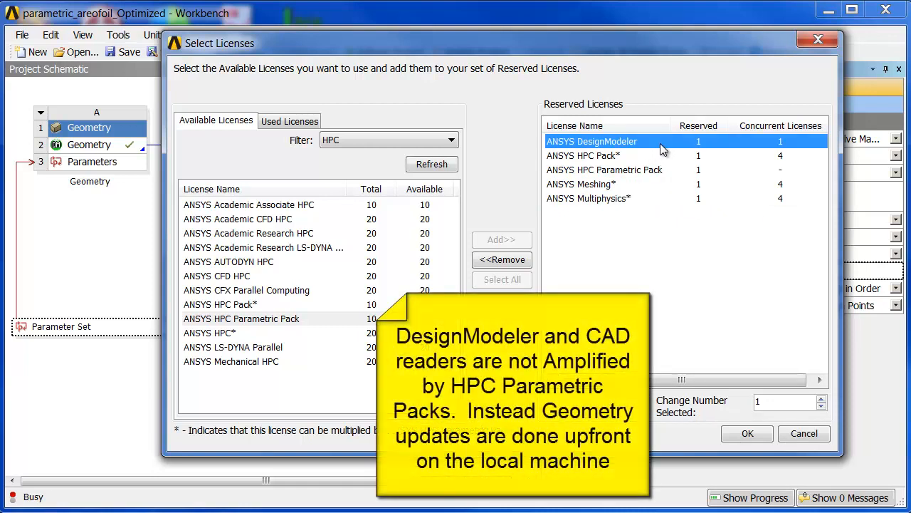
{"action": "mouse_move", "coordinate": [649, 142]}
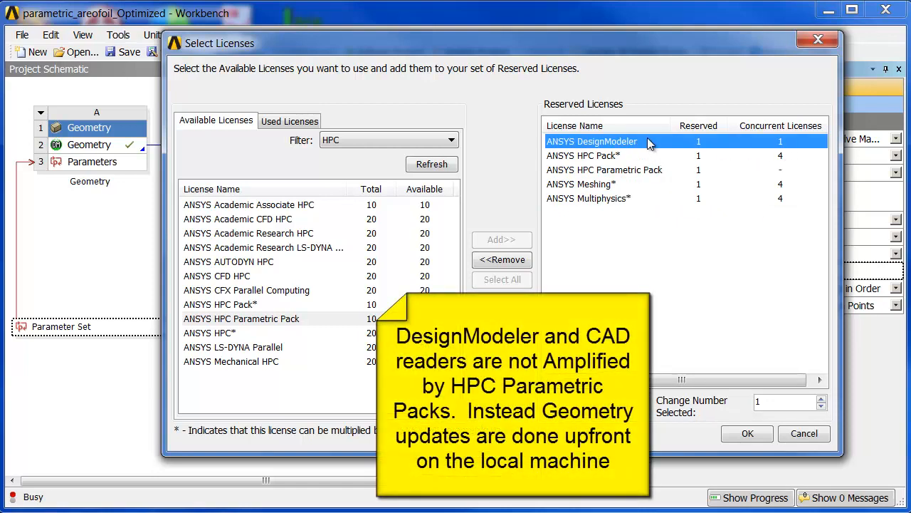
{"action": "mouse_move", "coordinate": [637, 146]}
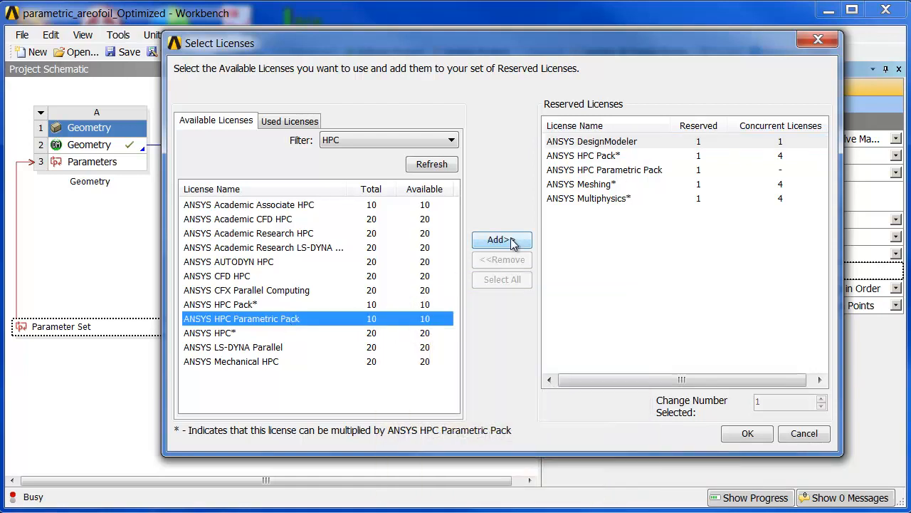
{"action": "left_click", "coordinate": [502, 239]}
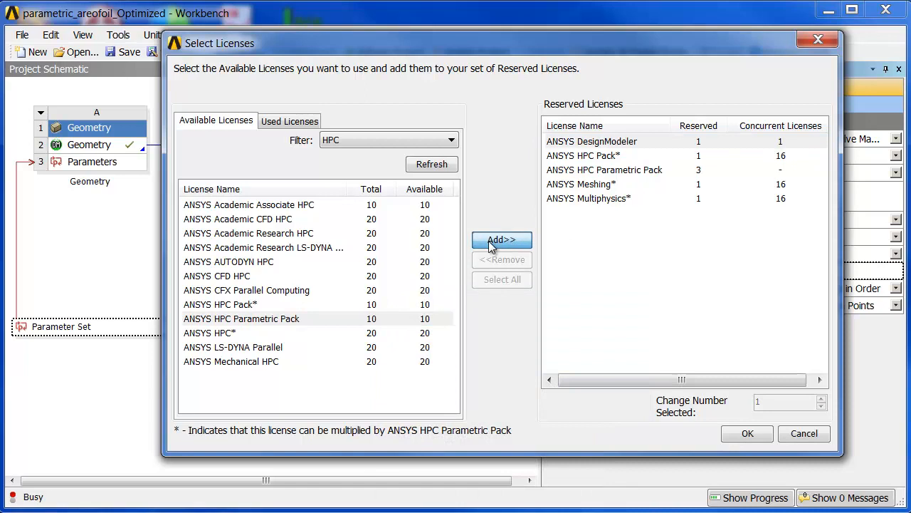
{"action": "left_click", "coordinate": [501, 239]}
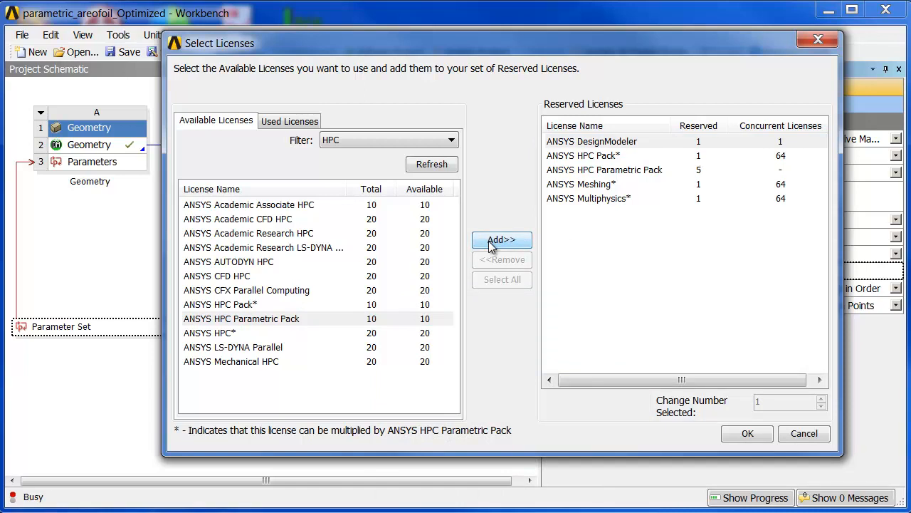
{"action": "left_click", "coordinate": [501, 239]}
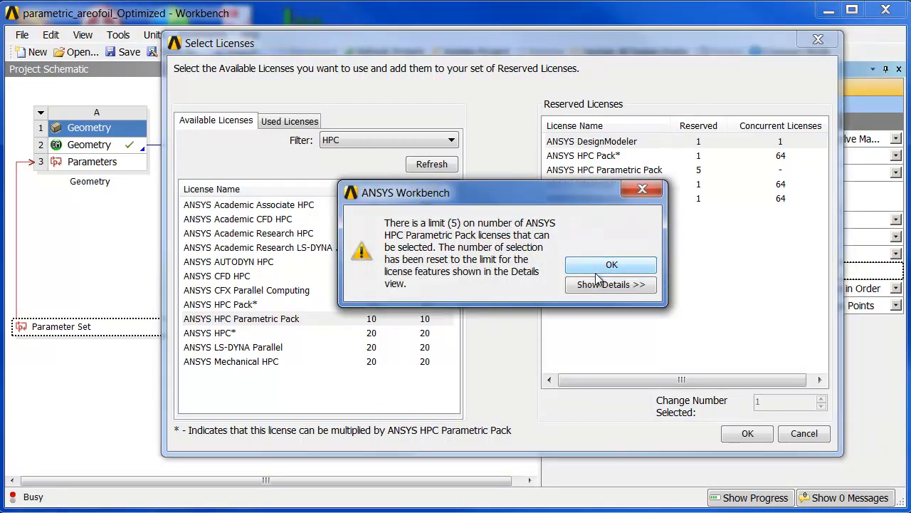
{"action": "left_click", "coordinate": [613, 265]}
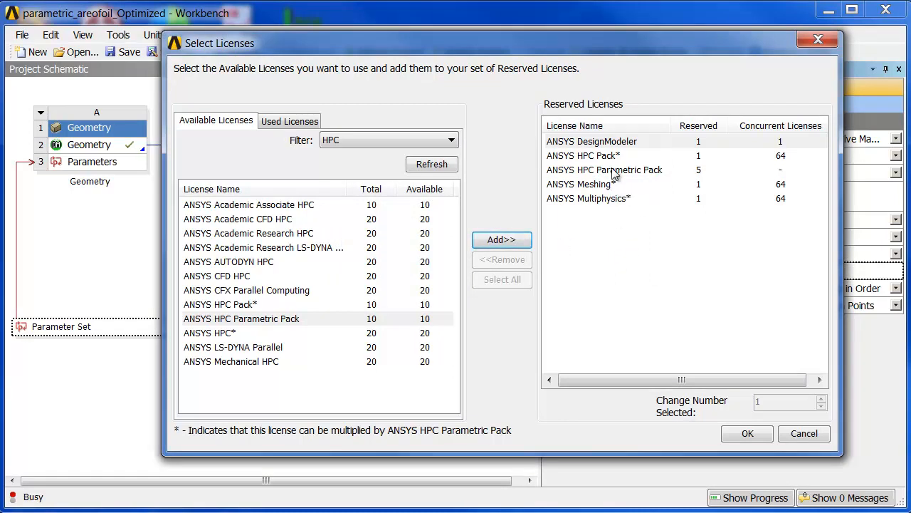
{"action": "left_click", "coordinate": [501, 259]}
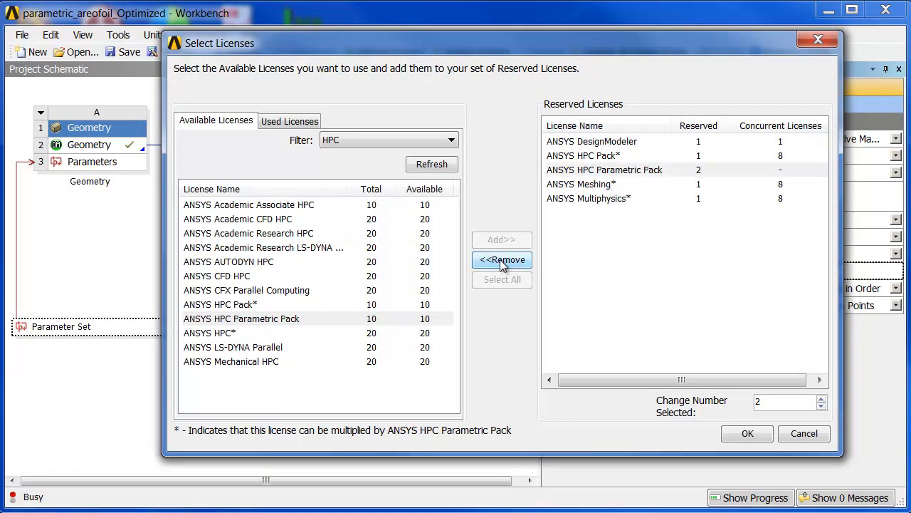
{"action": "left_click", "coordinate": [501, 259]}
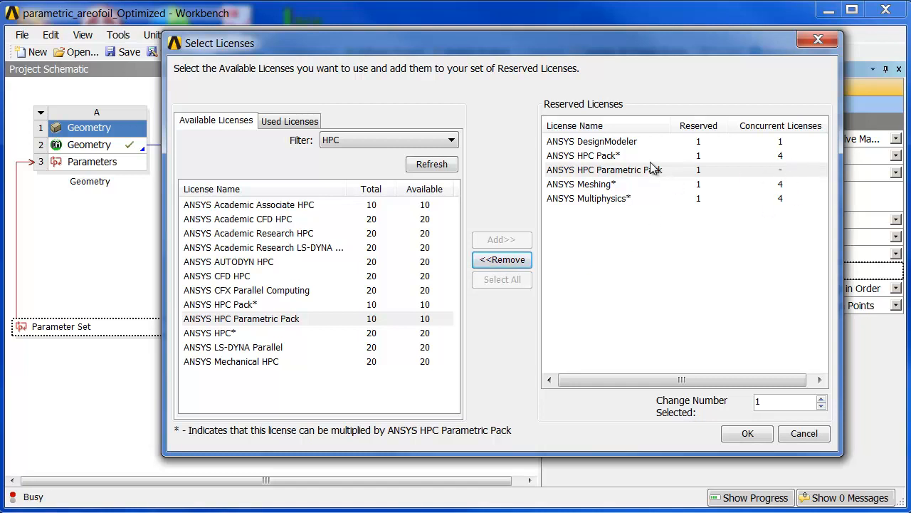
{"action": "left_click", "coordinate": [248, 205]}
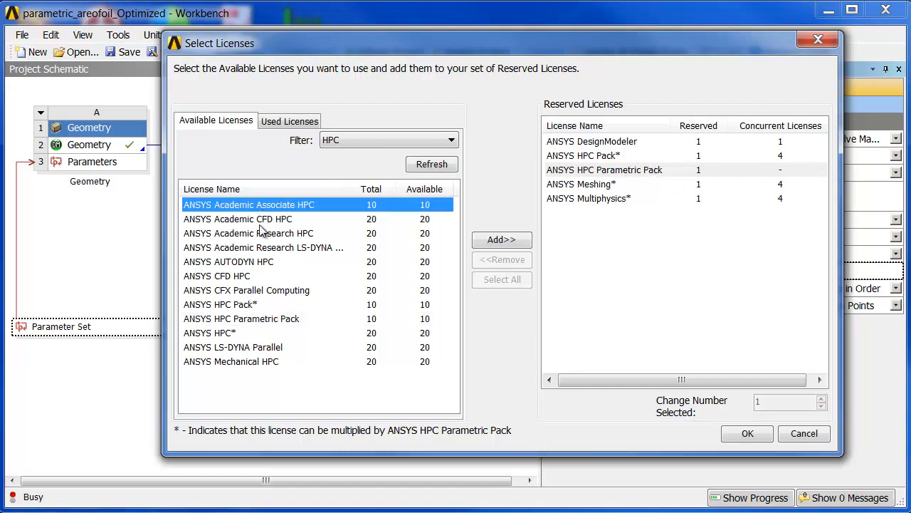
{"action": "left_click", "coordinate": [228, 262]}
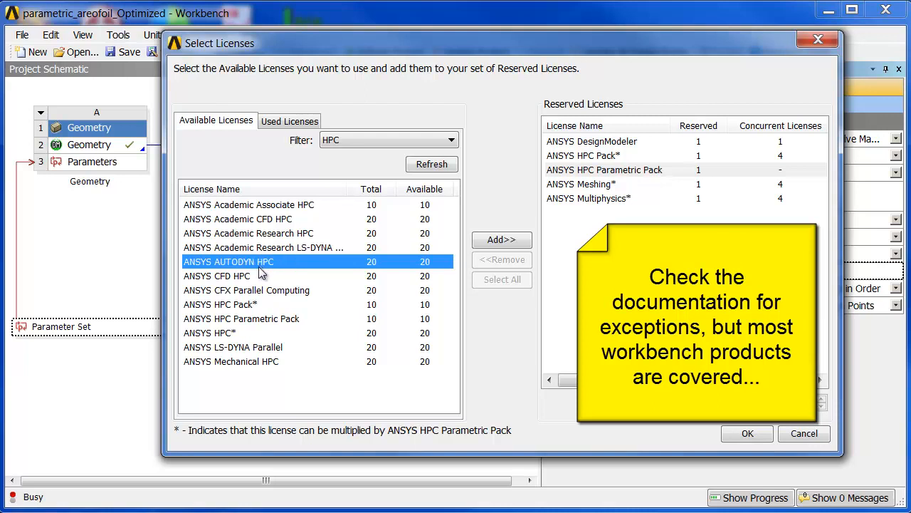
{"action": "left_click", "coordinate": [220, 305]}
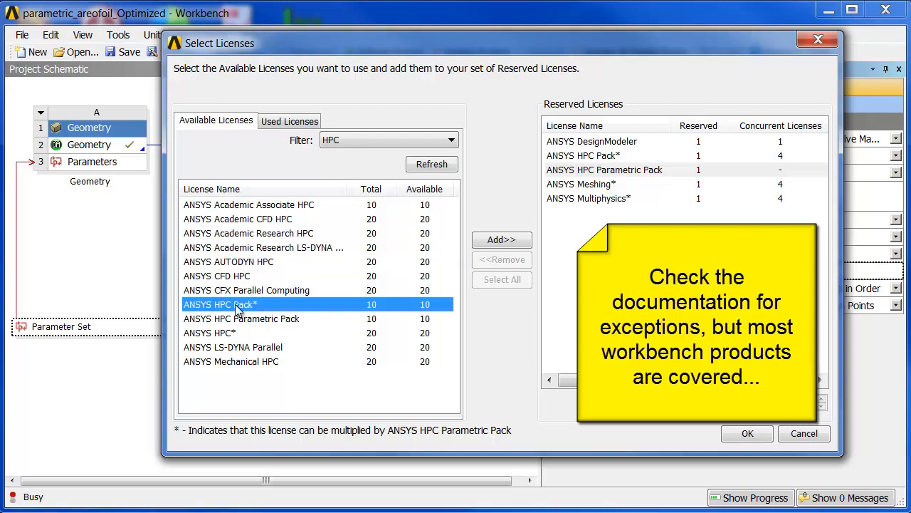
{"action": "left_click", "coordinate": [209, 333]}
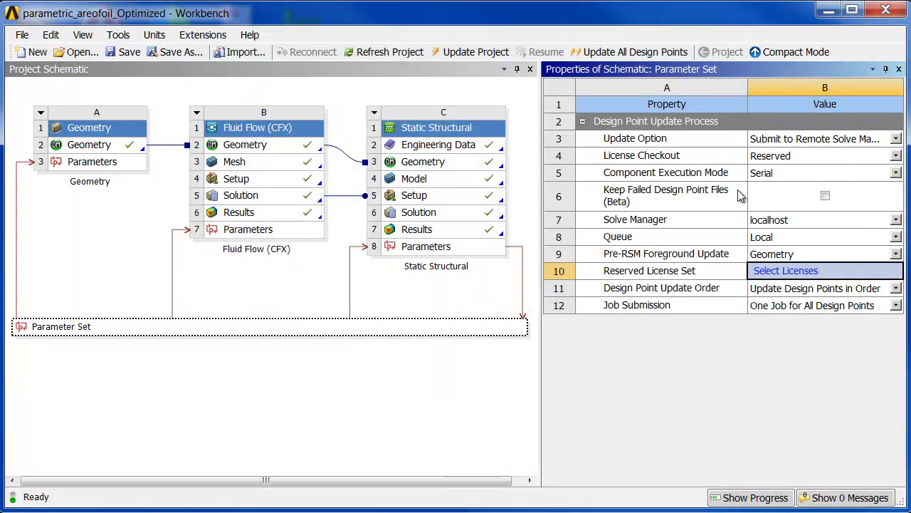
{"action": "mouse_move", "coordinate": [800, 180]}
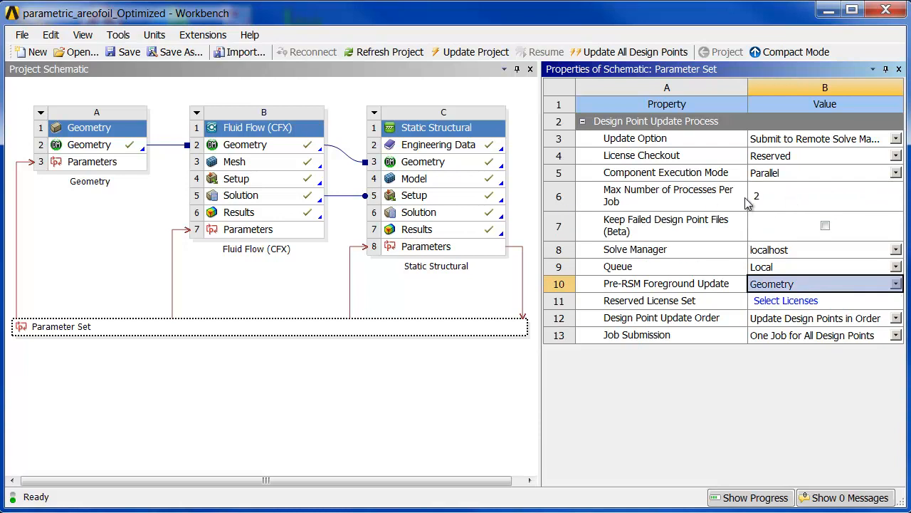
{"action": "mouse_move", "coordinate": [790, 341]}
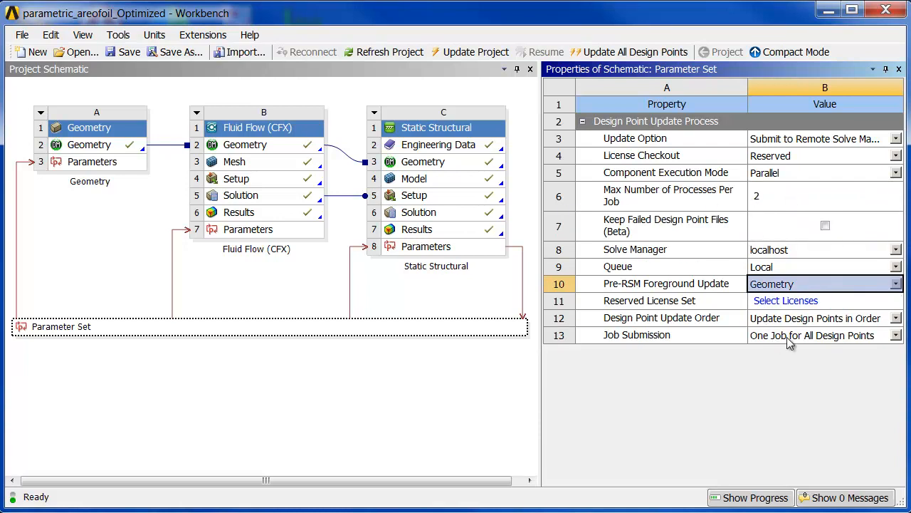
Set job submission to a specified maximum of jobs on the Local queue with Pre-RSM foreground geometry update
{"action": "left_click", "coordinate": [897, 335]}
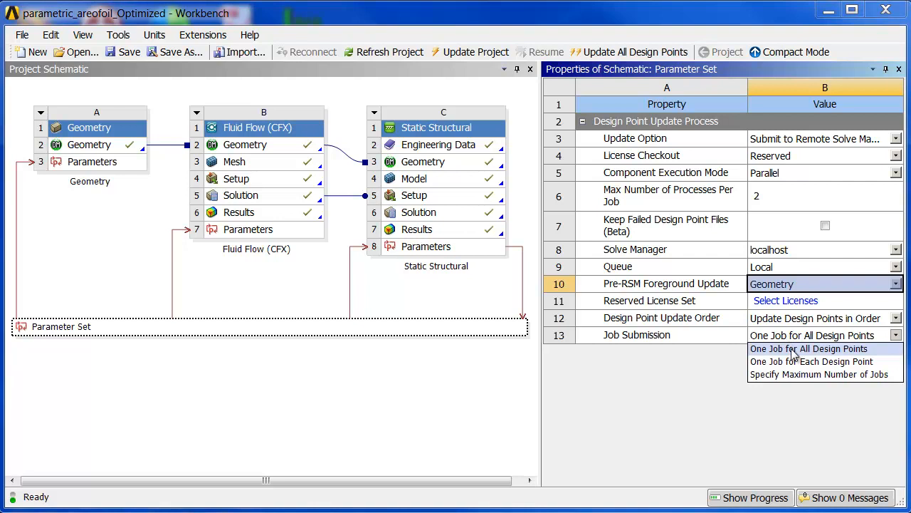
{"action": "mouse_move", "coordinate": [795, 362]}
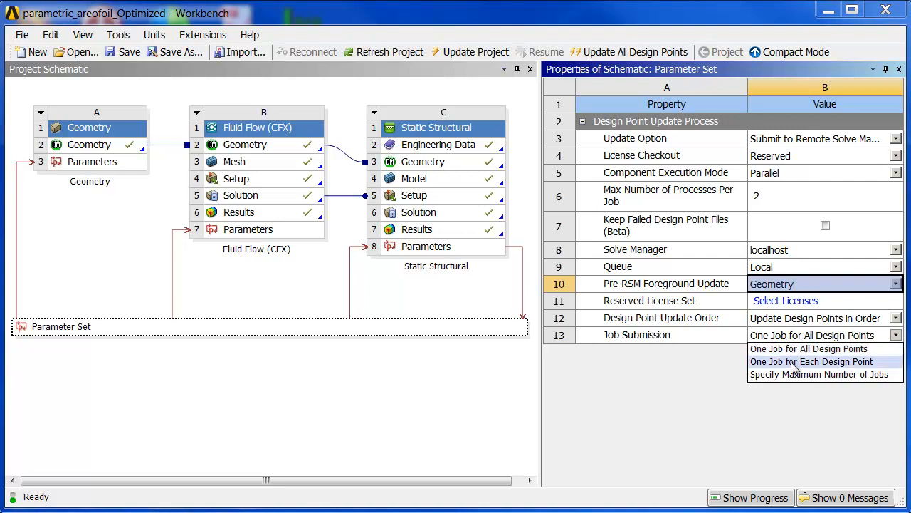
{"action": "mouse_move", "coordinate": [801, 374]}
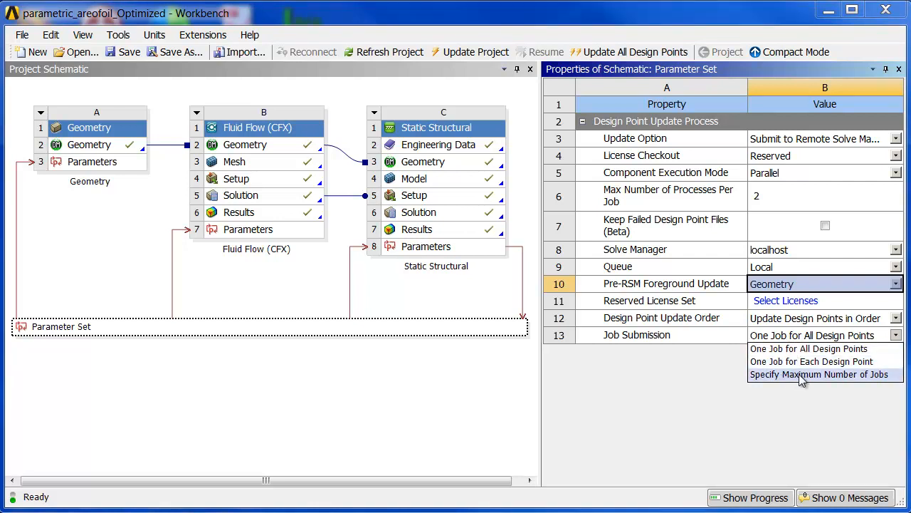
{"action": "left_click", "coordinate": [823, 373]}
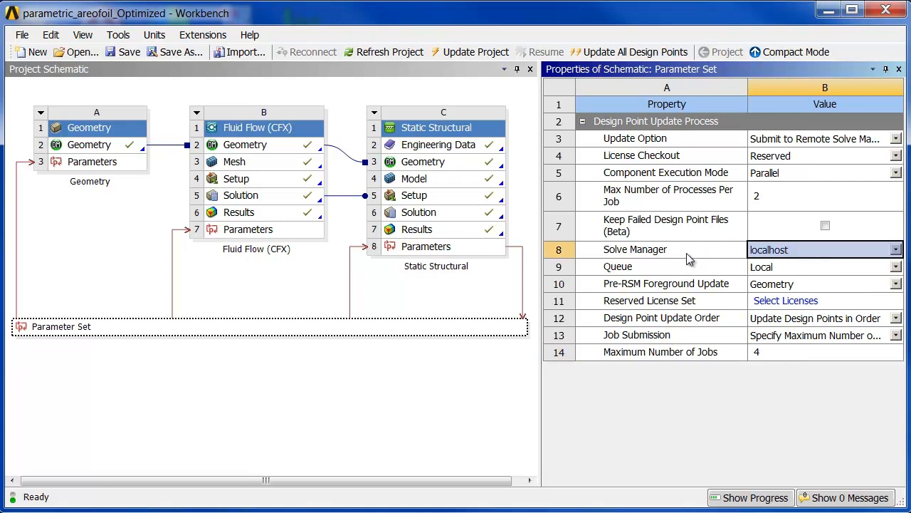
{"action": "mouse_move", "coordinate": [789, 256]}
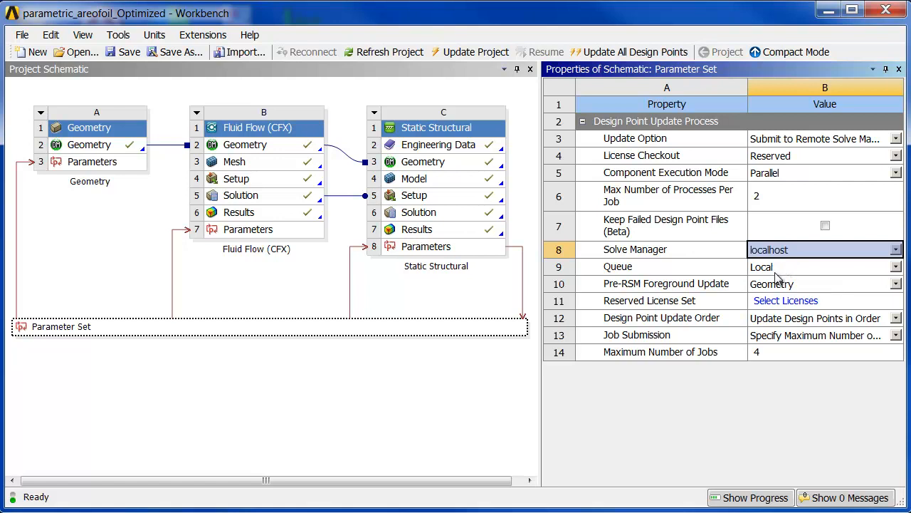
{"action": "left_click", "coordinate": [902, 267]}
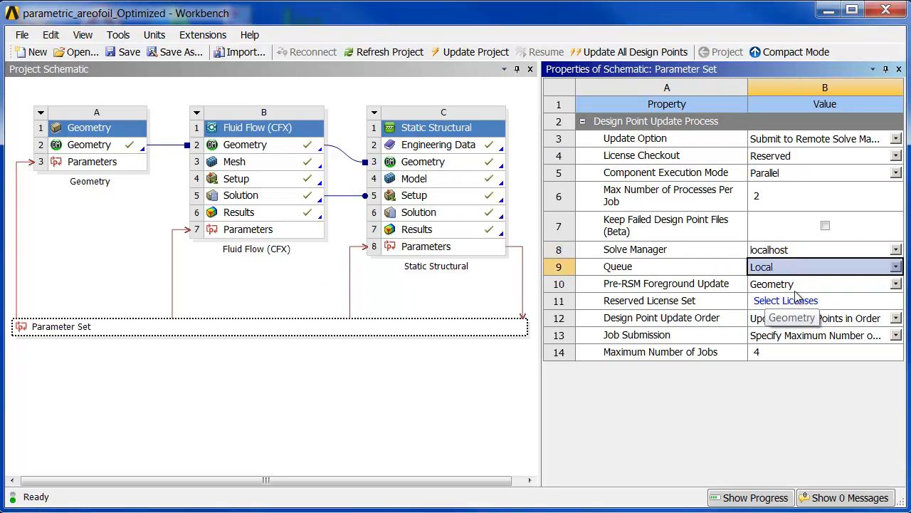
{"action": "left_click", "coordinate": [903, 283]}
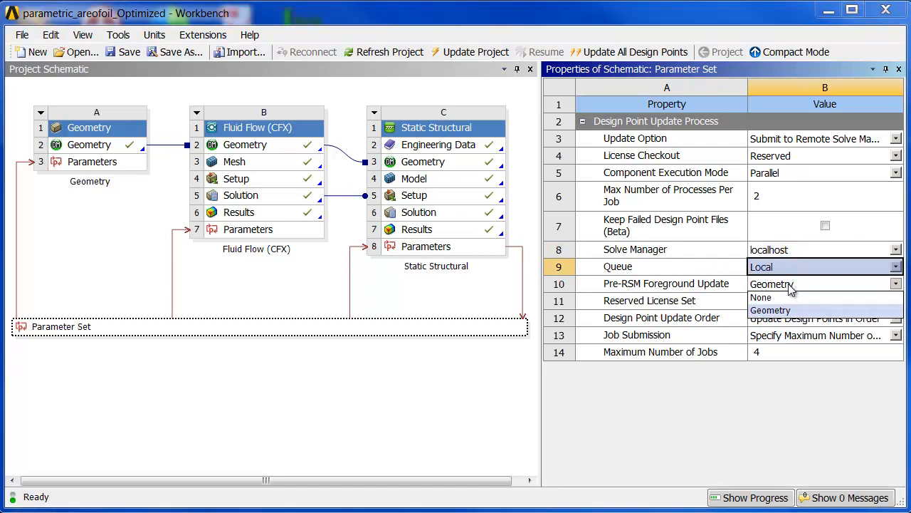
{"action": "left_click", "coordinate": [770, 311]}
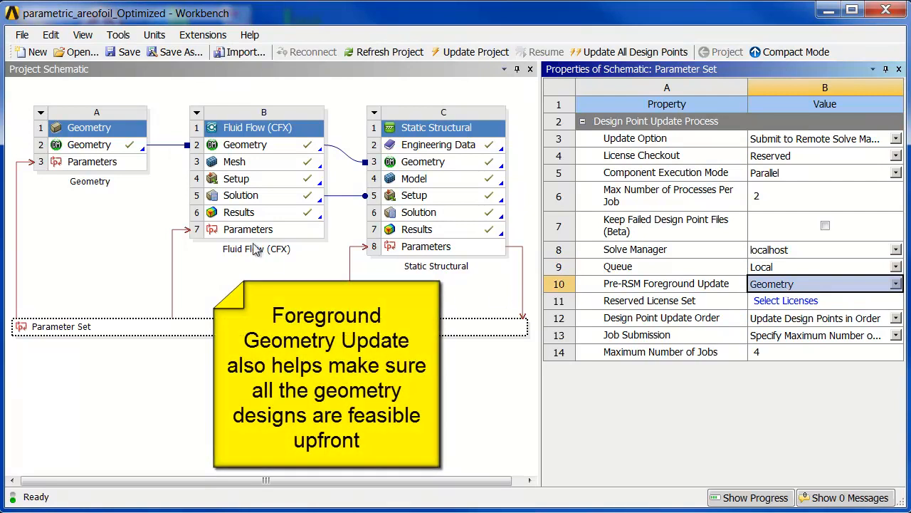
{"action": "mouse_move", "coordinate": [163, 191]}
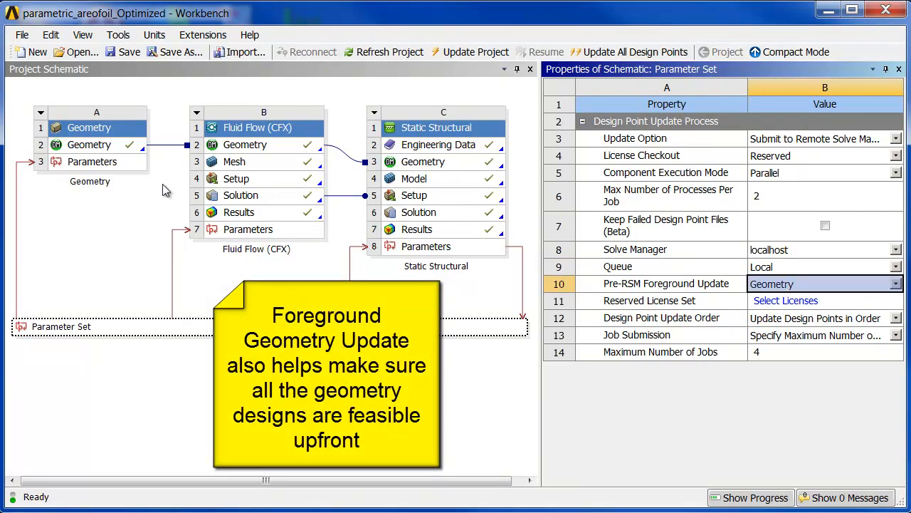
{"action": "mouse_move", "coordinate": [299, 259]}
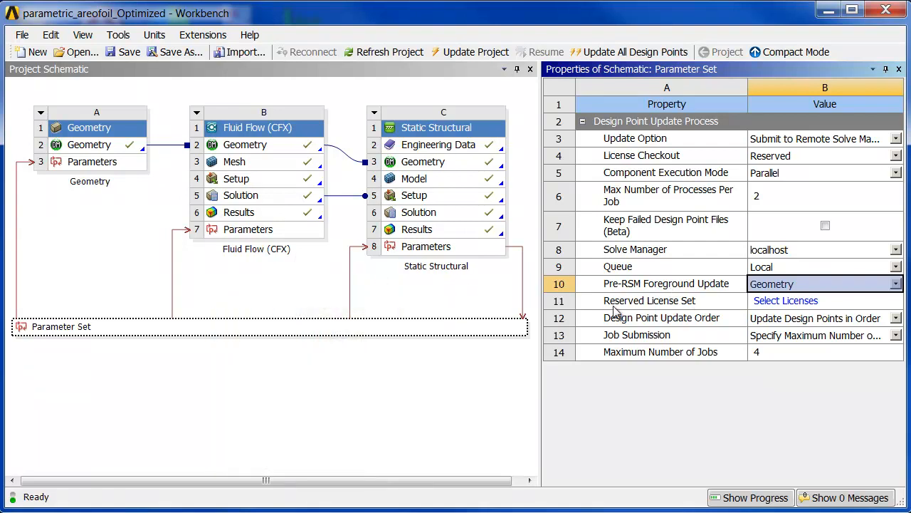
{"action": "mouse_move", "coordinate": [789, 319]}
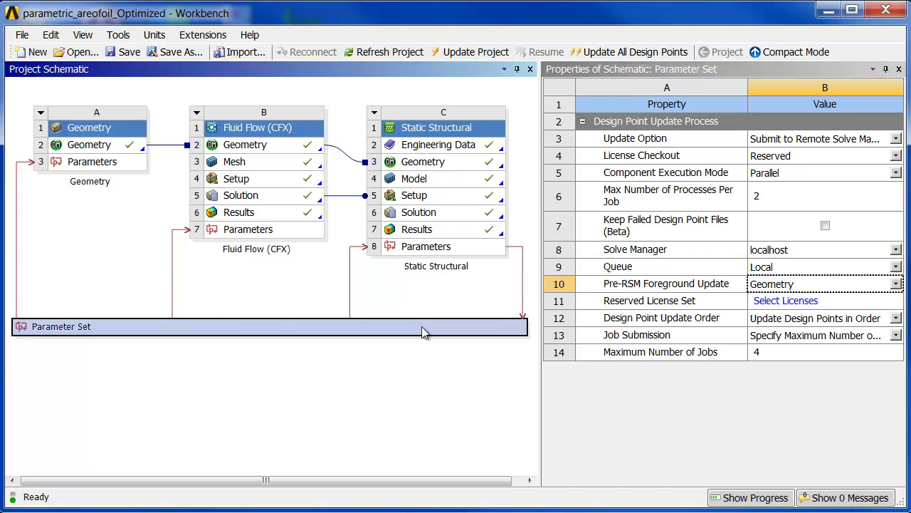
Add design points with P4 at 225 in the table, then delete them, leaving only the current point
{"action": "double_click", "coordinate": [61, 326]}
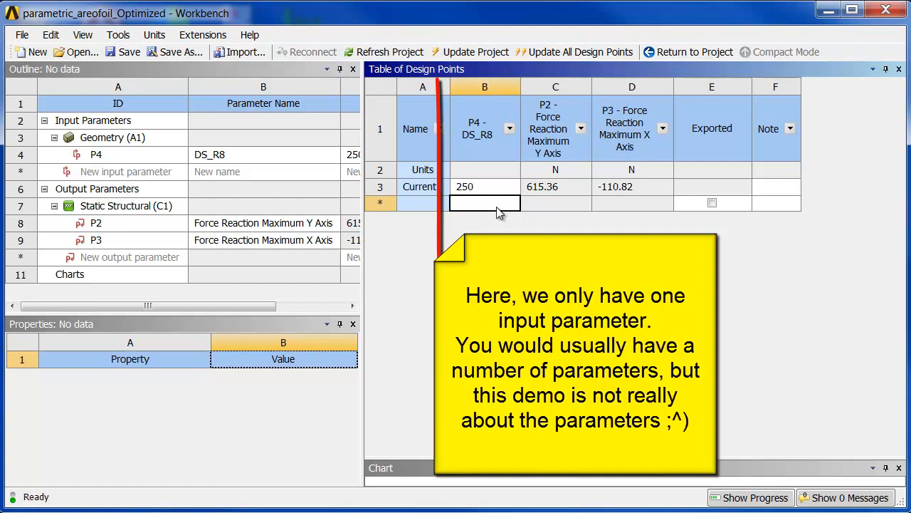
{"action": "type", "text": "225"}
{"action": "type", "text": "235"}
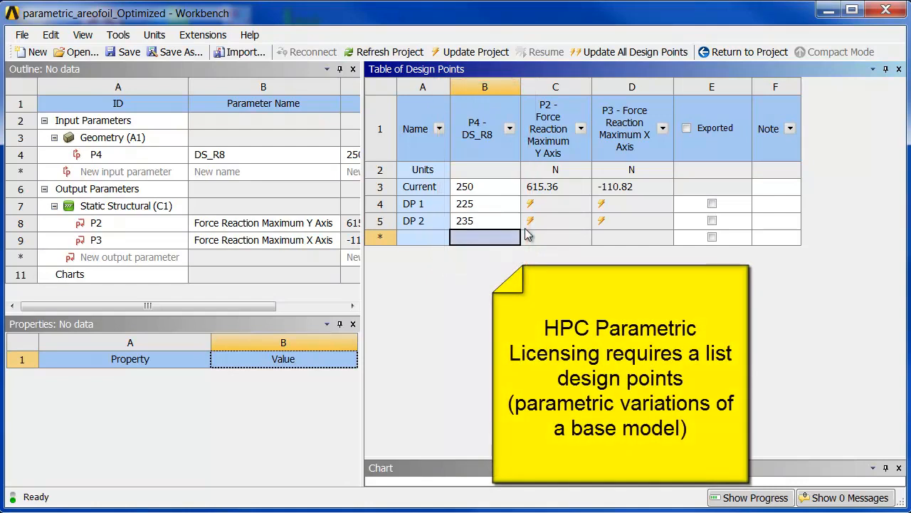
{"action": "mouse_move", "coordinate": [456, 128]}
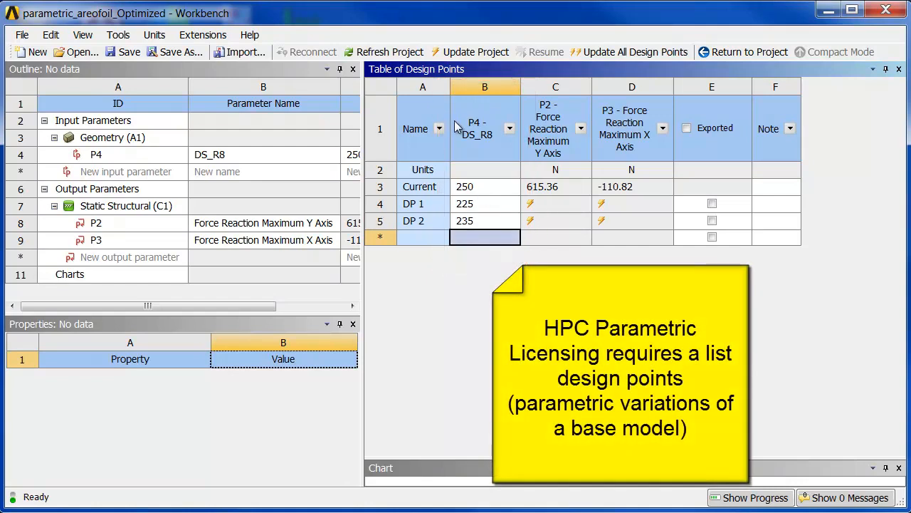
{"action": "mouse_move", "coordinate": [764, 219]}
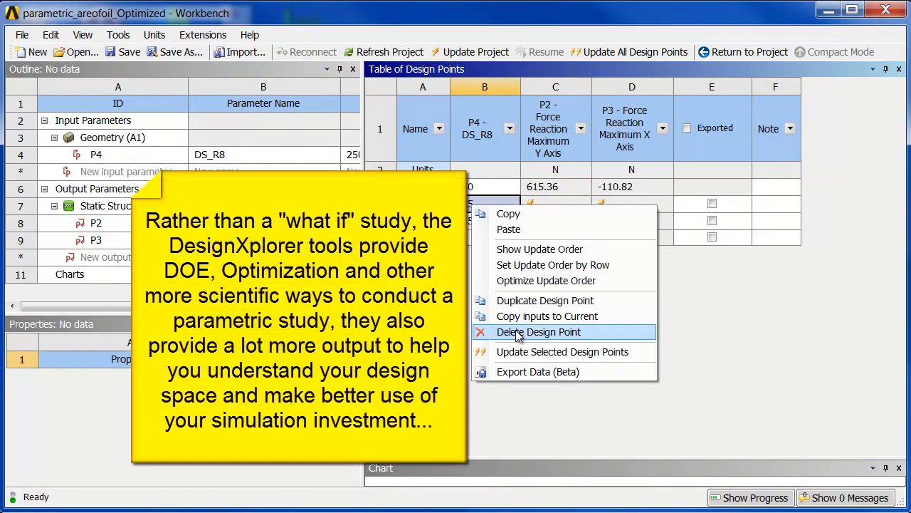
{"action": "left_click", "coordinate": [539, 332]}
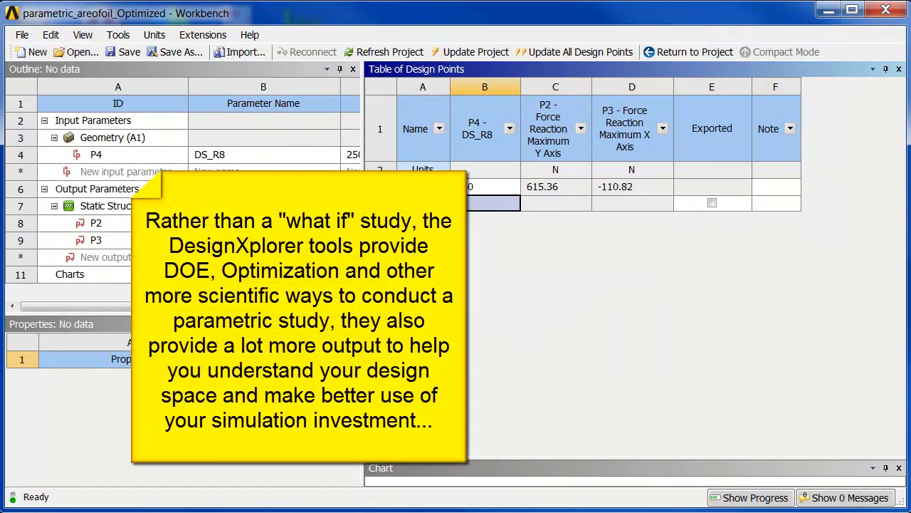
{"action": "mouse_move", "coordinate": [682, 58]}
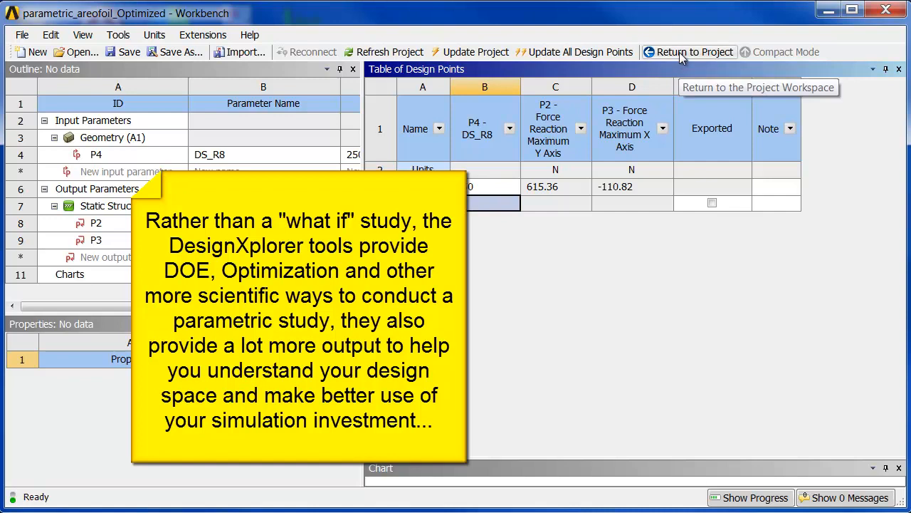
Return to the project schematic and expand the Design Exploration optimization systems
{"action": "left_click", "coordinate": [694, 51]}
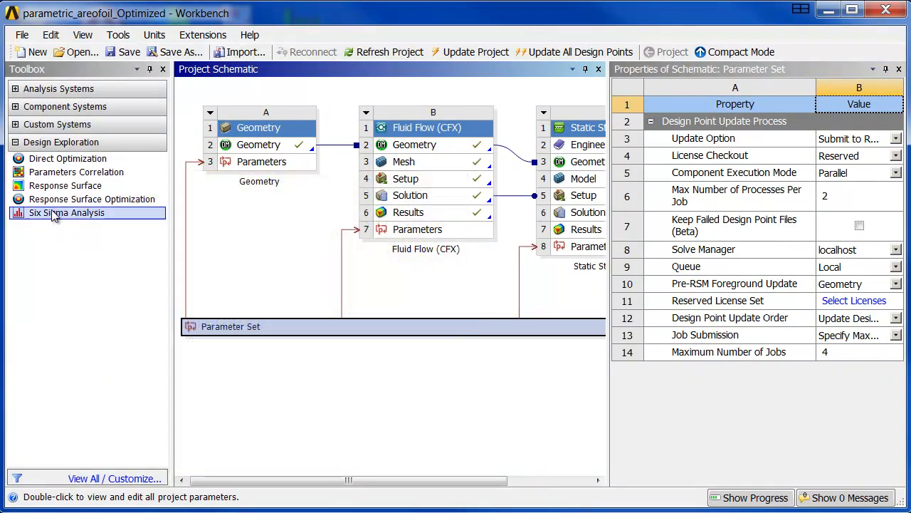
{"action": "mouse_move", "coordinate": [68, 158]}
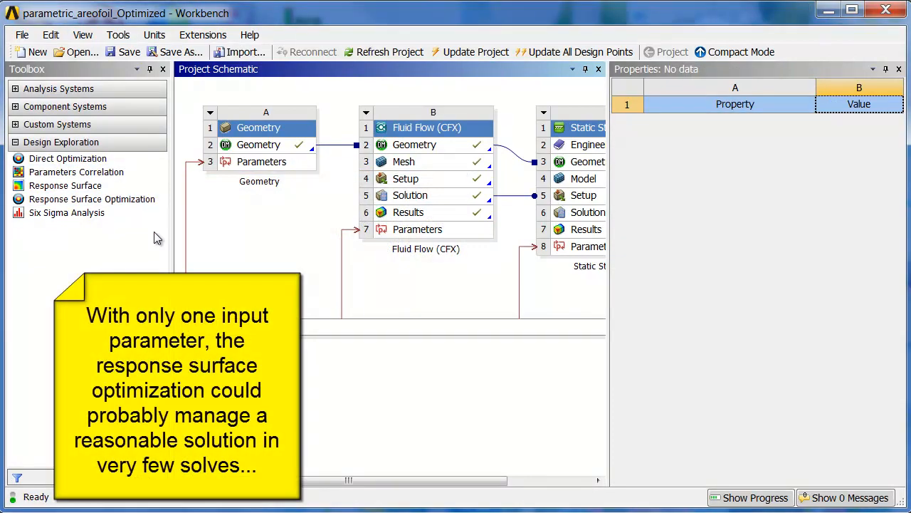
{"action": "left_click", "coordinate": [91, 199]}
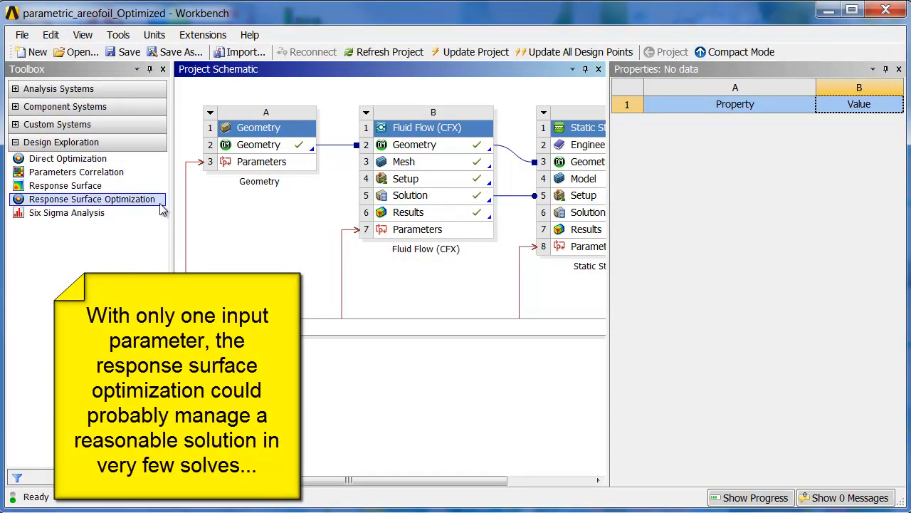
{"action": "mouse_move", "coordinate": [91, 203]}
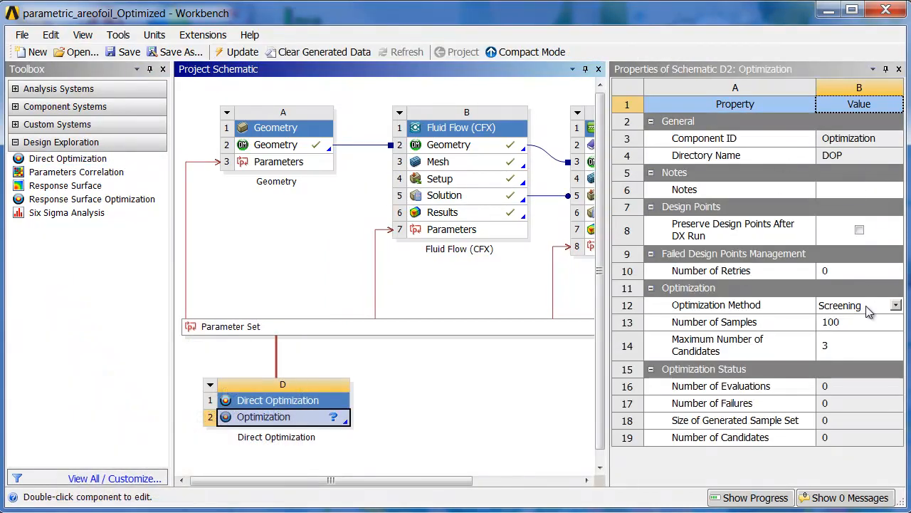
{"action": "mouse_move", "coordinate": [682, 403]}
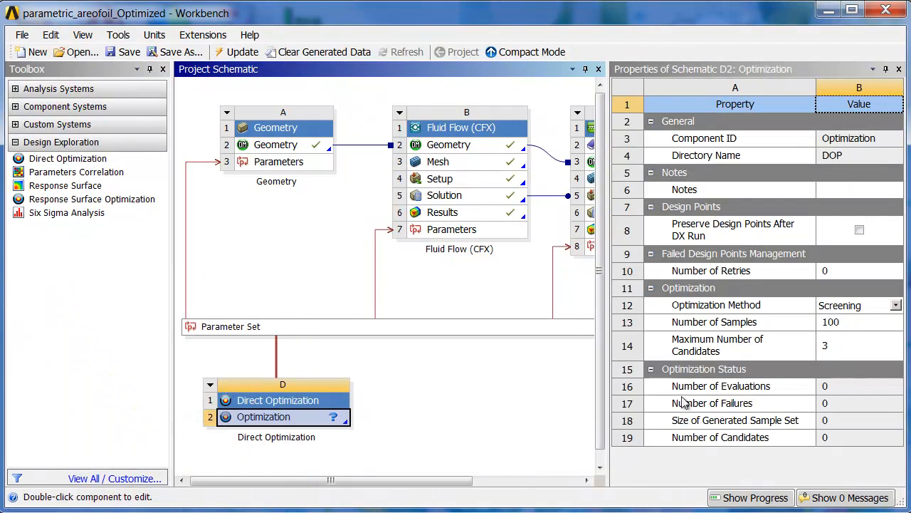
Set the optimization method to Adaptive Single-Objective with 24 maximum evaluations and 2 retries
{"action": "double_click", "coordinate": [262, 416]}
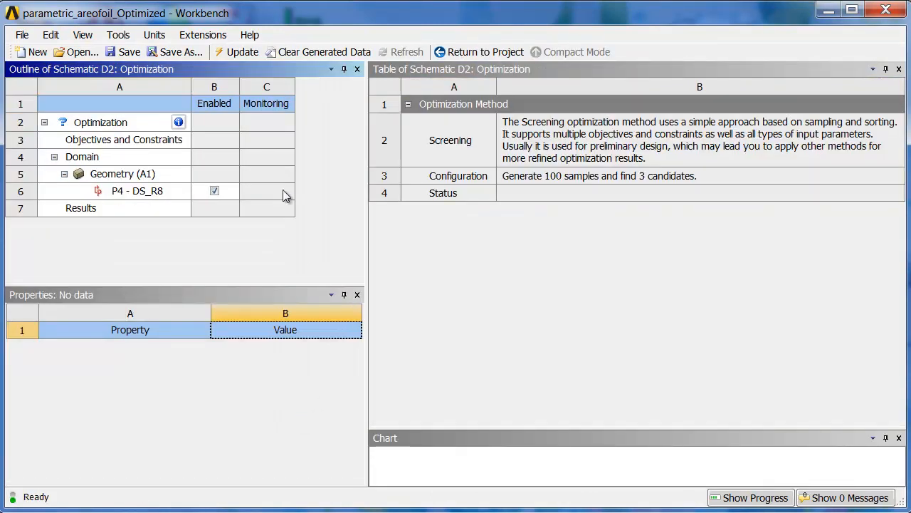
{"action": "left_click", "coordinate": [100, 122]}
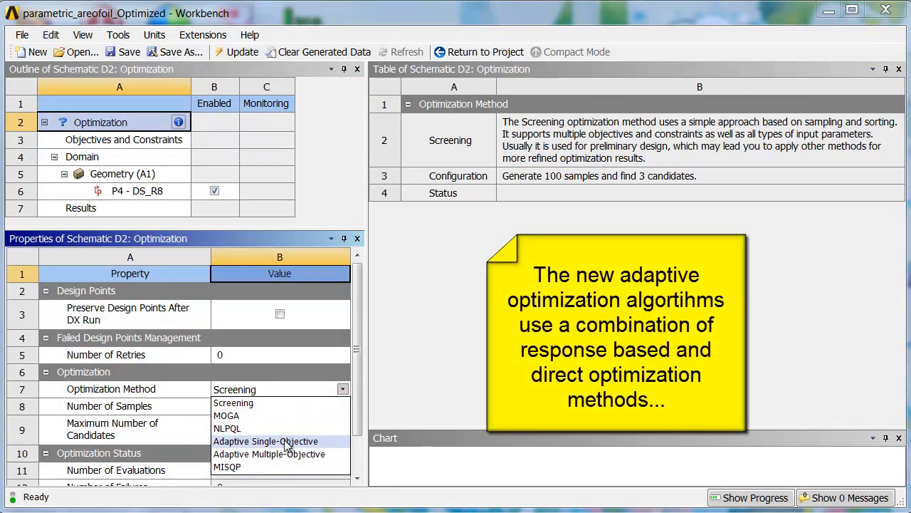
{"action": "mouse_move", "coordinate": [235, 429]}
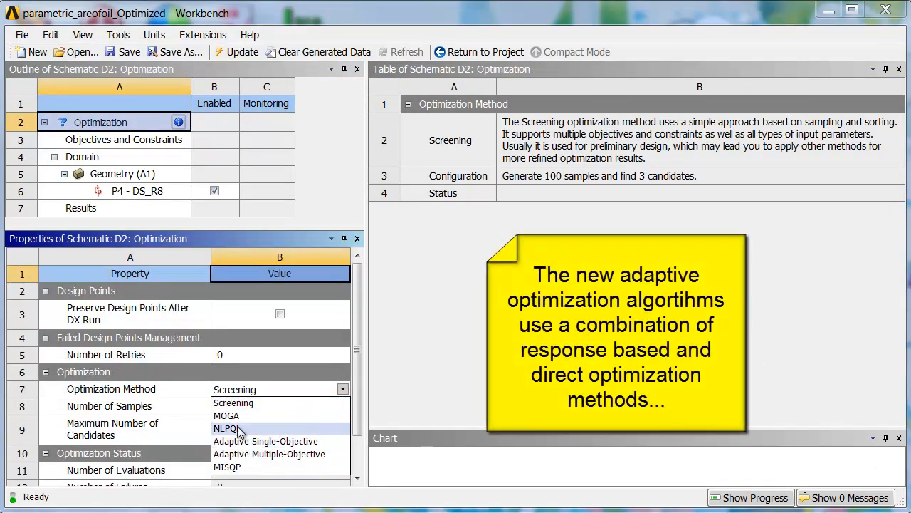
{"action": "mouse_move", "coordinate": [265, 442]}
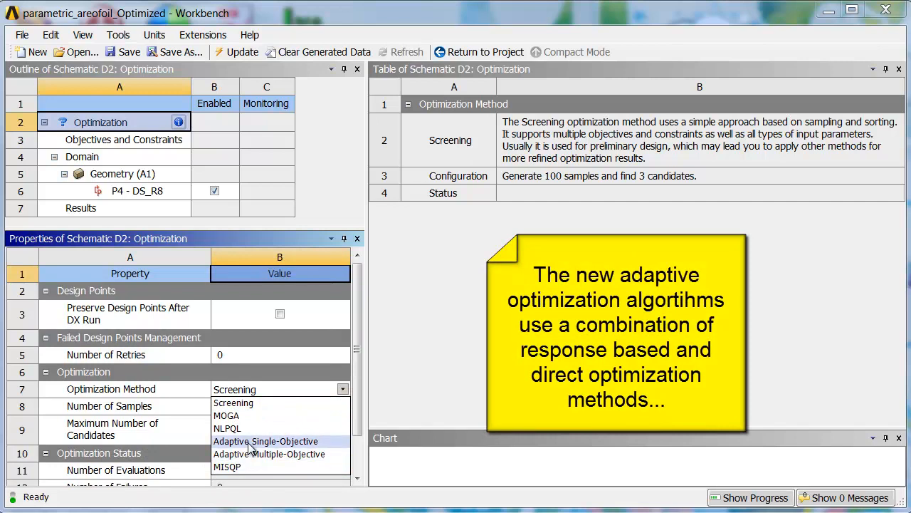
{"action": "left_click", "coordinate": [265, 442]}
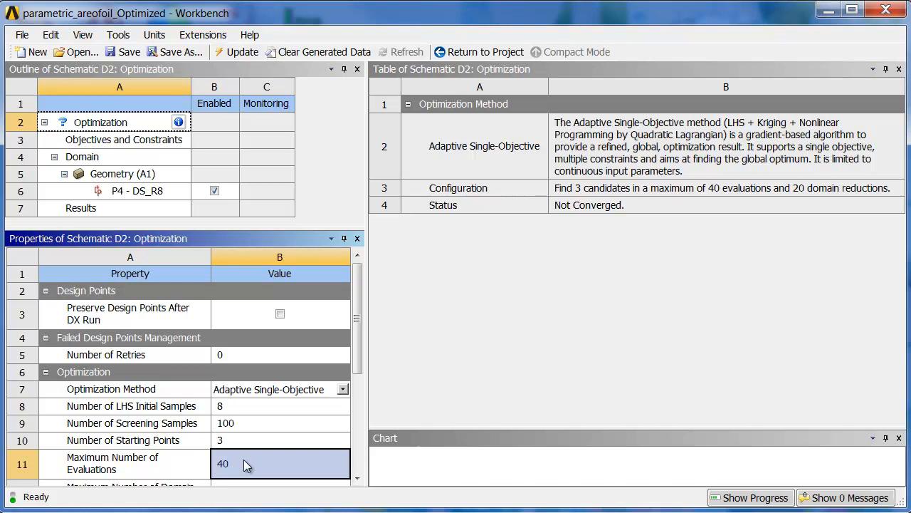
{"action": "type", "text": "24"}
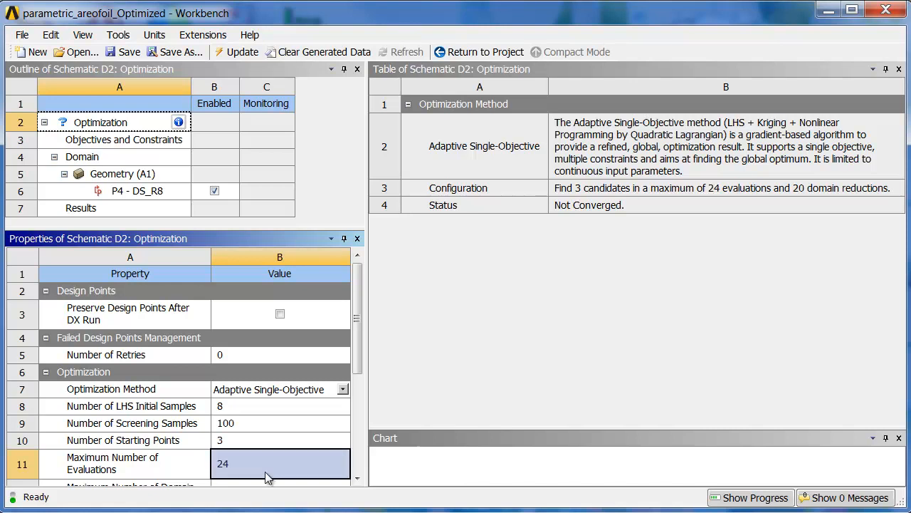
{"action": "scroll", "scroll_direction": "down", "scroll_amount": 3}
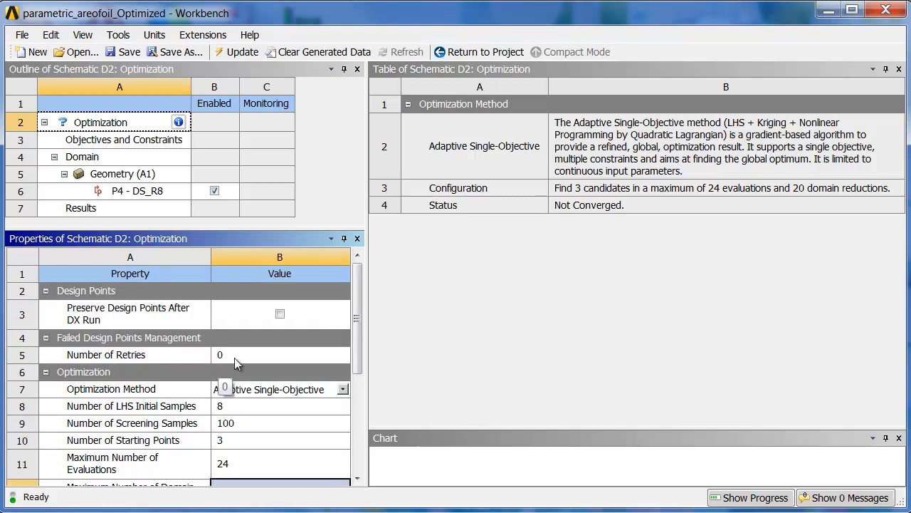
{"action": "mouse_move", "coordinate": [225, 362]}
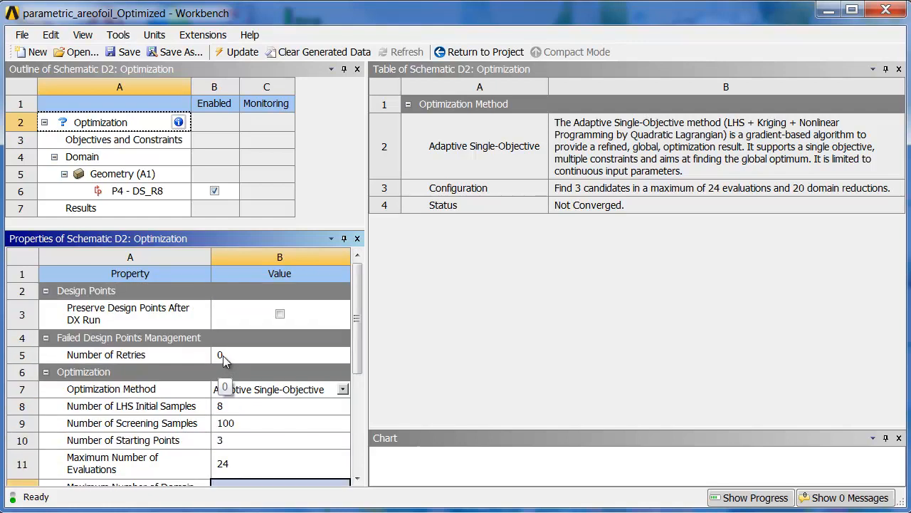
{"action": "left_click", "coordinate": [279, 354]}
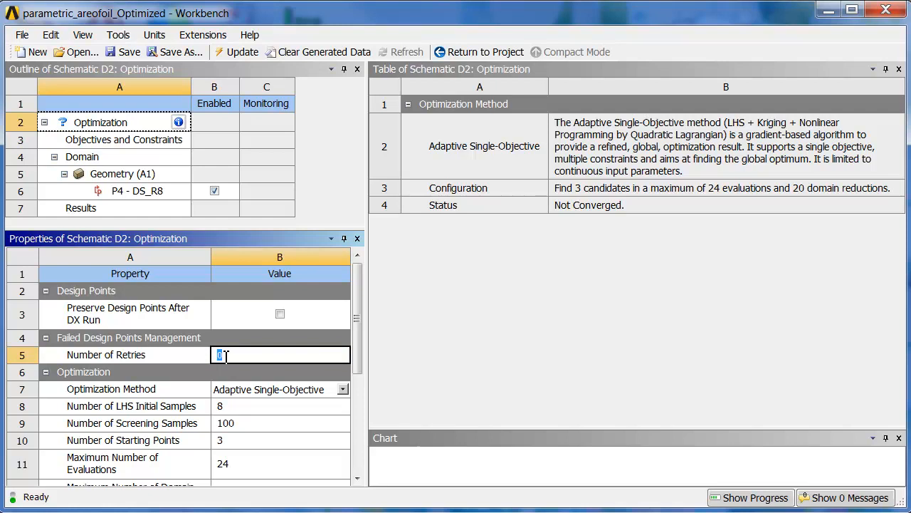
{"action": "type", "text": "2"}
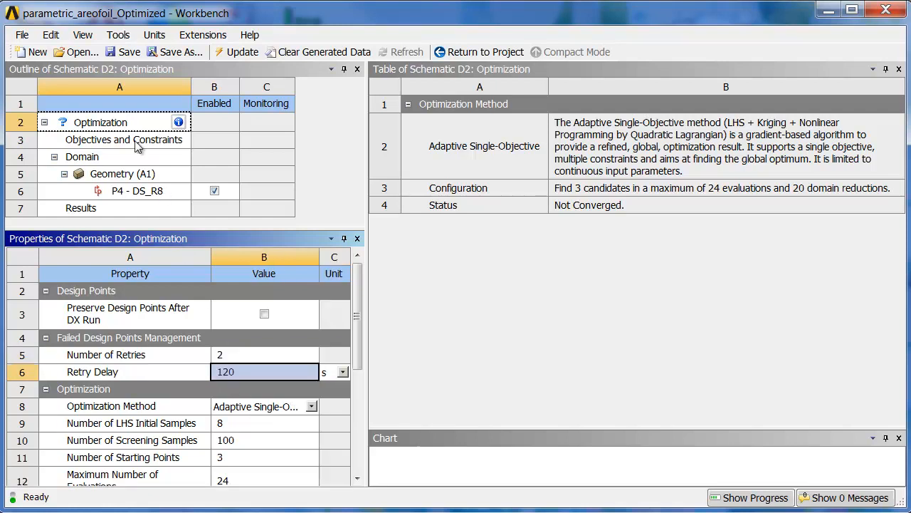
Give P2 force reaction a Seek Target objective of 600 N in the objectives table
{"action": "left_click", "coordinate": [122, 140]}
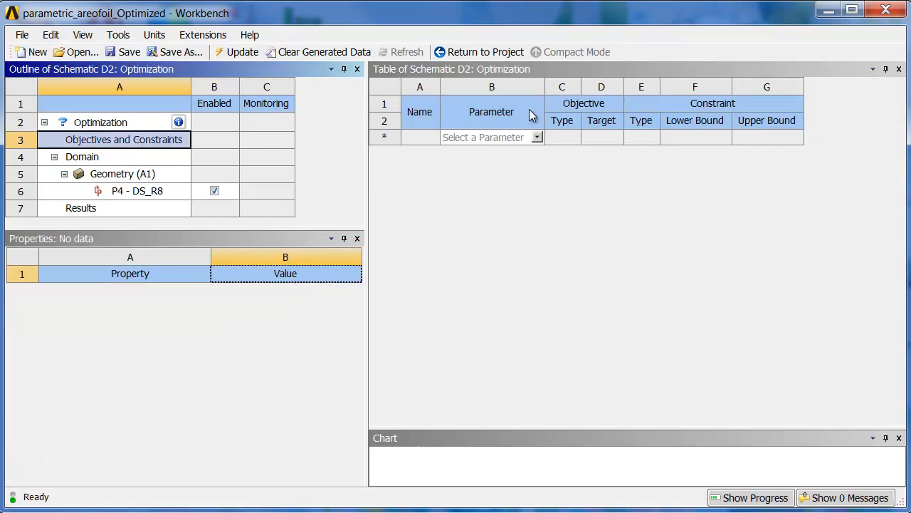
{"action": "left_click", "coordinate": [538, 137]}
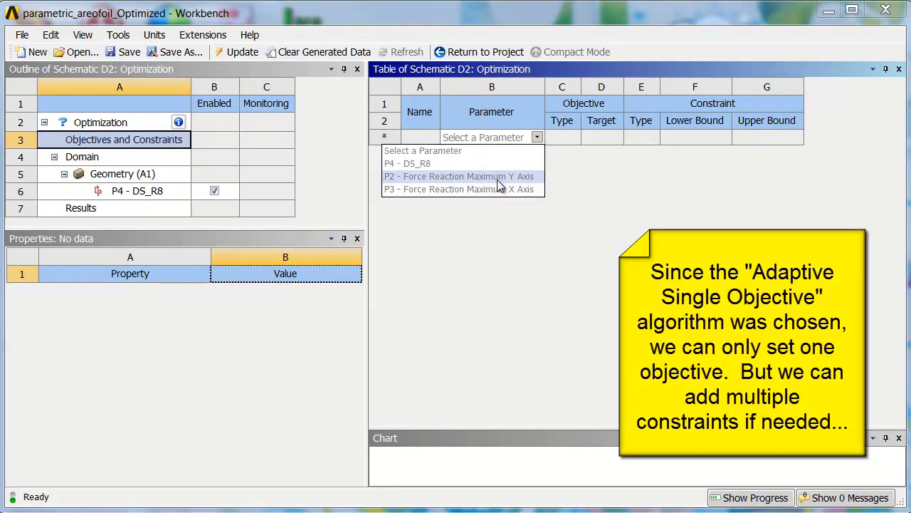
{"action": "left_click", "coordinate": [458, 177]}
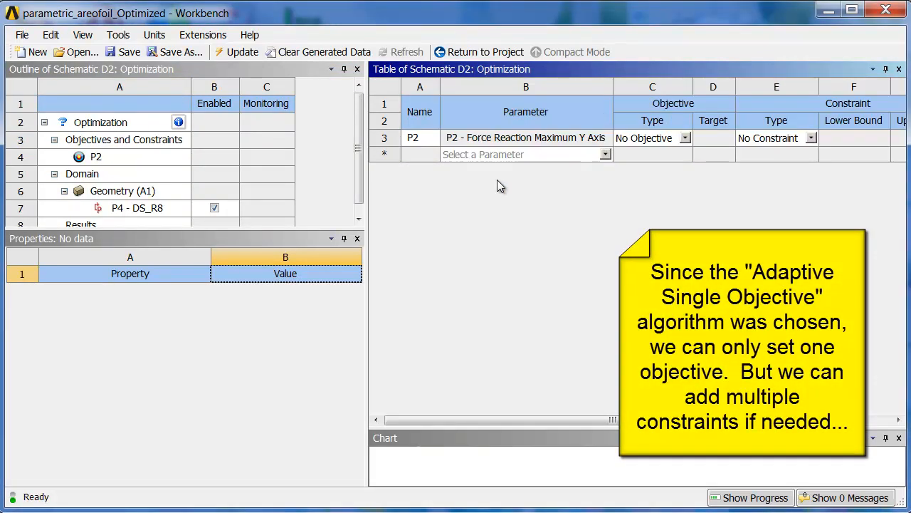
{"action": "left_click", "coordinate": [684, 137]}
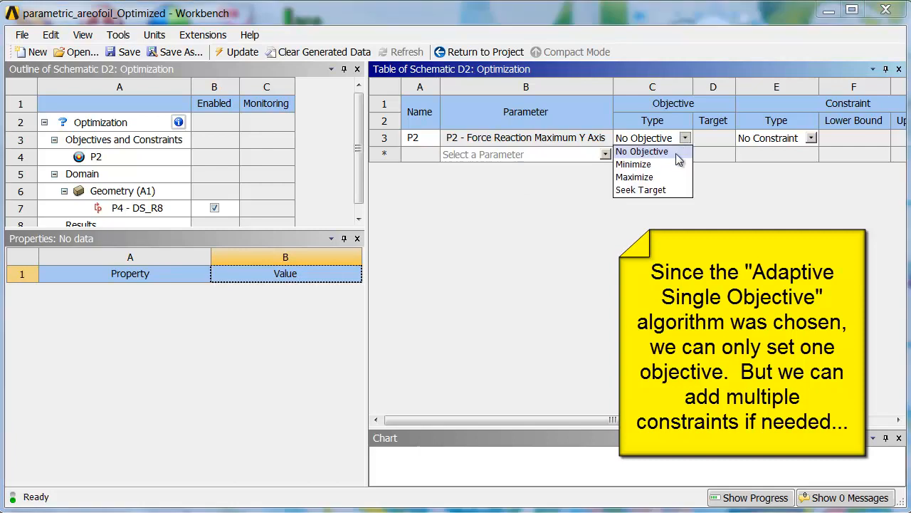
{"action": "left_click", "coordinate": [642, 189]}
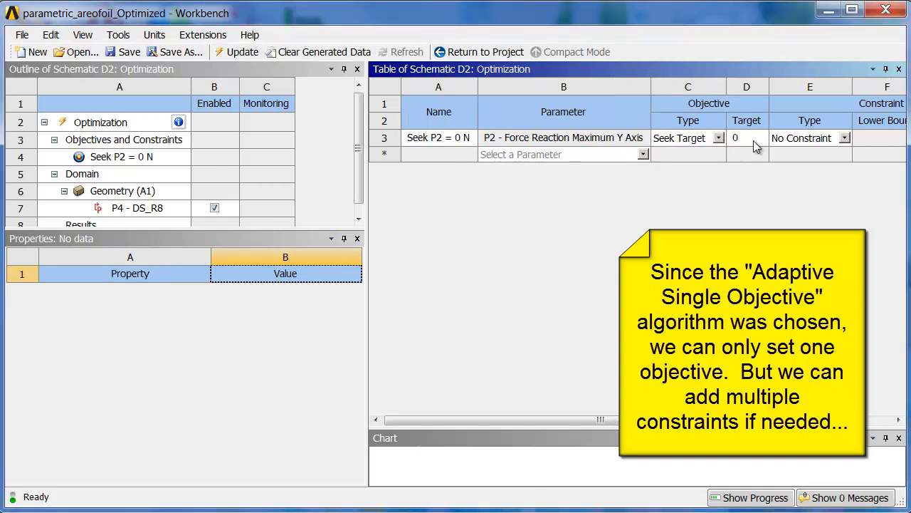
{"action": "type", "text": "6"}
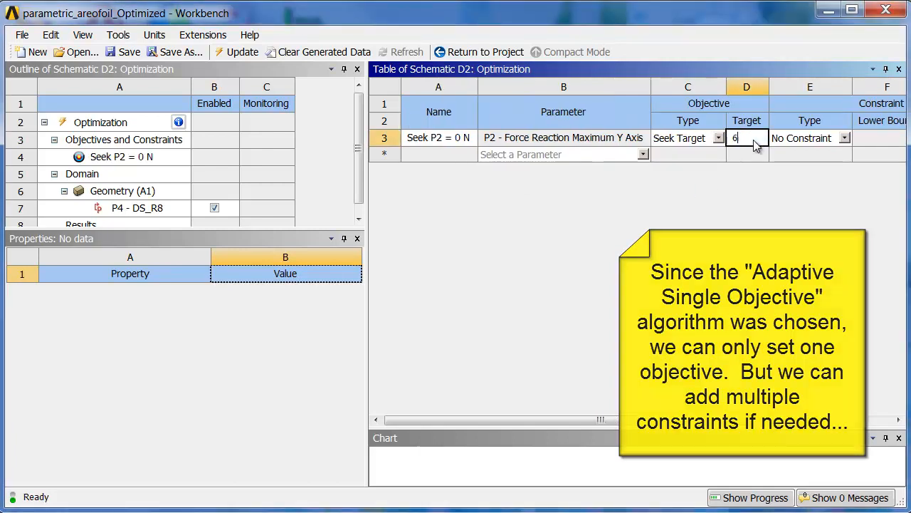
{"action": "type", "text": "00"}
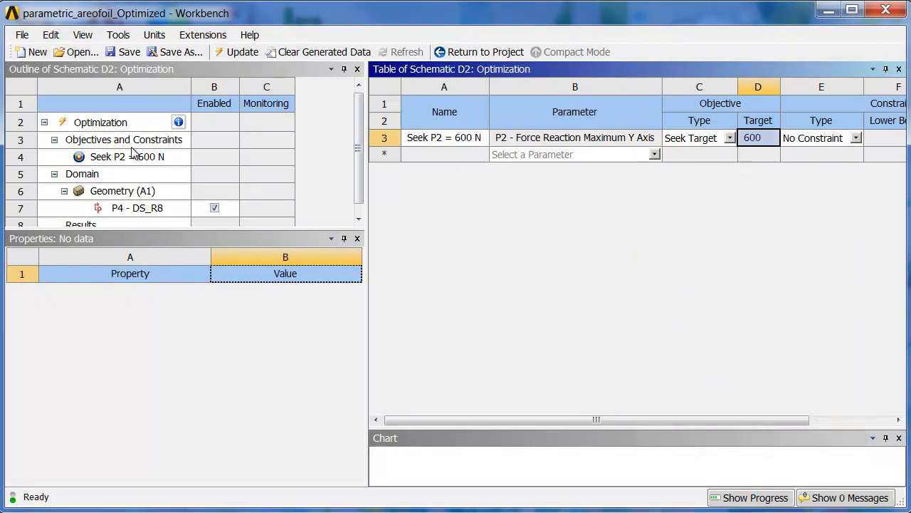
{"action": "mouse_move", "coordinate": [134, 205]}
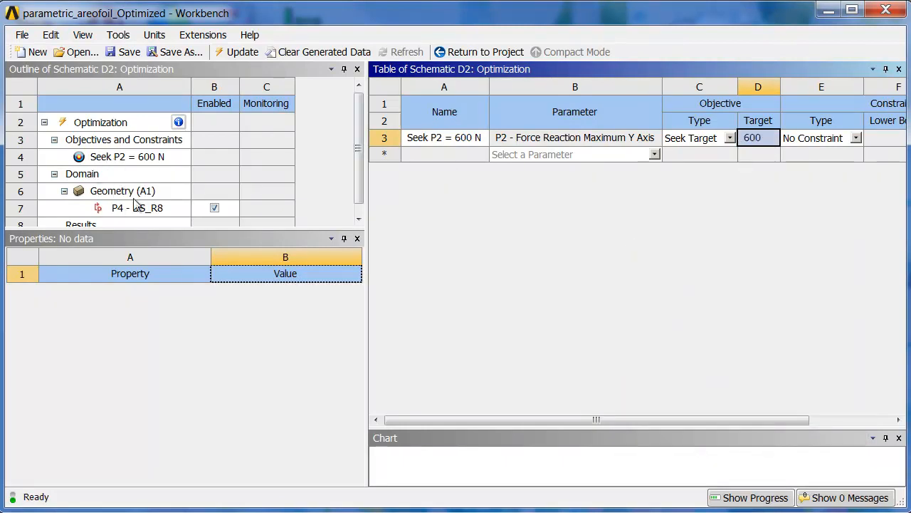
Raise the P4 DS_R8 upper bound to 250, giving a 225-250 domain, and show the study summary
{"action": "left_click", "coordinate": [136, 208]}
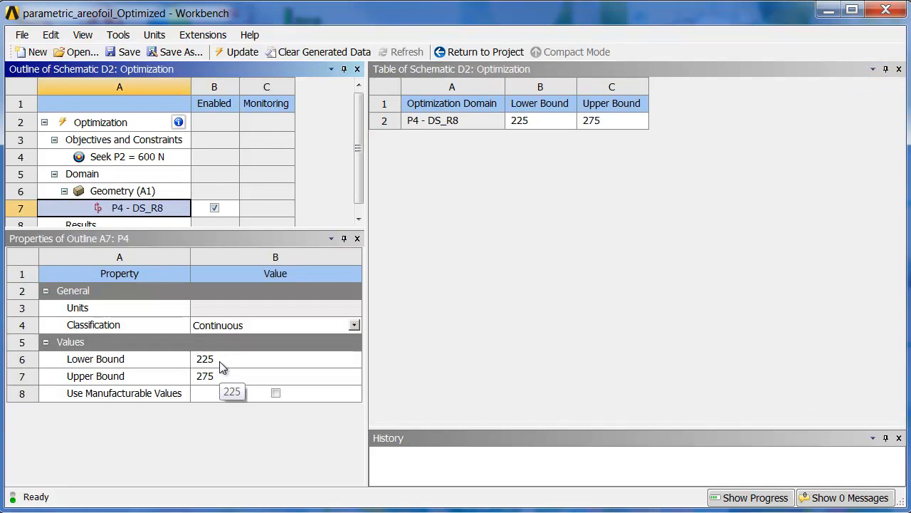
{"action": "left_click", "coordinate": [228, 376]}
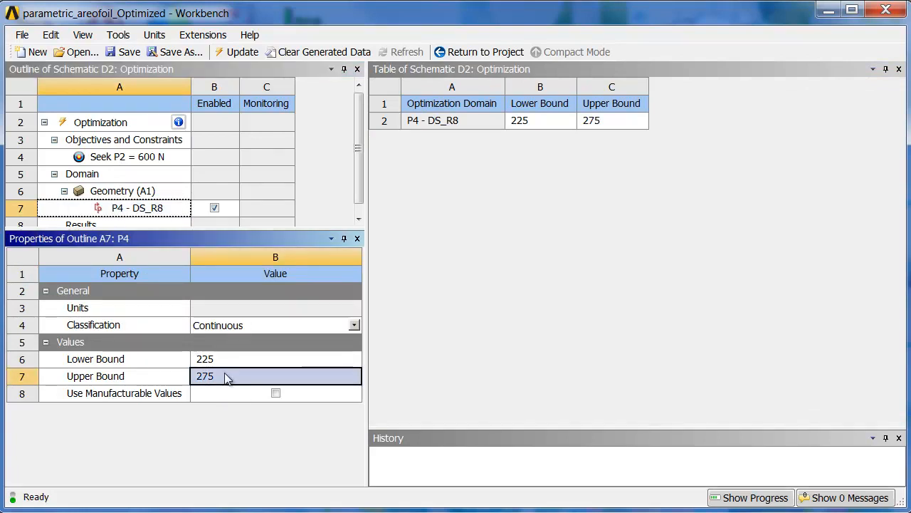
{"action": "mouse_move", "coordinate": [221, 384]}
{"action": "type", "text": "25"}
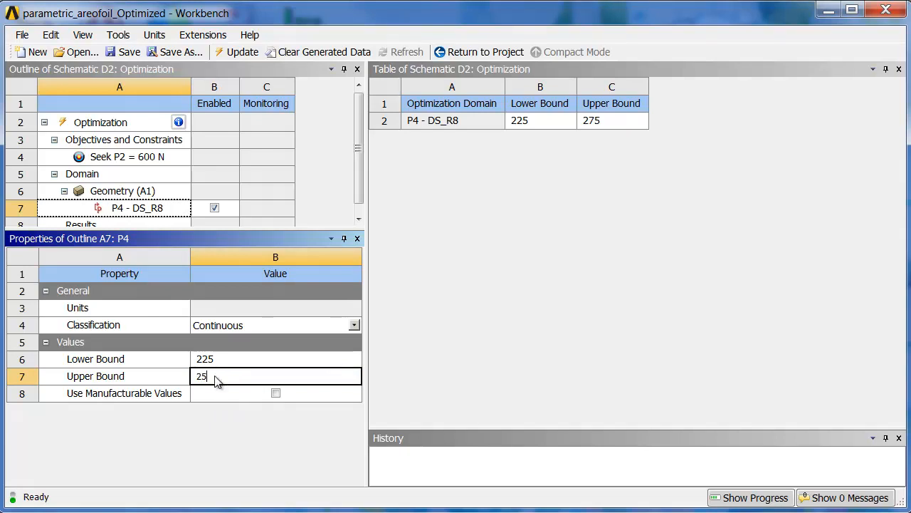
{"action": "left_click", "coordinate": [276, 359]}
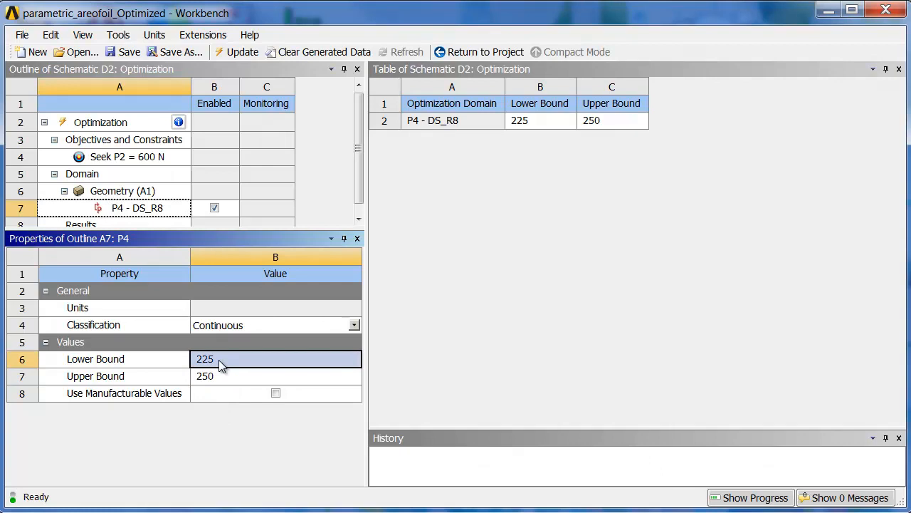
{"action": "left_click", "coordinate": [100, 122]}
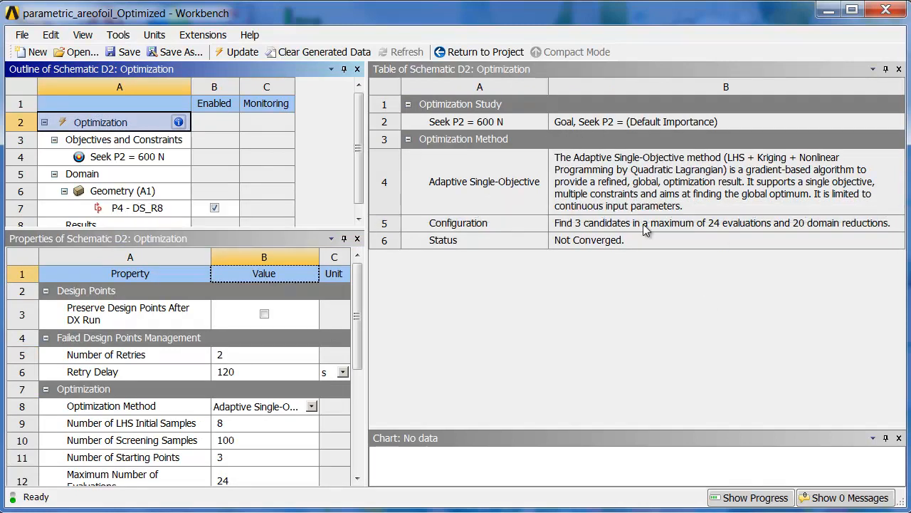
{"action": "mouse_move", "coordinate": [598, 245]}
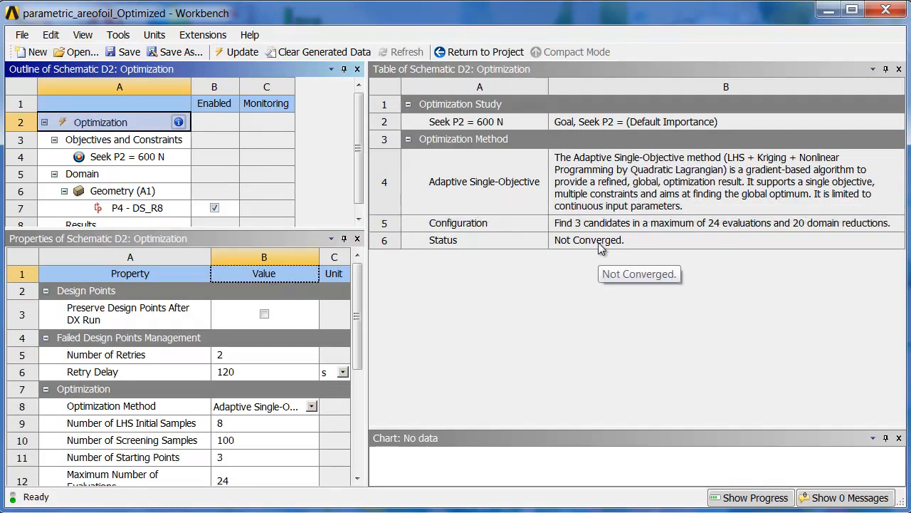
{"action": "mouse_move", "coordinate": [148, 139]}
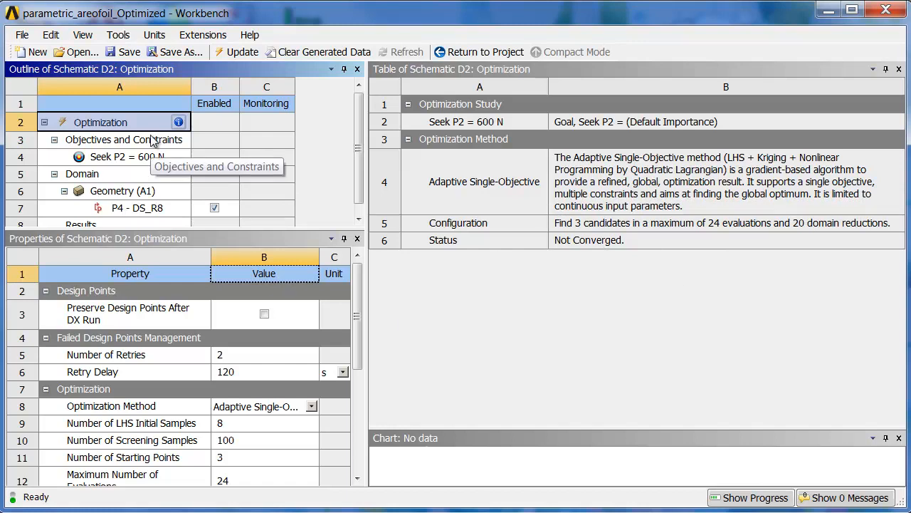
{"action": "mouse_move", "coordinate": [259, 103]}
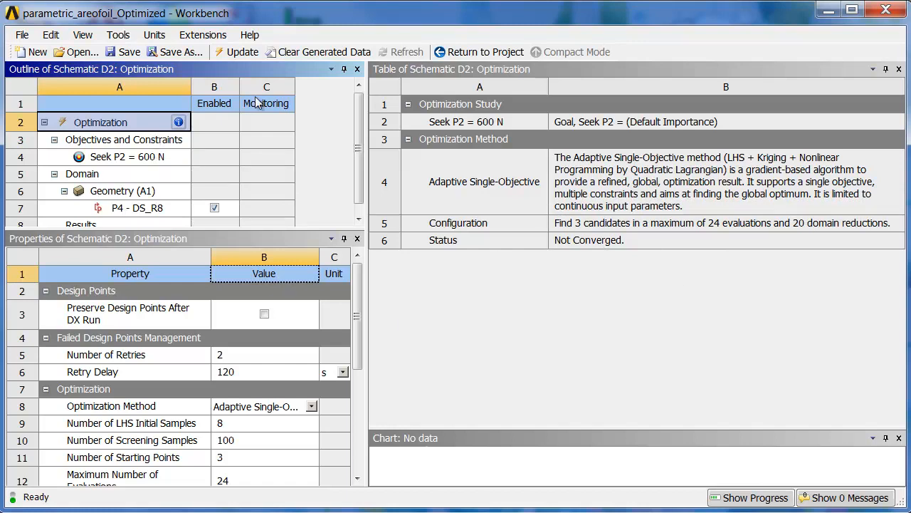
Launch the optimization update, which raises the must-save-before-RSM error message
{"action": "left_click", "coordinate": [243, 51]}
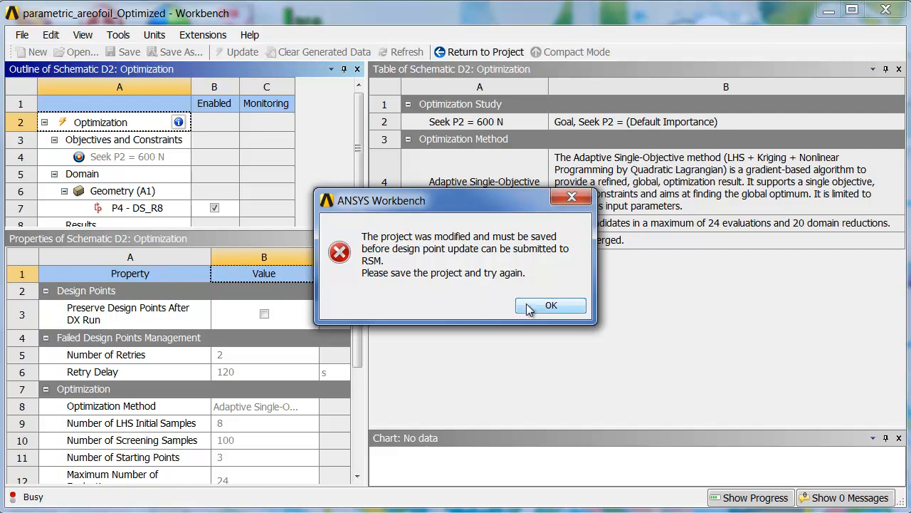
Dismiss the error, save the project and relaunch the optimization update through RSM
{"action": "left_click", "coordinate": [550, 305]}
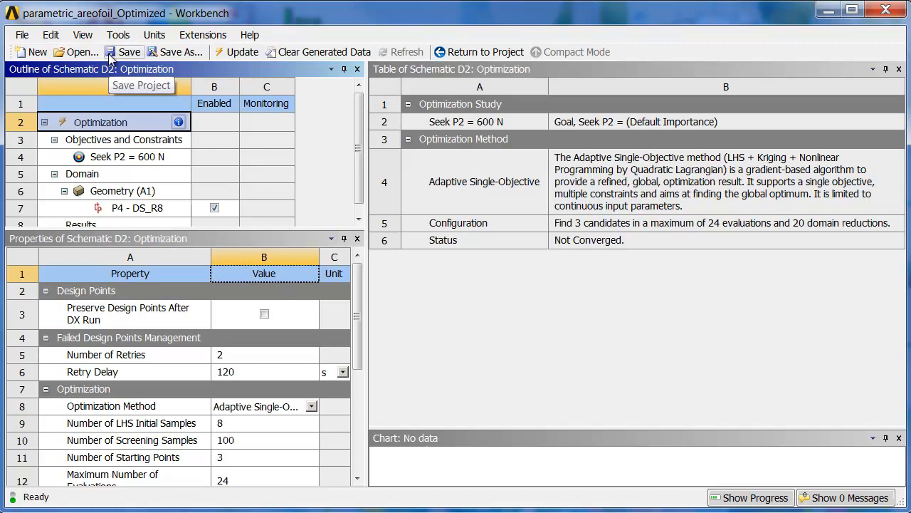
{"action": "left_click", "coordinate": [117, 52]}
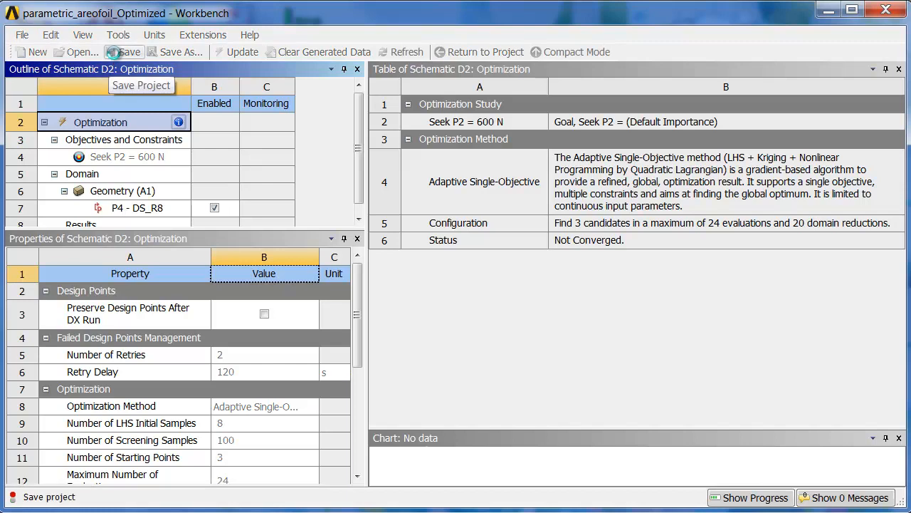
{"action": "left_click", "coordinate": [238, 51]}
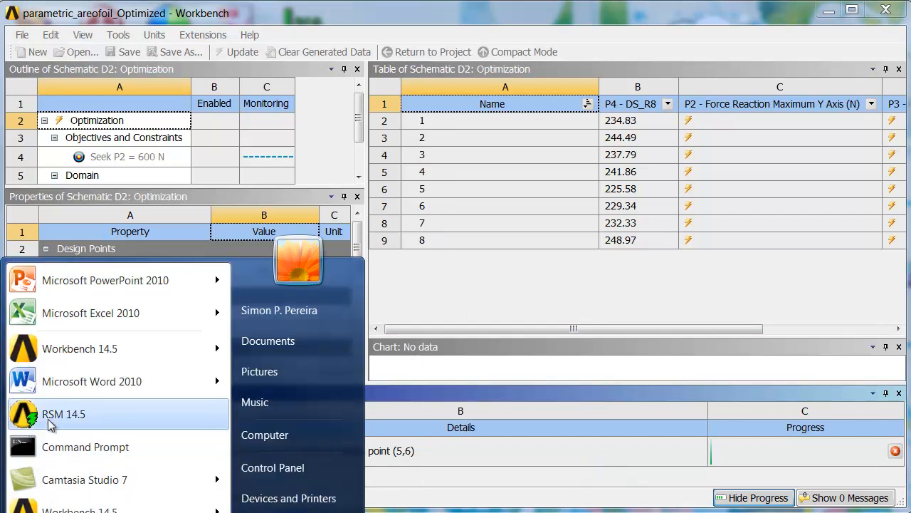
Launch RSM 14.5 and review the localhost compute server's properties without changes
{"action": "left_click", "coordinate": [63, 413]}
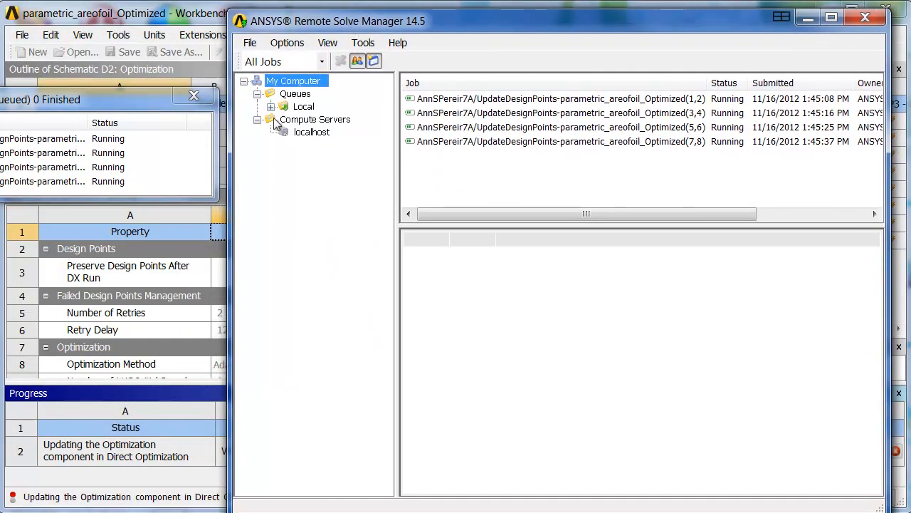
{"action": "left_click", "coordinate": [311, 131]}
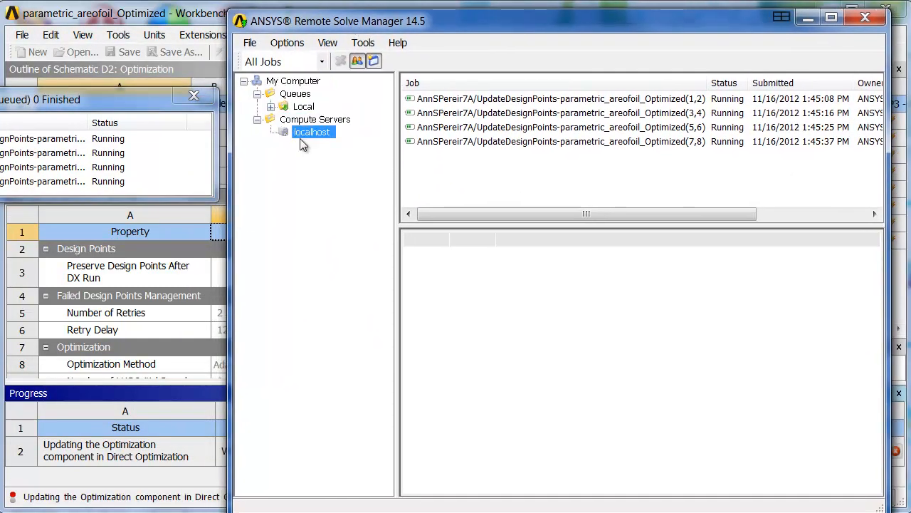
{"action": "right_click", "coordinate": [314, 131]}
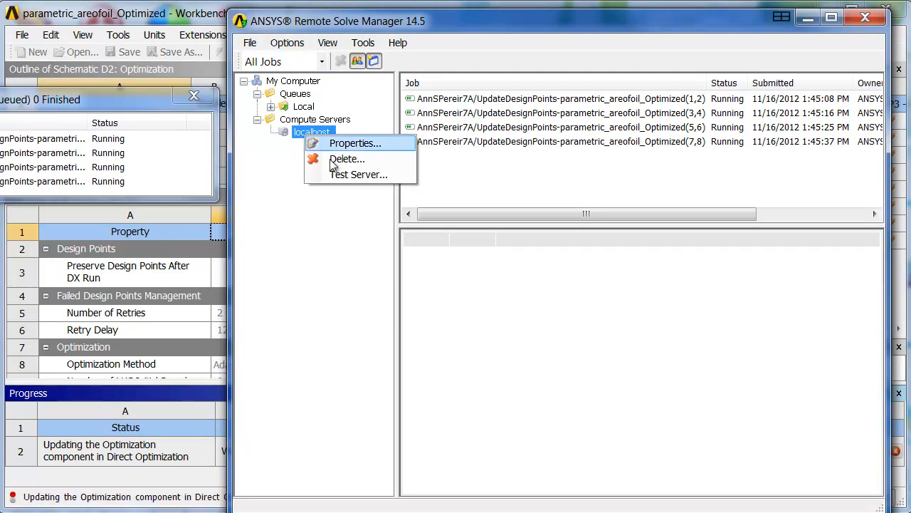
{"action": "left_click", "coordinate": [355, 142]}
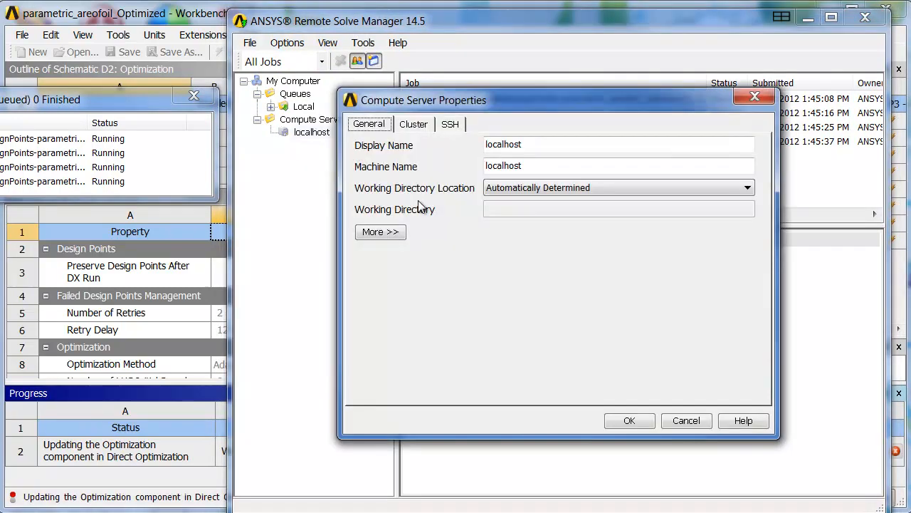
{"action": "left_click", "coordinate": [381, 230]}
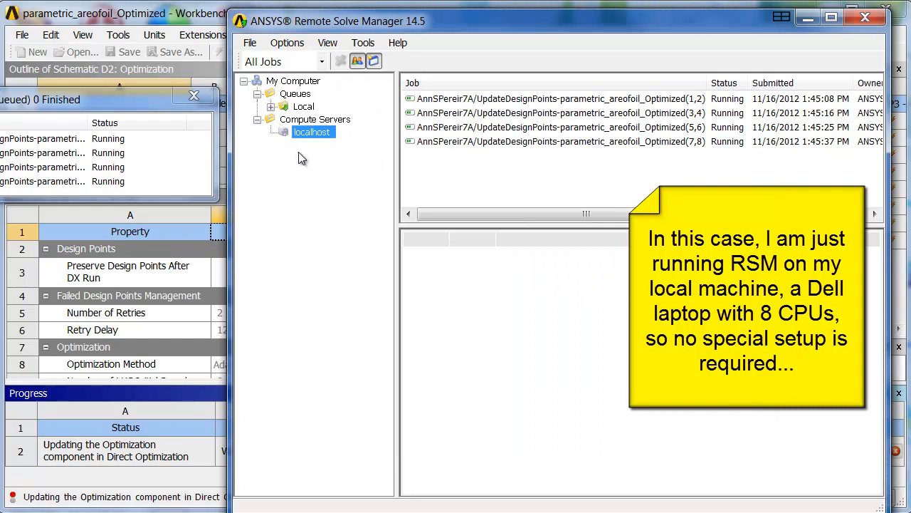
Add a new queue named Priority with High priority and confirm it, then expand the Local queue
{"action": "left_click", "coordinate": [293, 94]}
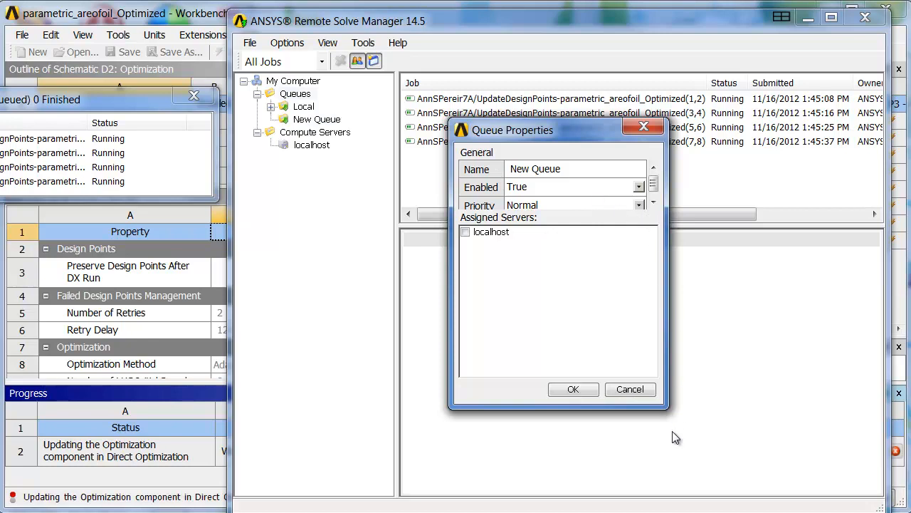
{"action": "left_click", "coordinate": [555, 168]}
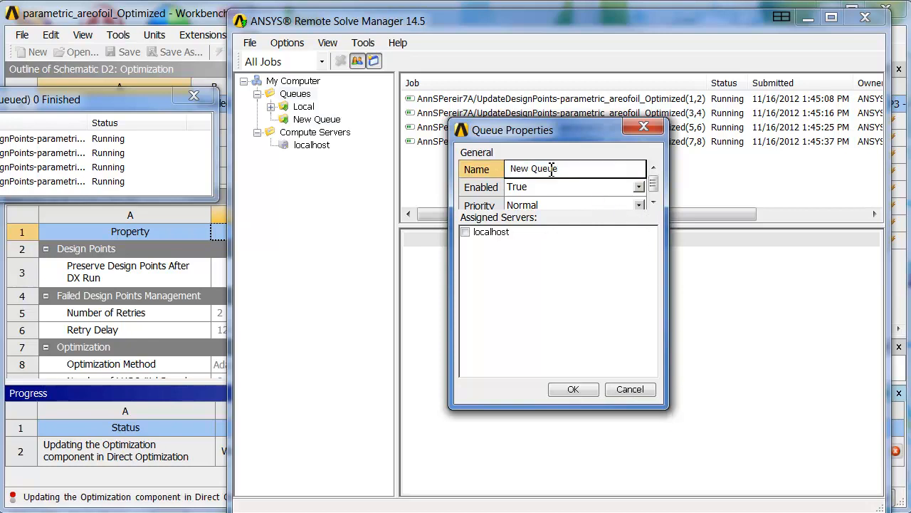
{"action": "left_click", "coordinate": [638, 199]}
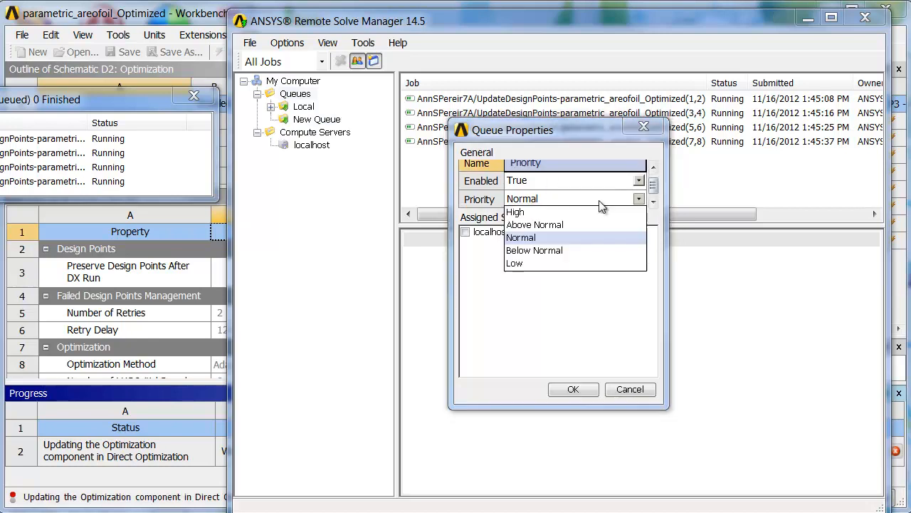
{"action": "left_click", "coordinate": [514, 211]}
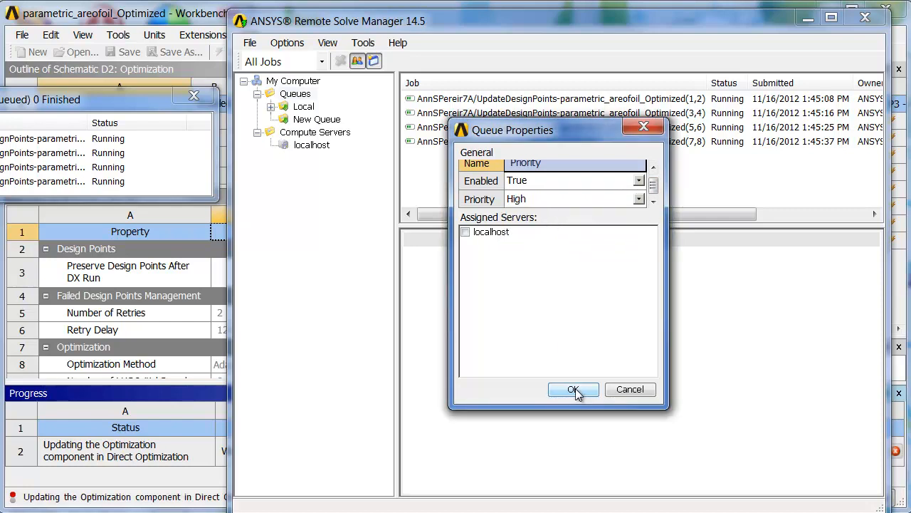
{"action": "left_click", "coordinate": [574, 390]}
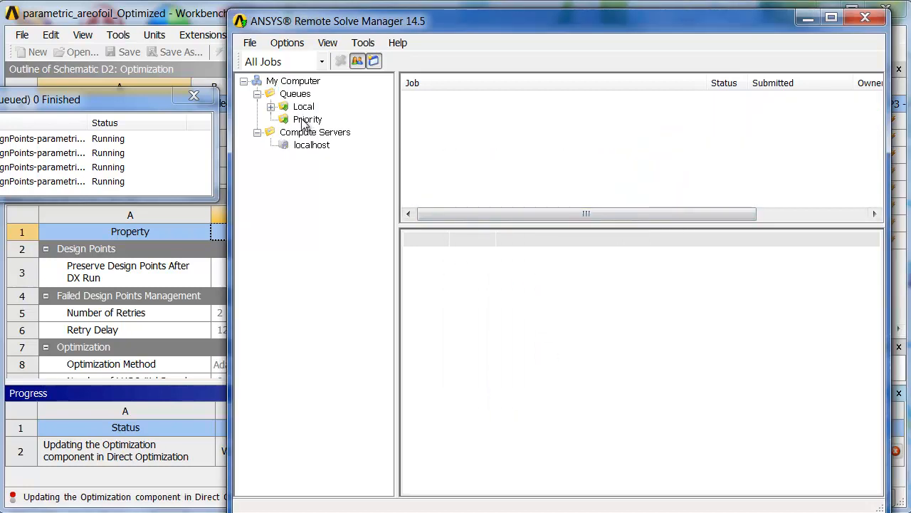
{"action": "left_click", "coordinate": [307, 120]}
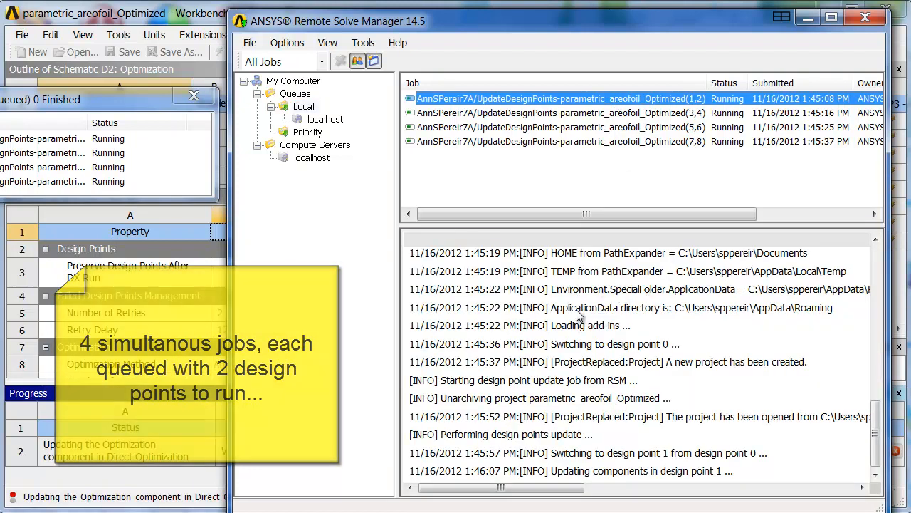
{"action": "scroll", "scroll_direction": "down", "scroll_amount": 3}
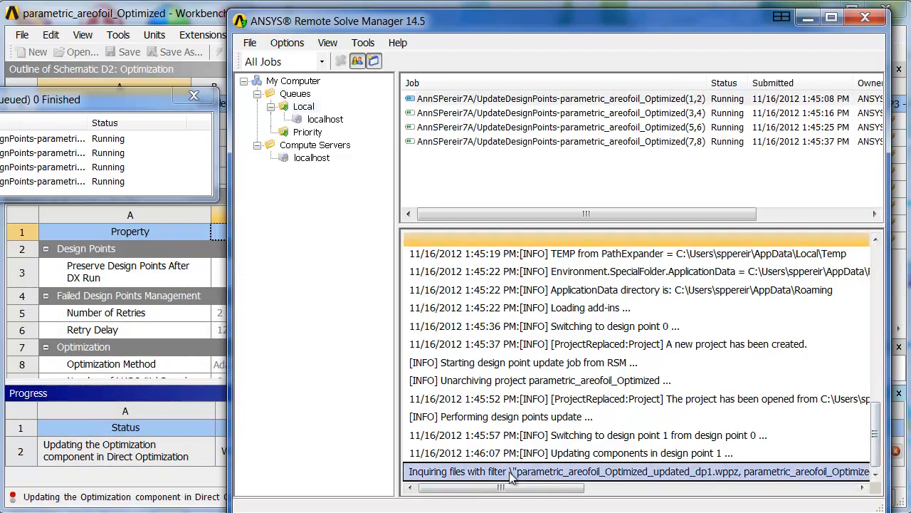
{"action": "mouse_move", "coordinate": [534, 479]}
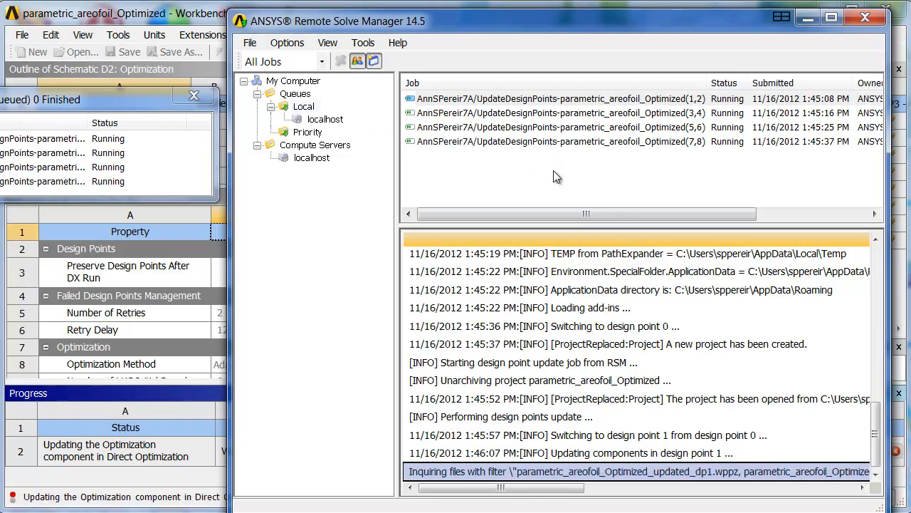
{"action": "mouse_move", "coordinate": [383, 179]}
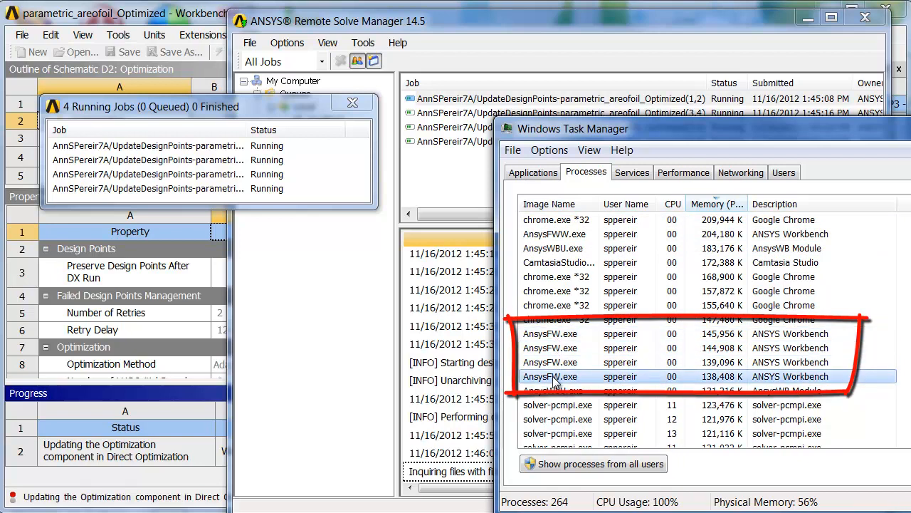
Check overall CPU usage on the Performance tab, then close Task Manager
{"action": "left_click", "coordinate": [684, 171]}
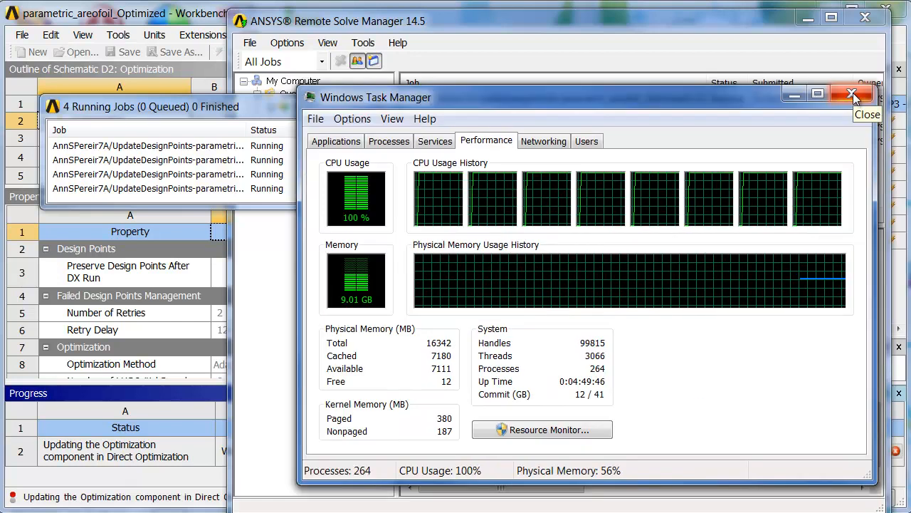
{"action": "left_click", "coordinate": [849, 94]}
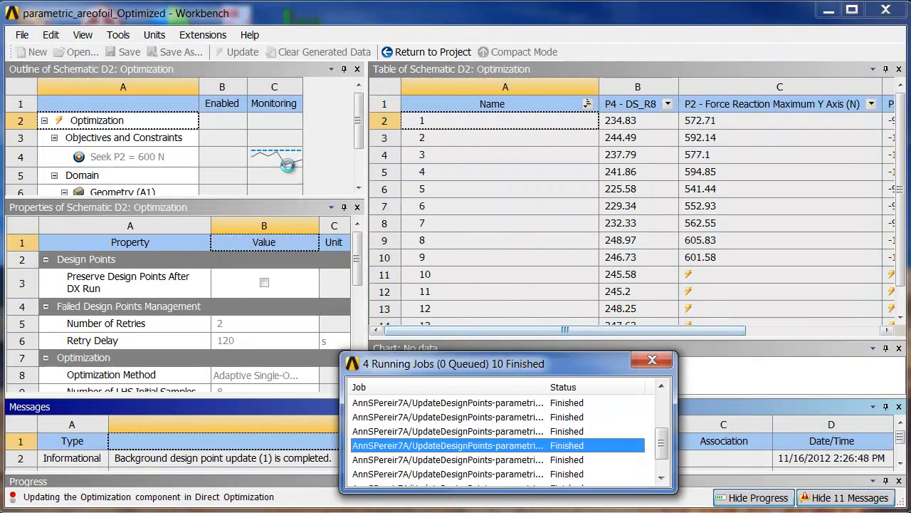
Select a finished design point update job in the running jobs dialog
{"action": "left_click", "coordinate": [128, 155]}
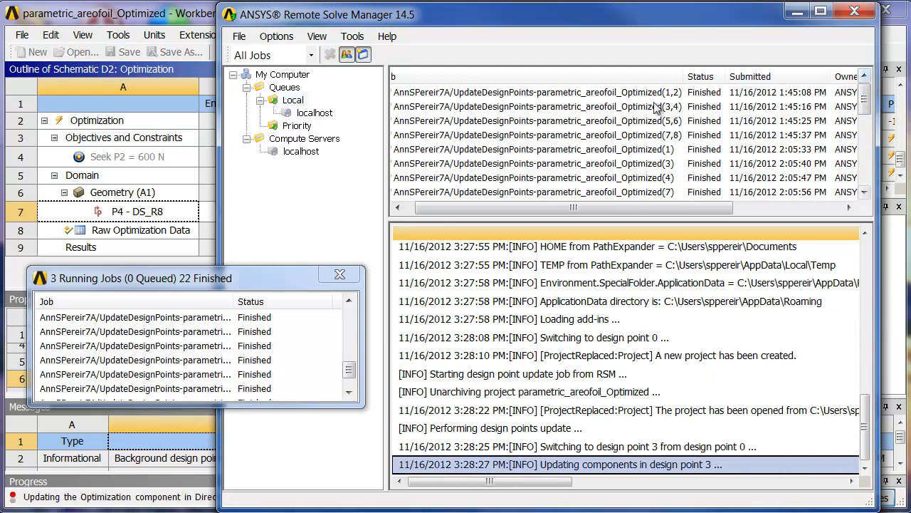
{"action": "left_click", "coordinate": [534, 92]}
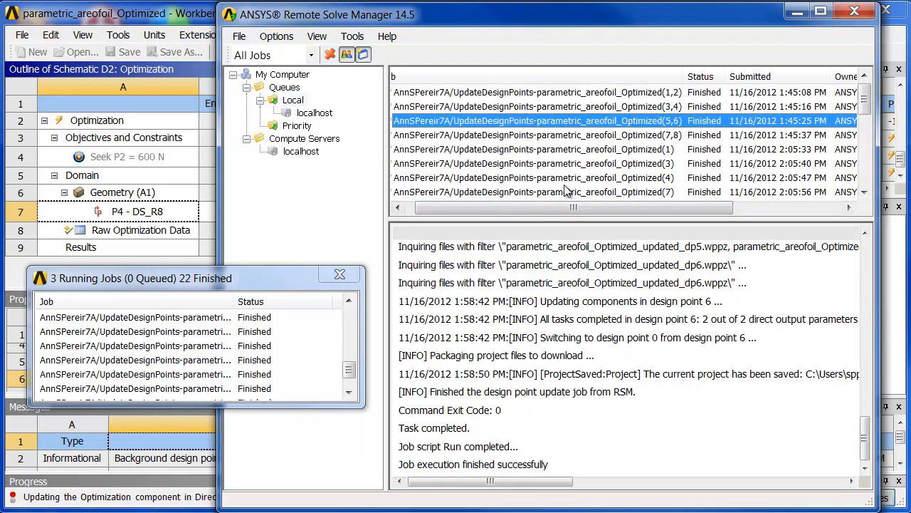
{"action": "left_click", "coordinate": [534, 149]}
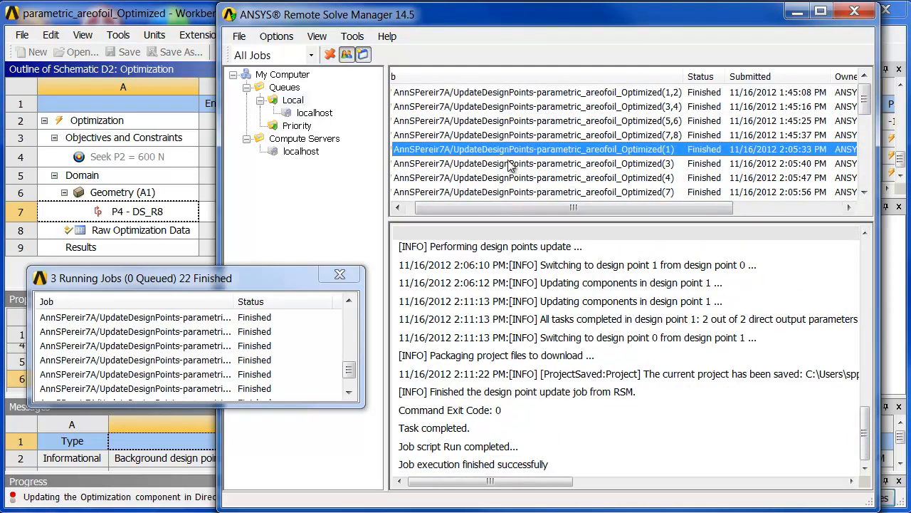
{"action": "mouse_move", "coordinate": [633, 143]}
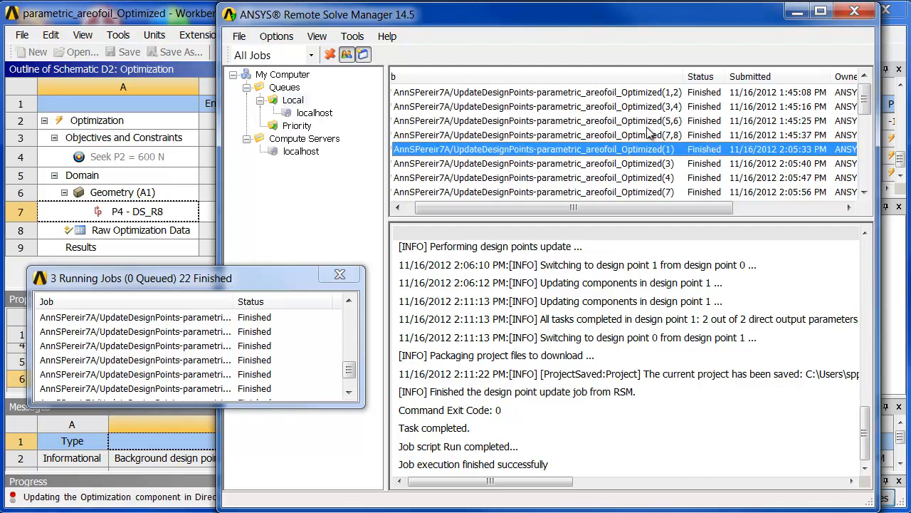
{"action": "left_click", "coordinate": [534, 163]}
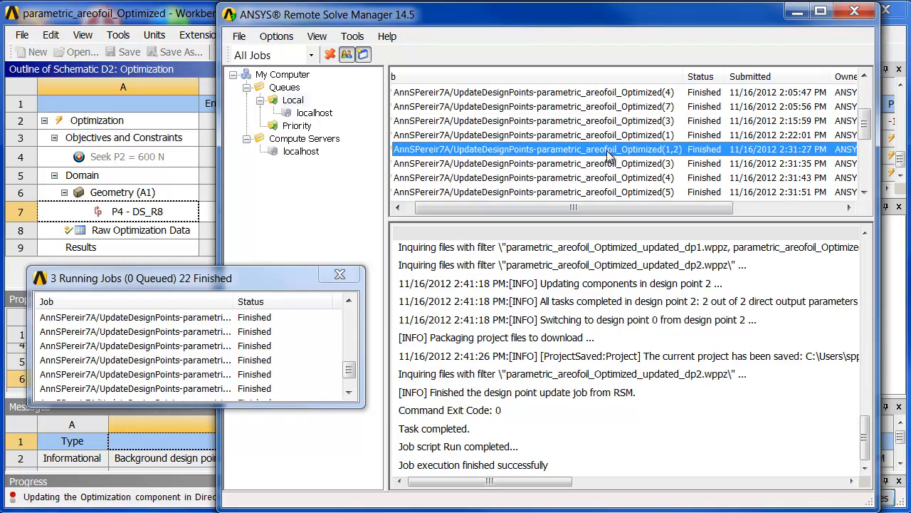
{"action": "mouse_move", "coordinate": [660, 164]}
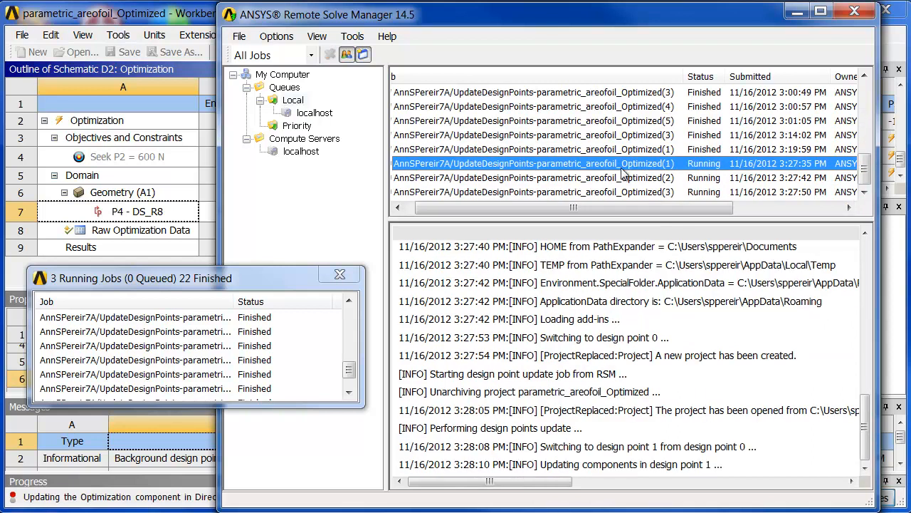
{"action": "mouse_move", "coordinate": [621, 156]}
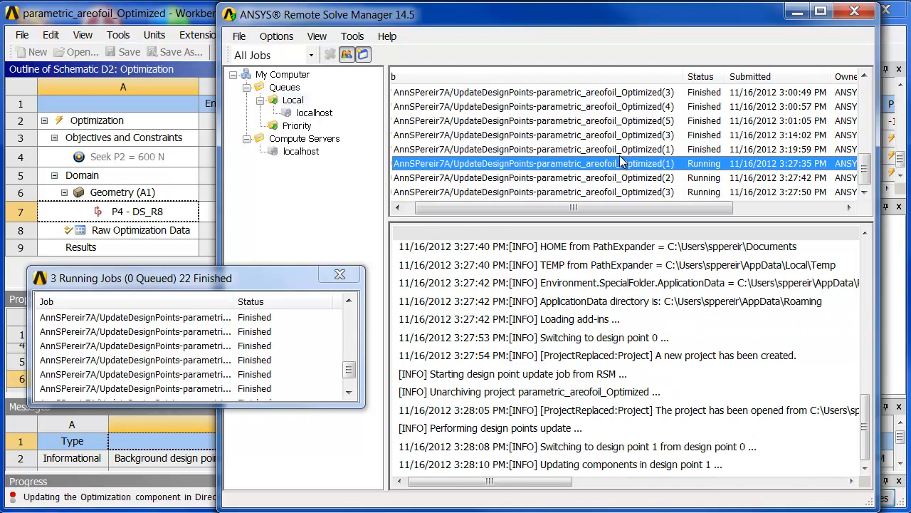
{"action": "mouse_move", "coordinate": [629, 176]}
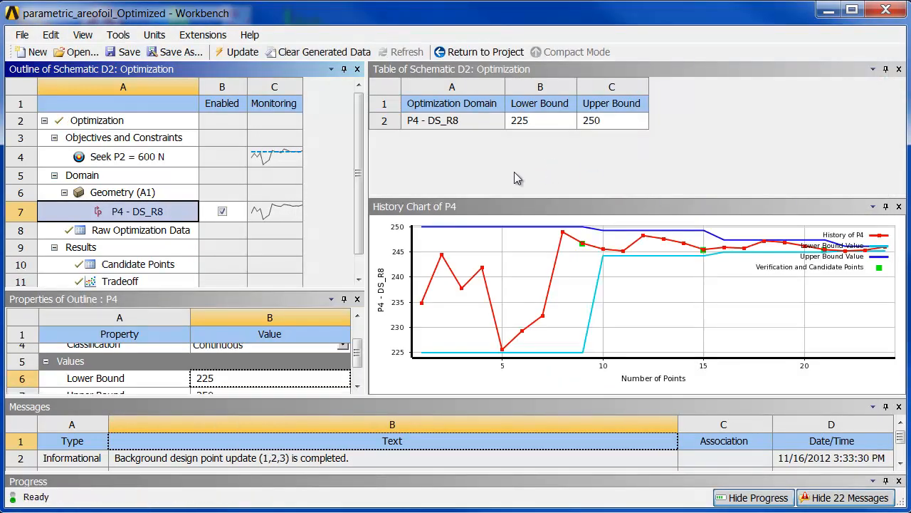
Review the history charts for Seek P2 = 600 N and P4 - DS_R8, then bring up the candidate points
{"action": "left_click", "coordinate": [128, 155]}
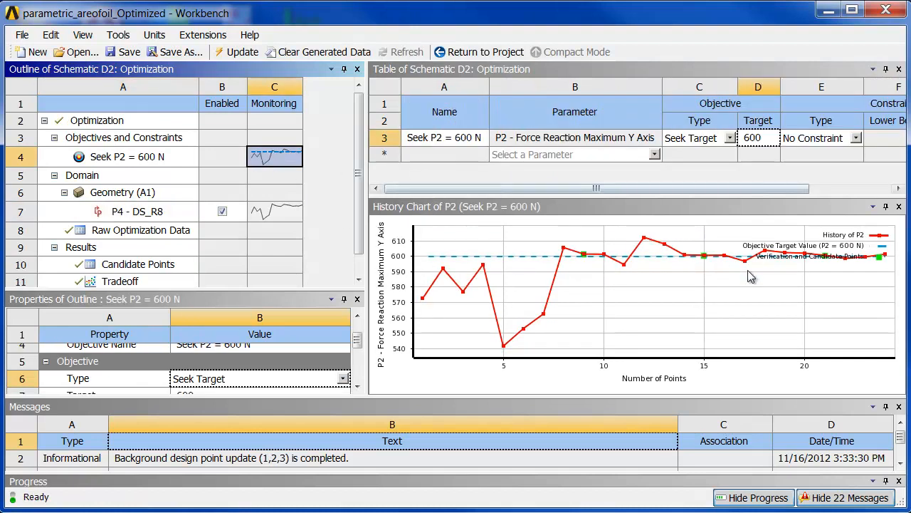
{"action": "left_click", "coordinate": [137, 211]}
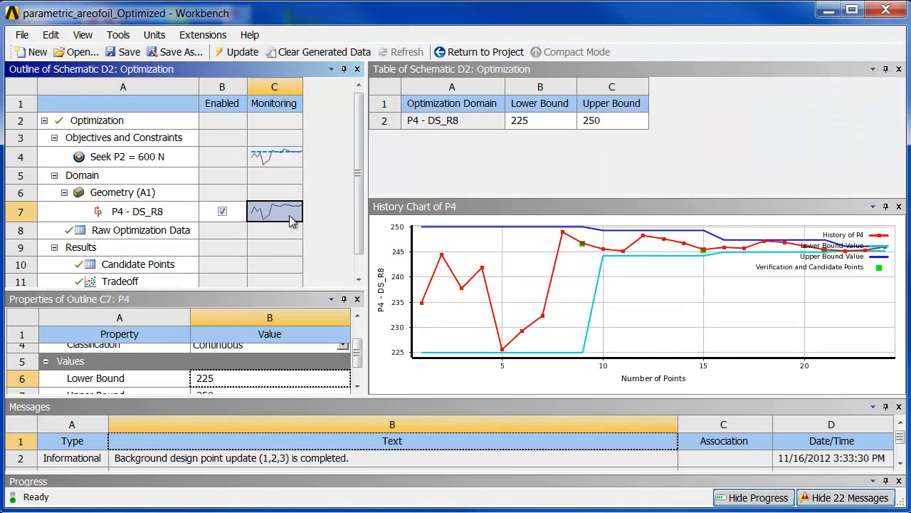
{"action": "mouse_move", "coordinate": [258, 245]}
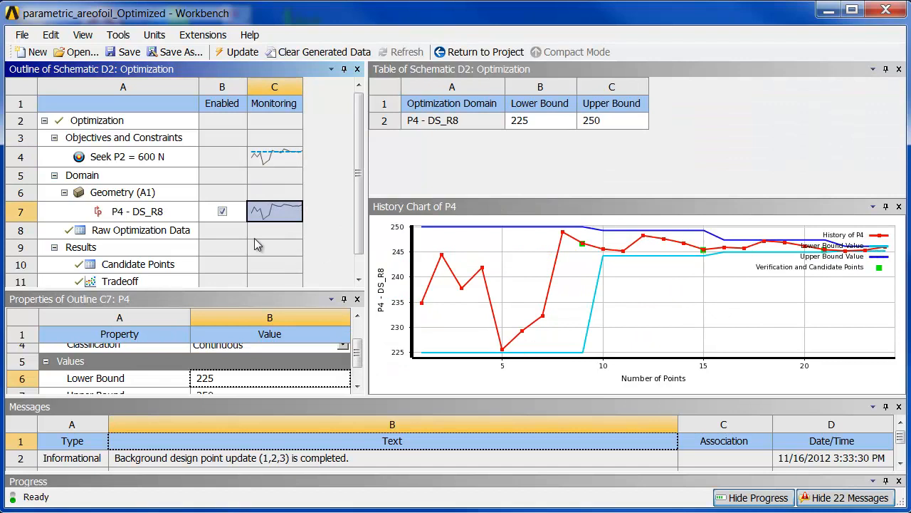
{"action": "left_click", "coordinate": [137, 263]}
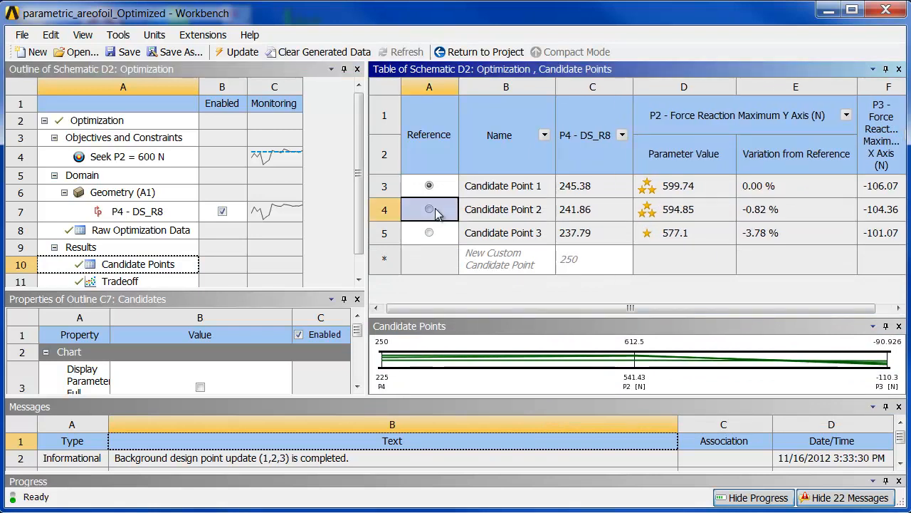
Review the candidate points and show the P2 versus P3 tradeoff chart, then the samples chart
{"action": "left_click", "coordinate": [429, 185]}
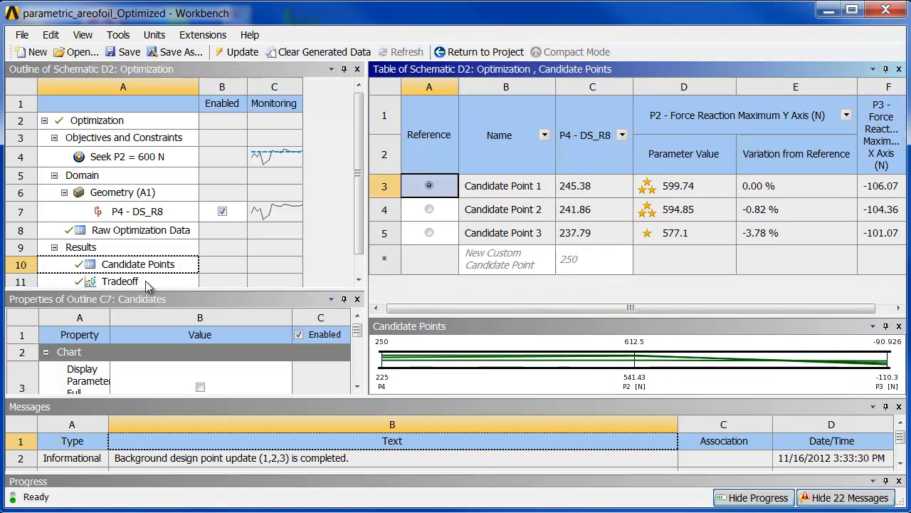
{"action": "left_click", "coordinate": [119, 282]}
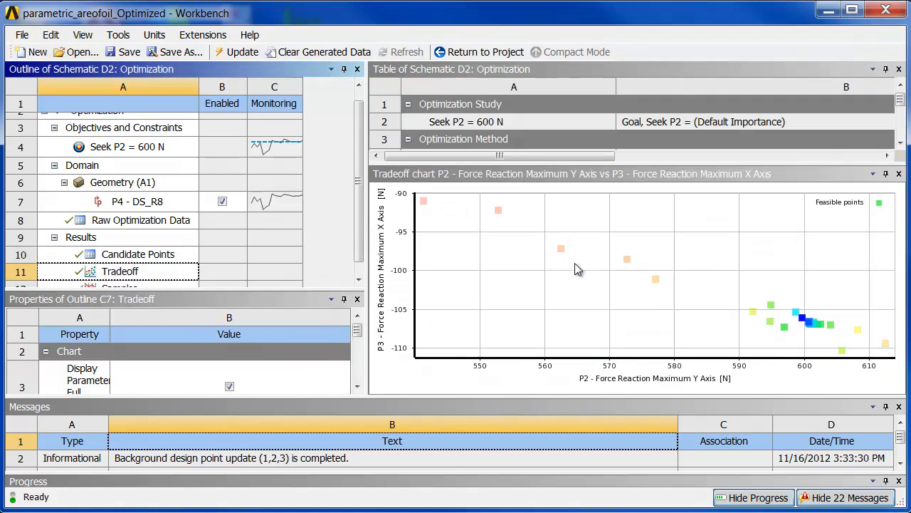
{"action": "mouse_move", "coordinate": [800, 319]}
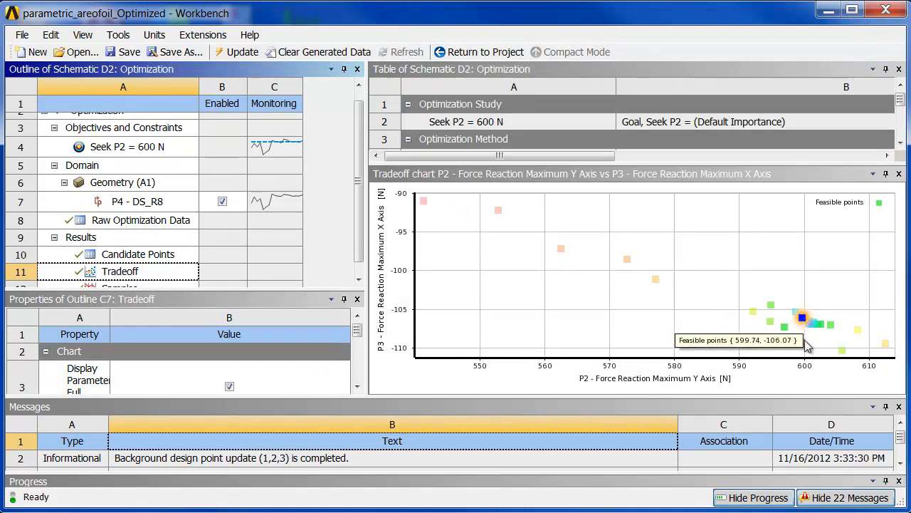
{"action": "mouse_move", "coordinate": [719, 349]}
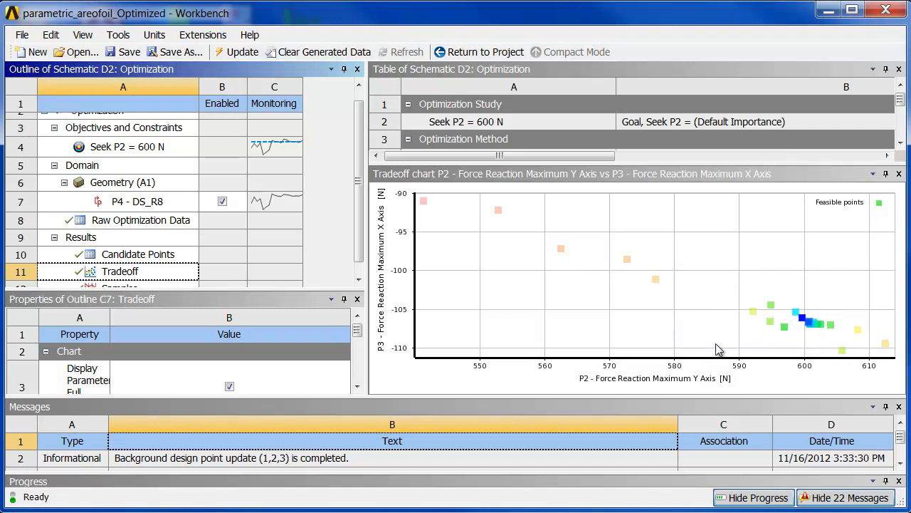
{"action": "mouse_move", "coordinate": [749, 317]}
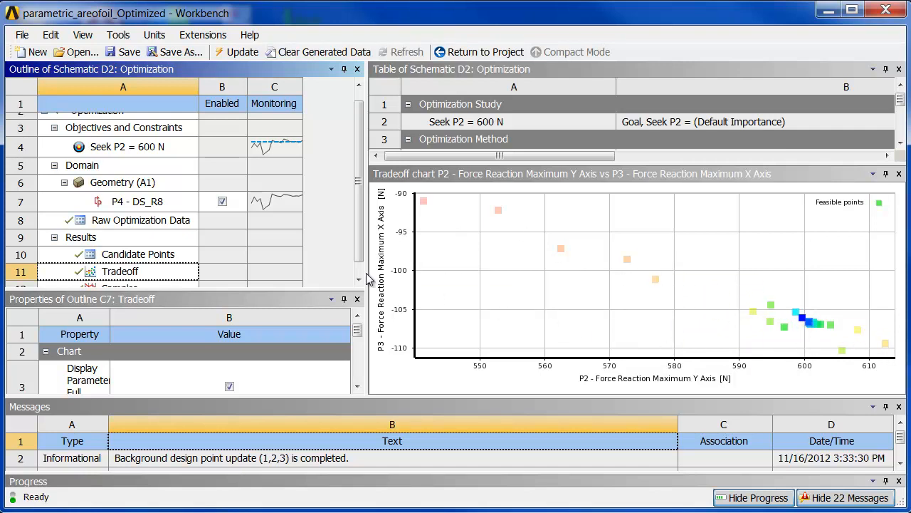
{"action": "left_click", "coordinate": [120, 276]}
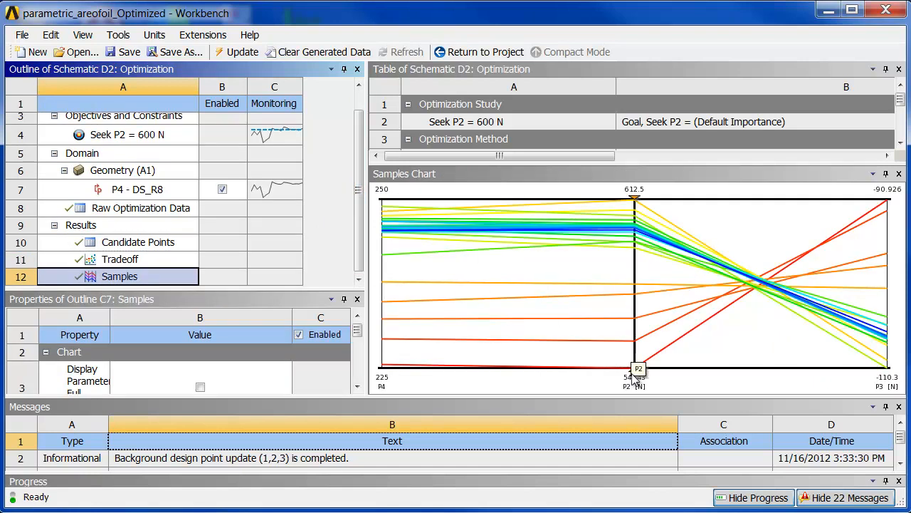
Filter the samples chart to P2 from 595.71 N, then show the raw optimization data actions for design point 15
{"action": "left_click_drag", "start_coordinate": [634, 368], "coordinate": [635, 267]}
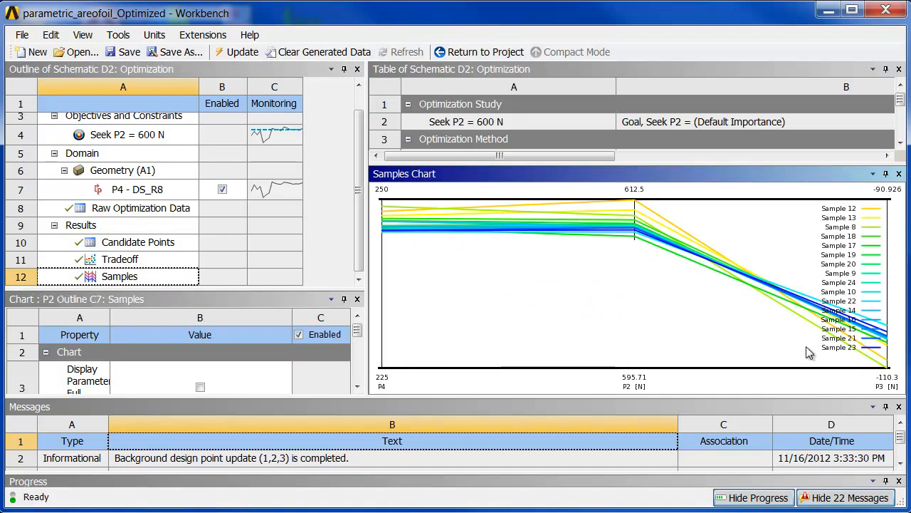
{"action": "mouse_move", "coordinate": [424, 259]}
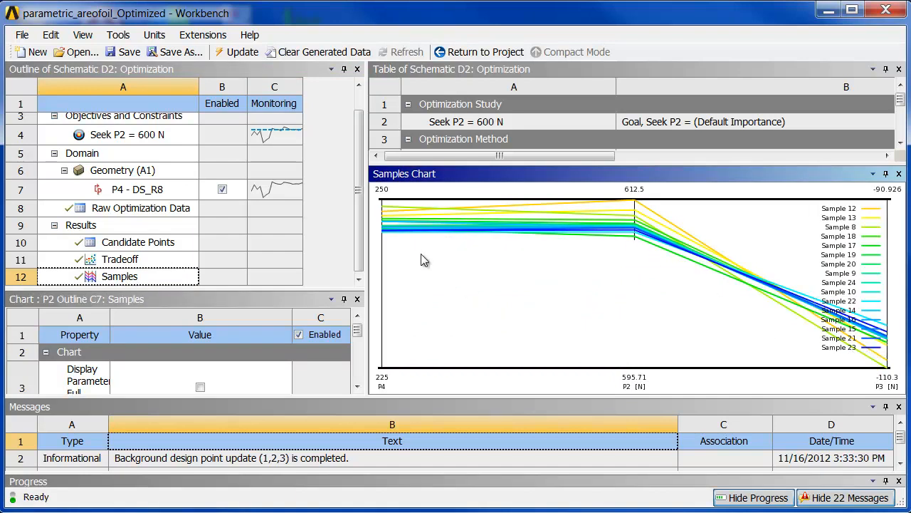
{"action": "left_click", "coordinate": [141, 208]}
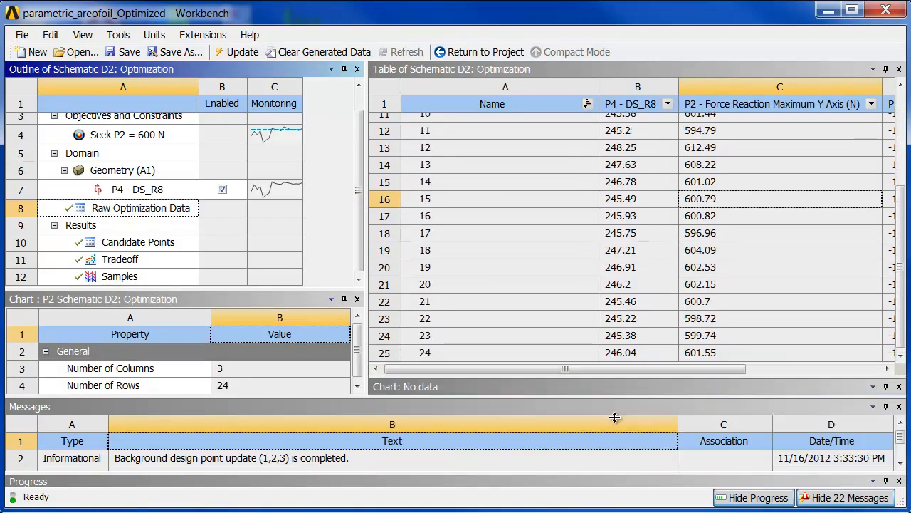
{"action": "right_click", "coordinate": [492, 199]}
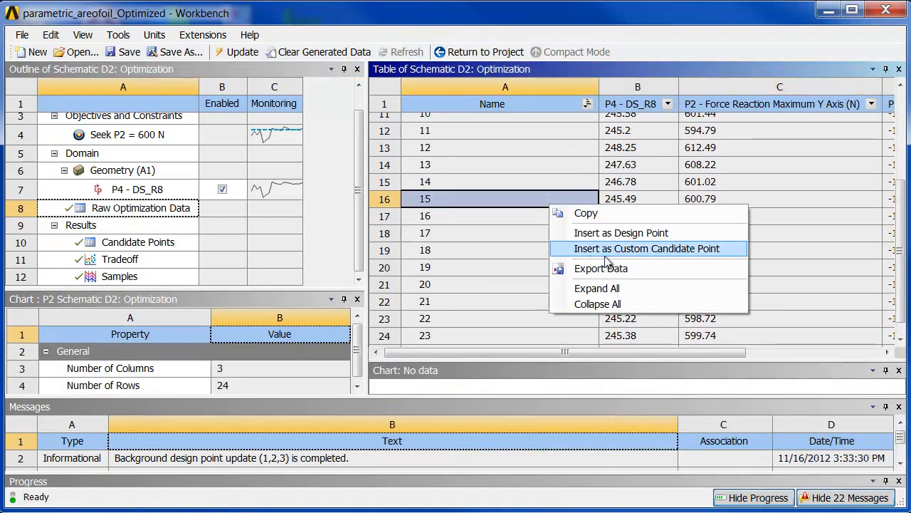
{"action": "mouse_move", "coordinate": [617, 277]}
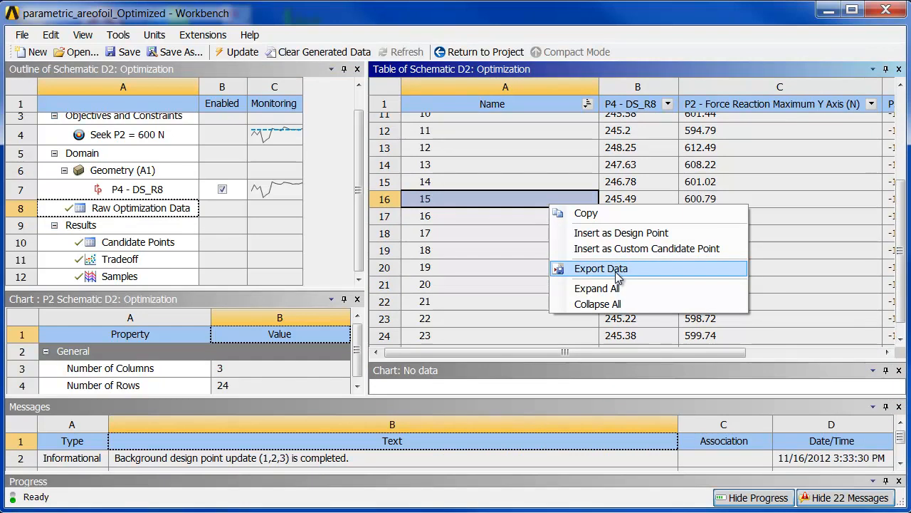